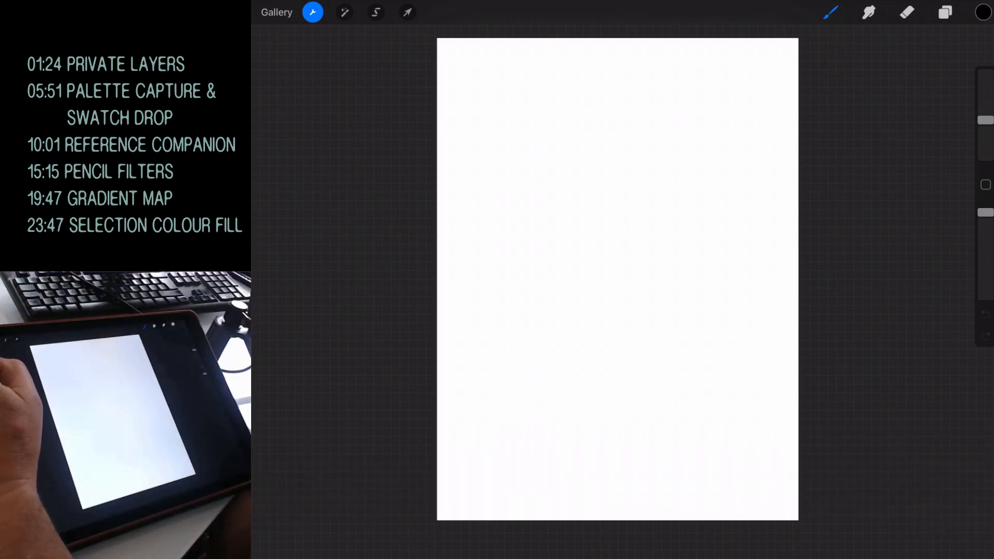
Step: Insert the falcon photo onto the blank white page as a private file
left_click(312, 12)
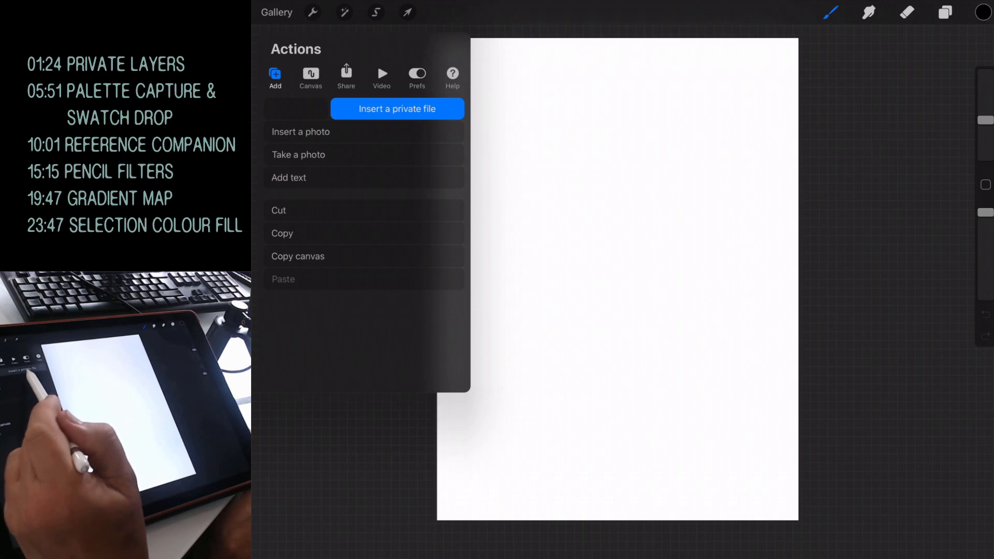
left_click(398, 108)
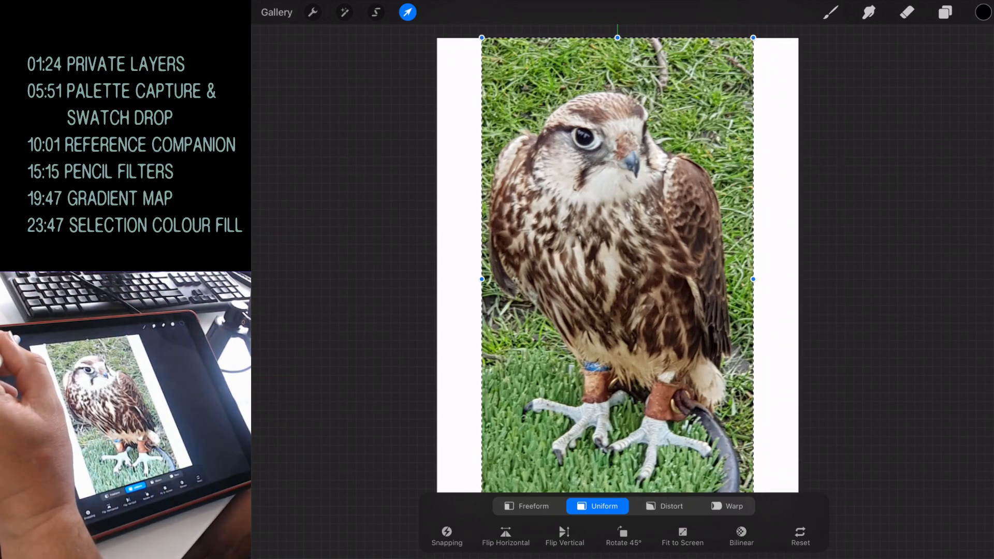
Step: Drag Layer 1 above the locked Inserted Image layer and dismiss the locked-layer alert
left_click(407, 11)
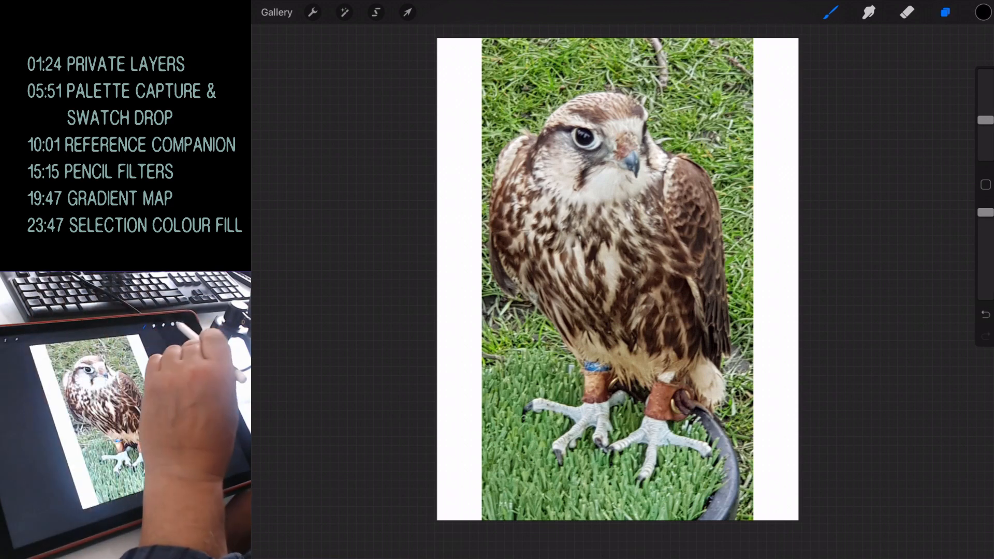
left_click(846, 89)
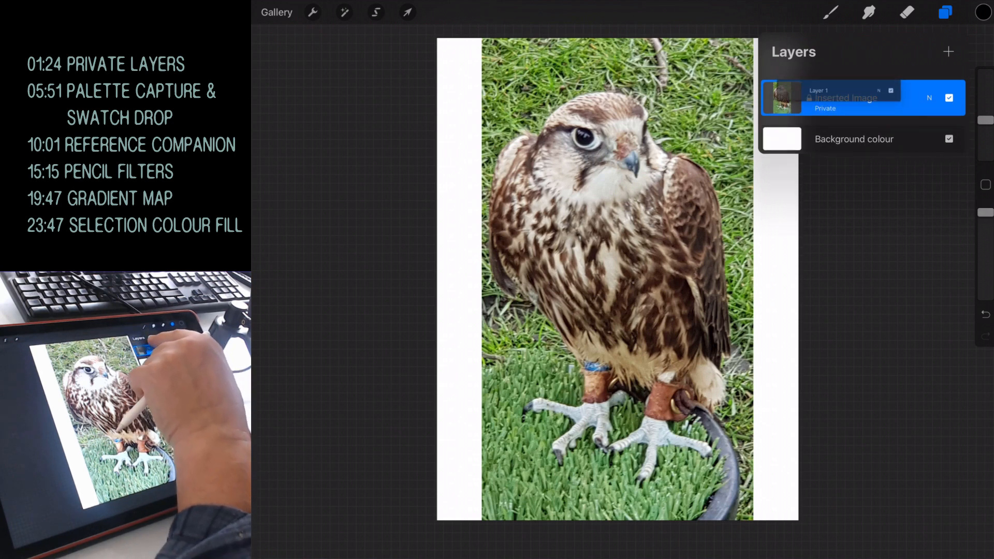
left_click(948, 51)
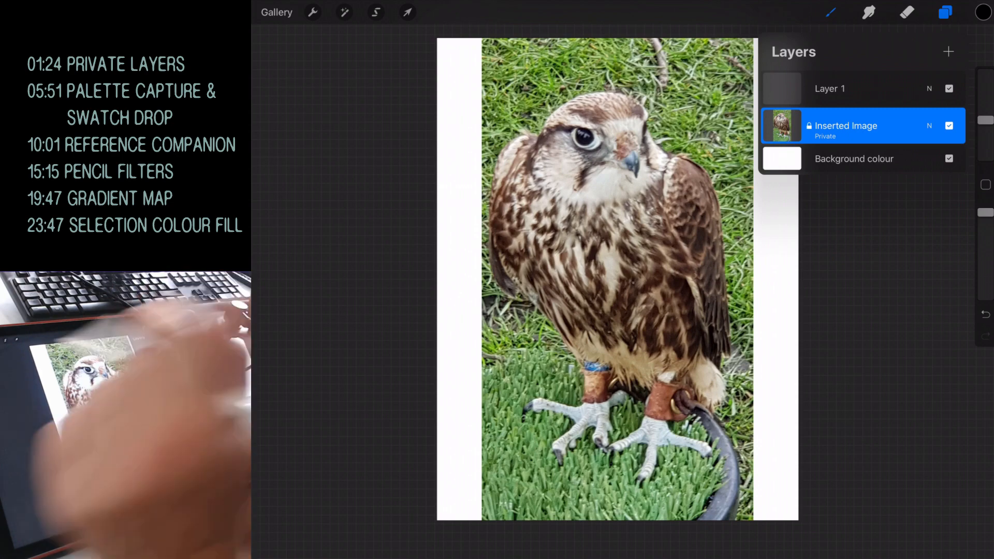
left_click(830, 12)
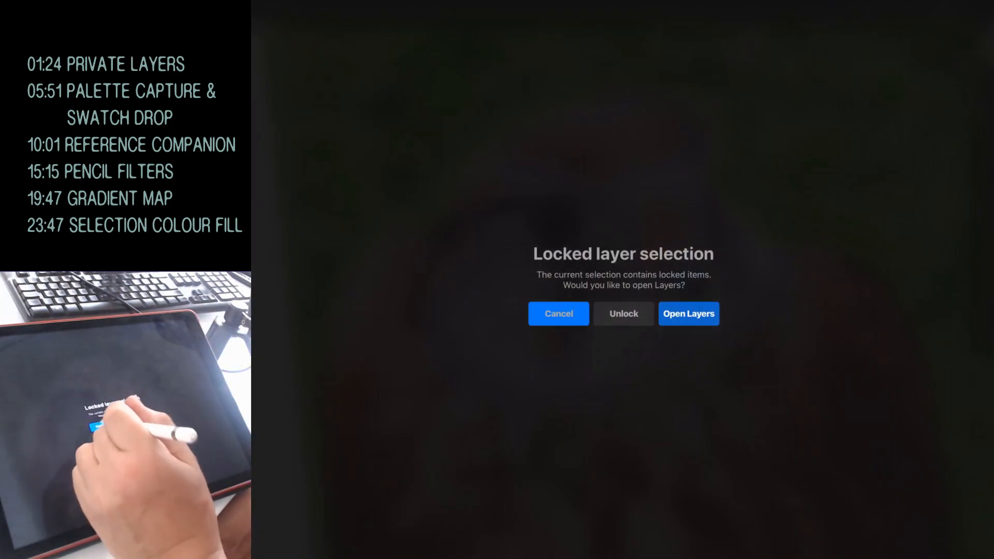
left_click(689, 314)
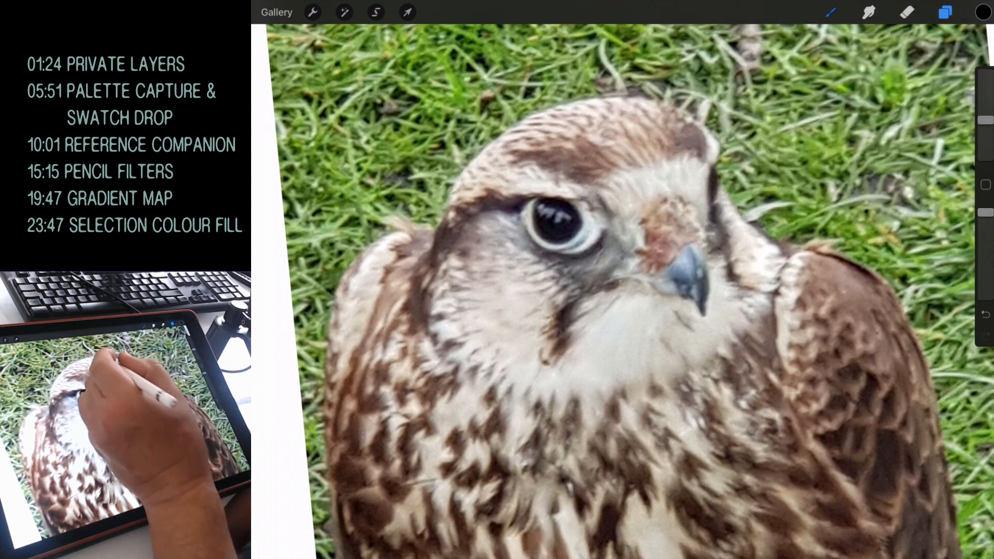
Step: Ink the falcon's head outline and eye feathers in black over the photo
left_click_drag(606, 97, 712, 143)
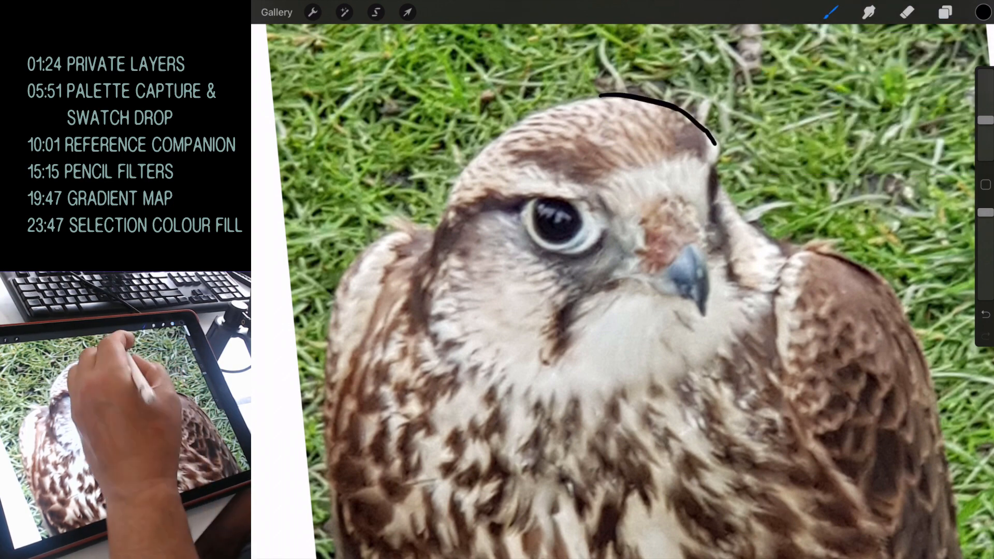
left_click_drag(710, 146, 719, 203)
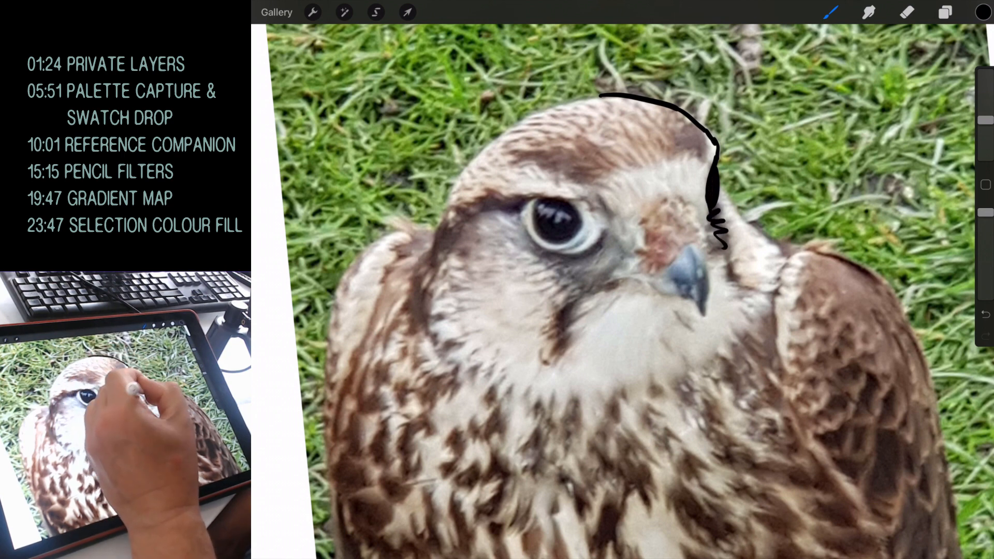
left_click_drag(716, 197, 761, 292)
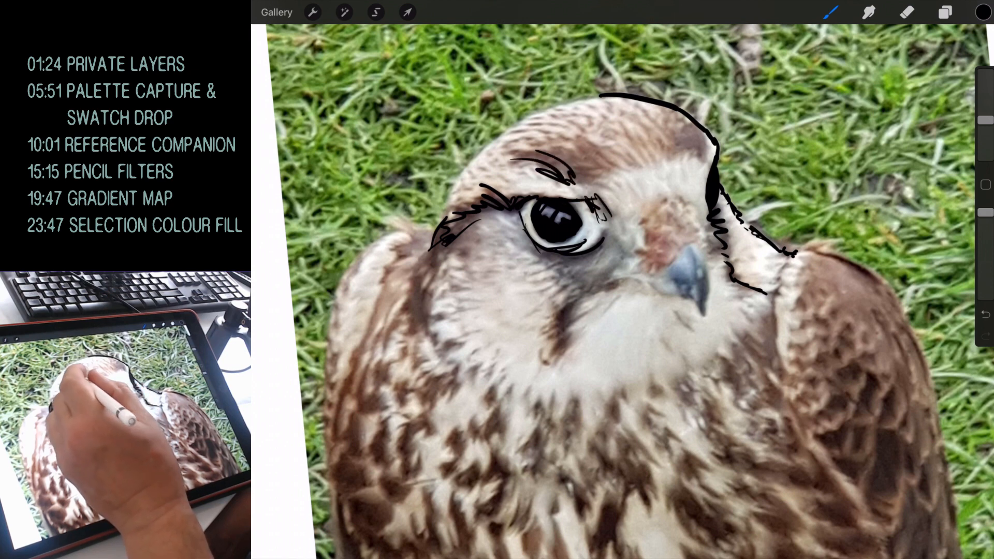
left_click_drag(546, 165, 621, 159)
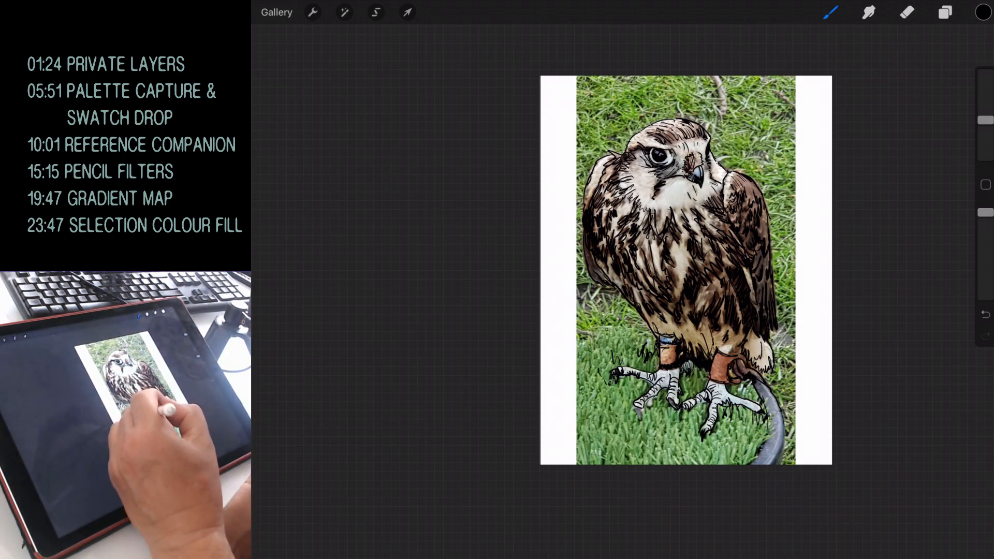
Step: Untick the Inserted Image layer's visibility so only the black line drawing shows
left_click(944, 12)
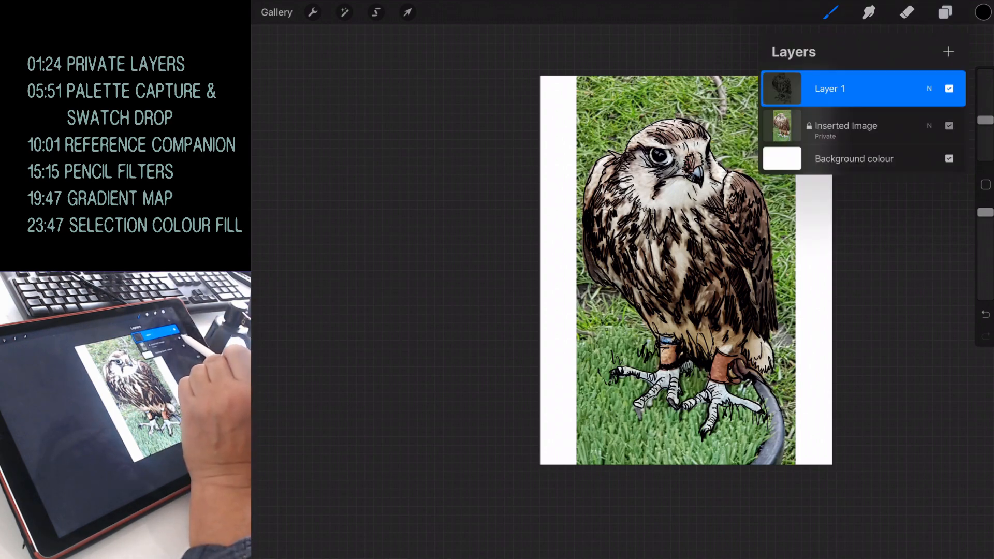
left_click(948, 125)
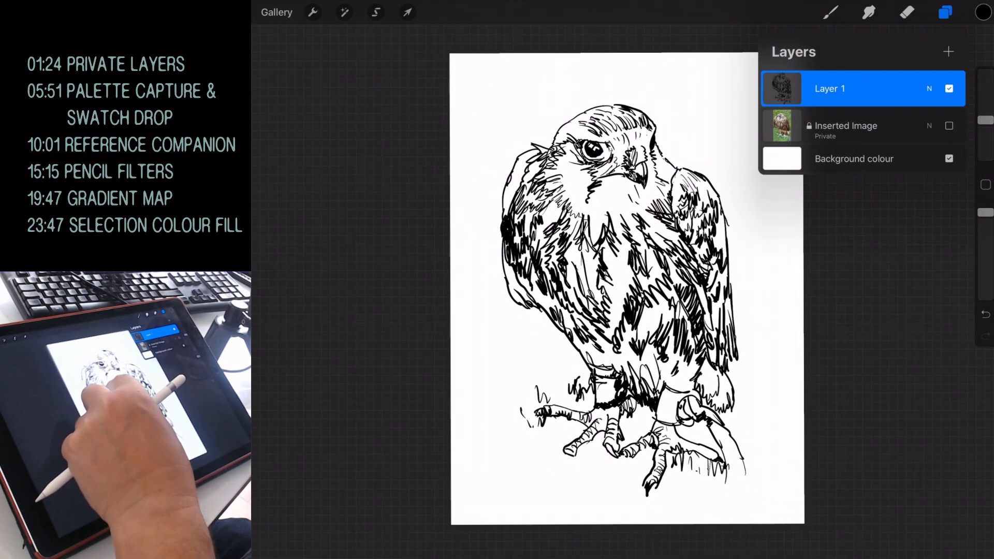
left_click(312, 12)
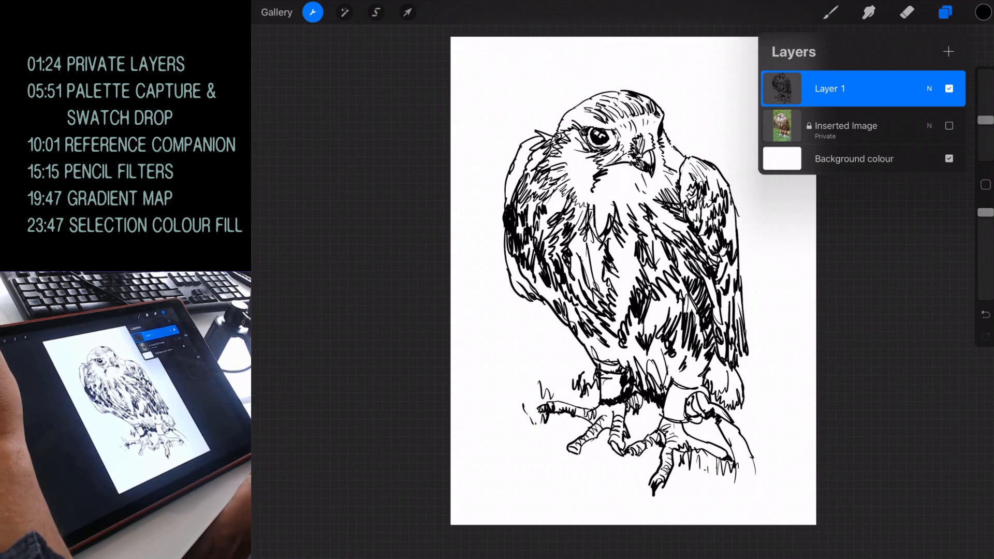
left_click(312, 12)
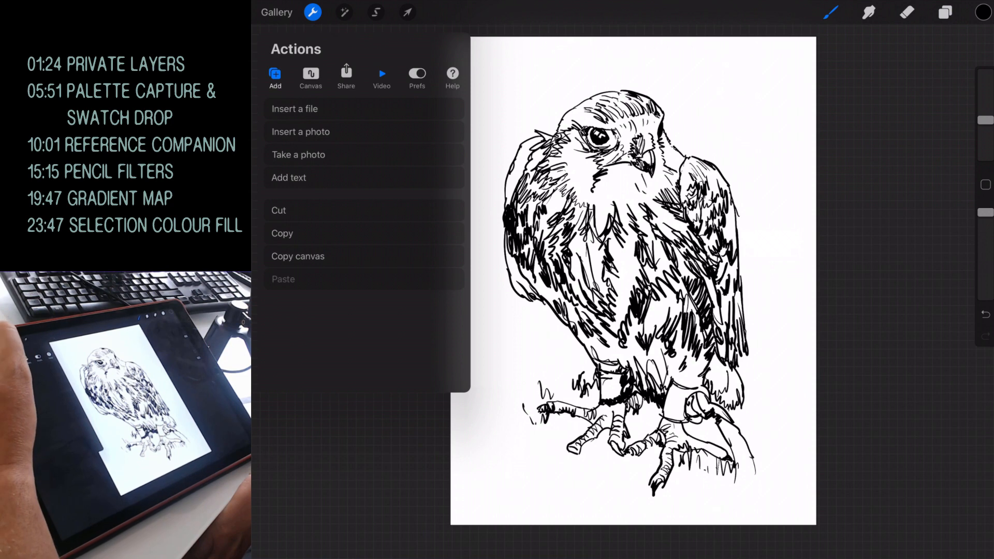
Step: Play the falcon drawing's Time-lapse Replay from the Video actions, then close it
left_click(381, 73)
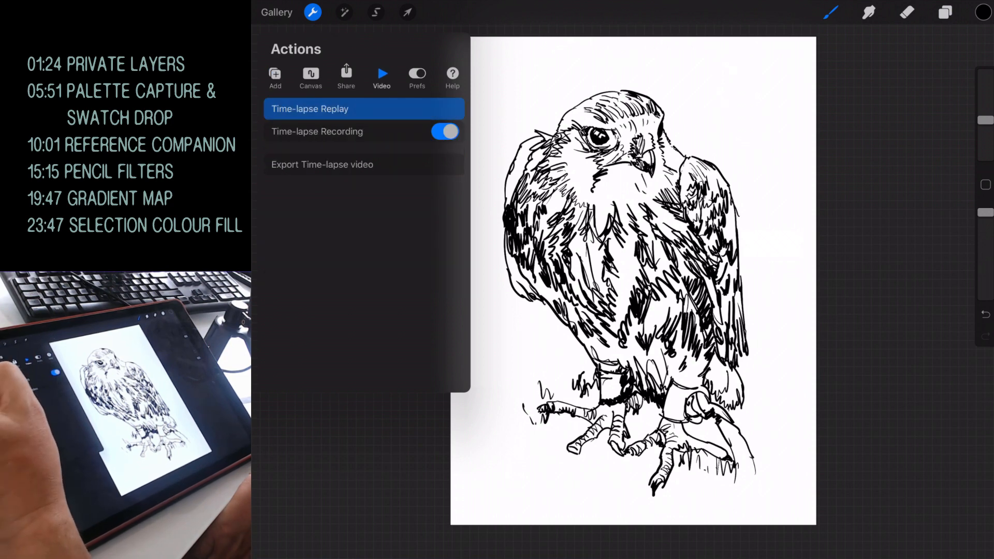
left_click(310, 108)
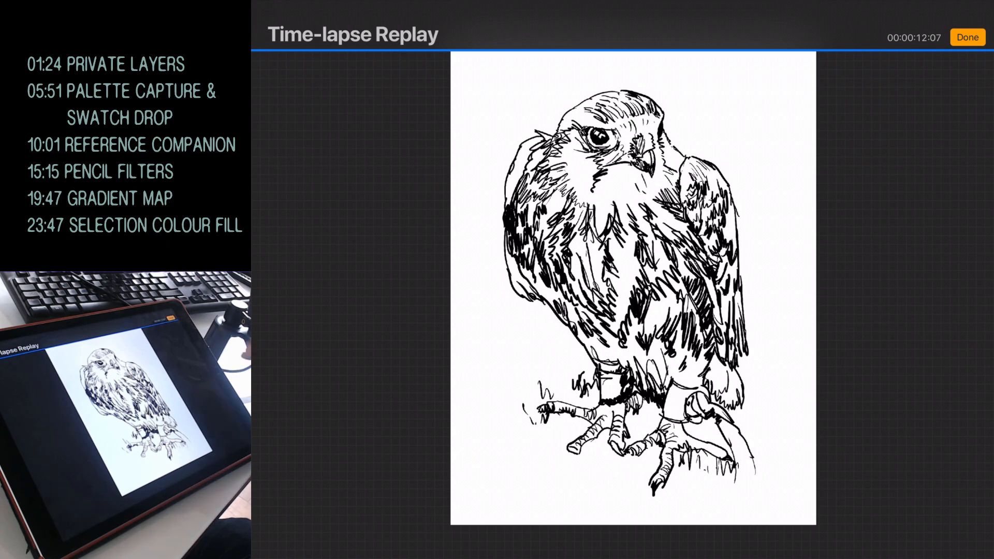
left_click(966, 36)
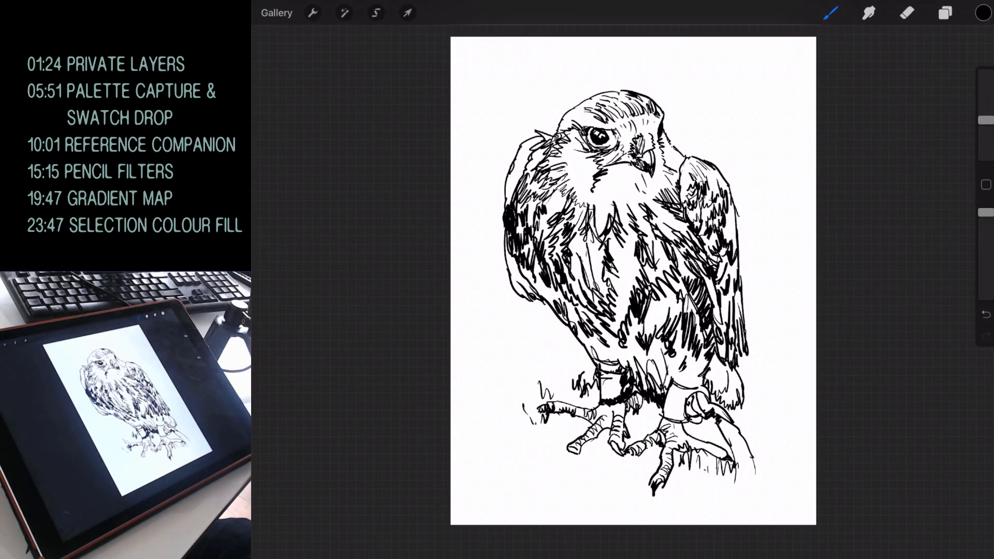
left_click(944, 11)
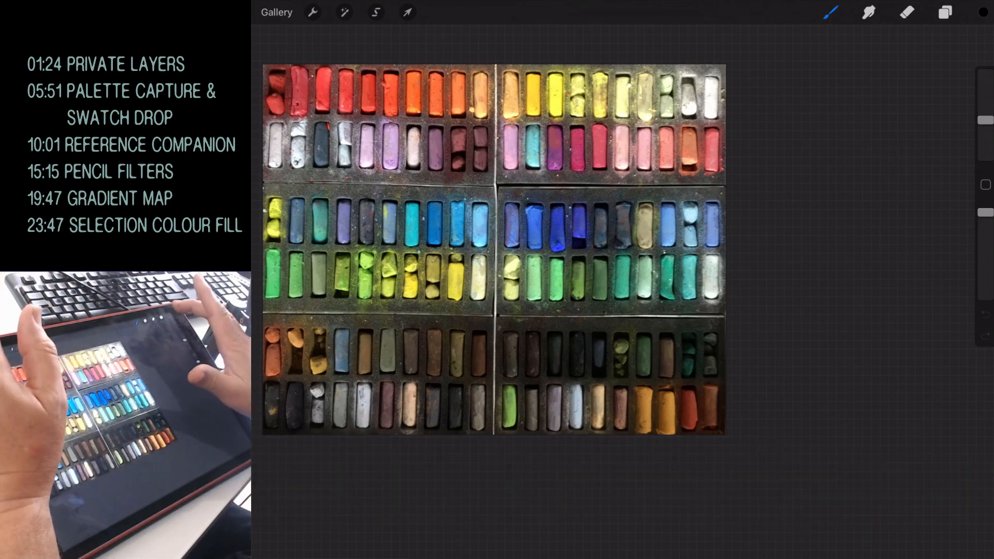
Step: Open the Colours panel from the colour circle beside the pastel photo
left_click(983, 12)
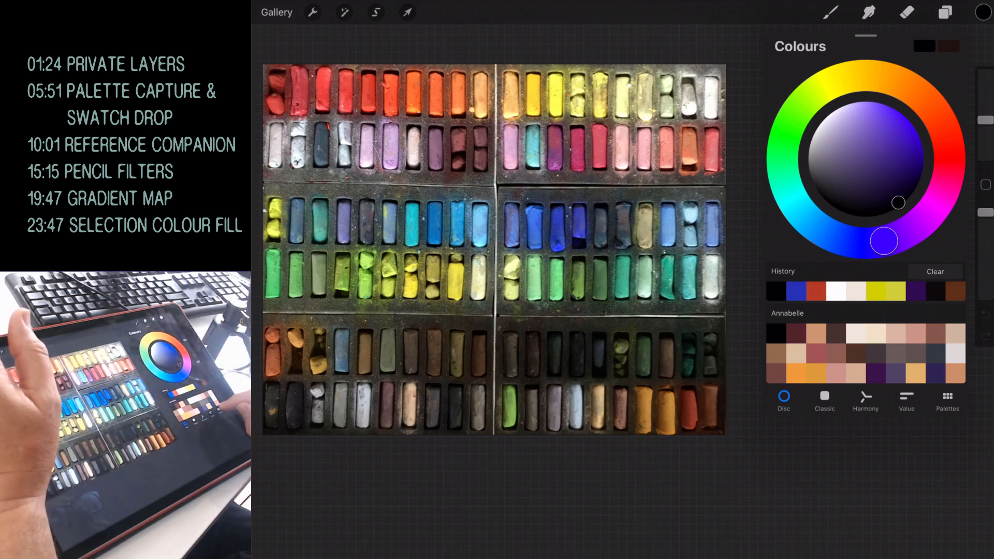
Step: Switch the Colours panel to the Palettes tab
left_click(946, 401)
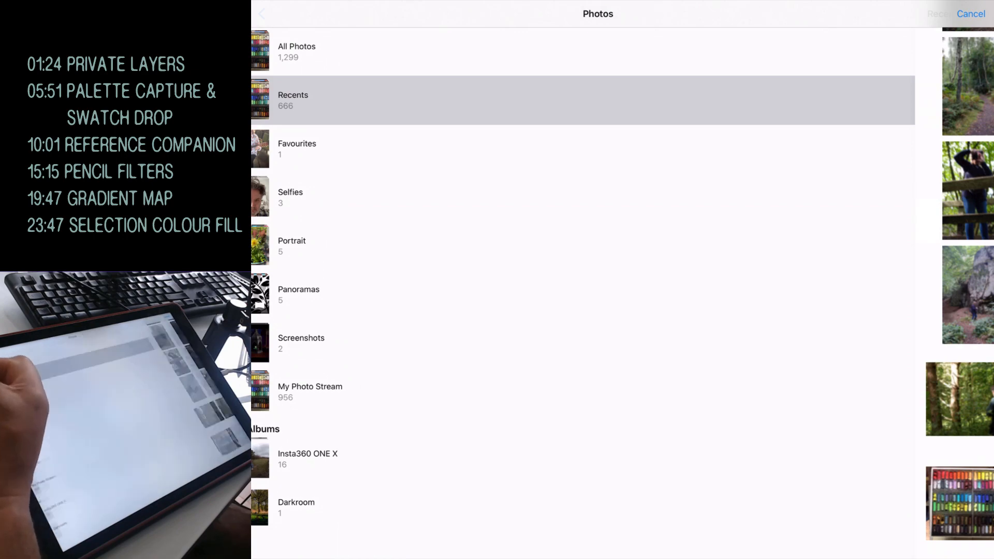
Step: Generate a default palette from the pastel sticks photo in Recents and select its title
left_click(294, 100)
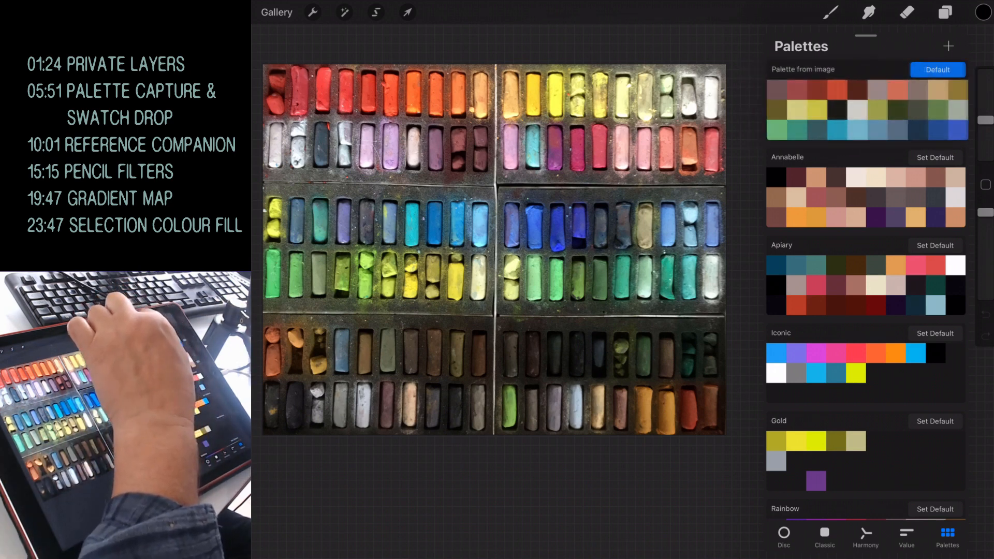
left_click(802, 69)
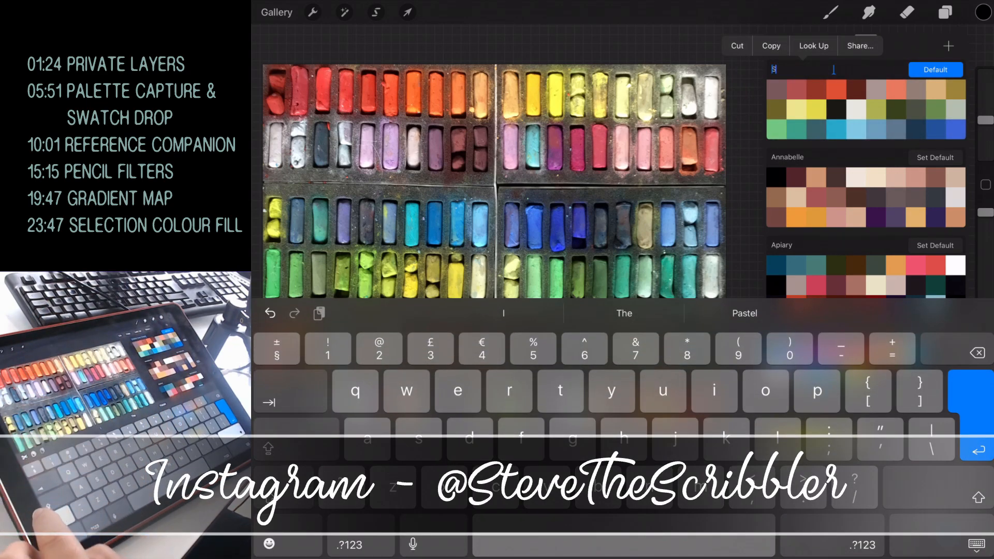
Step: Name the pastel-photo palette 'Sennelier Pastels'
type("Sennelier -a")
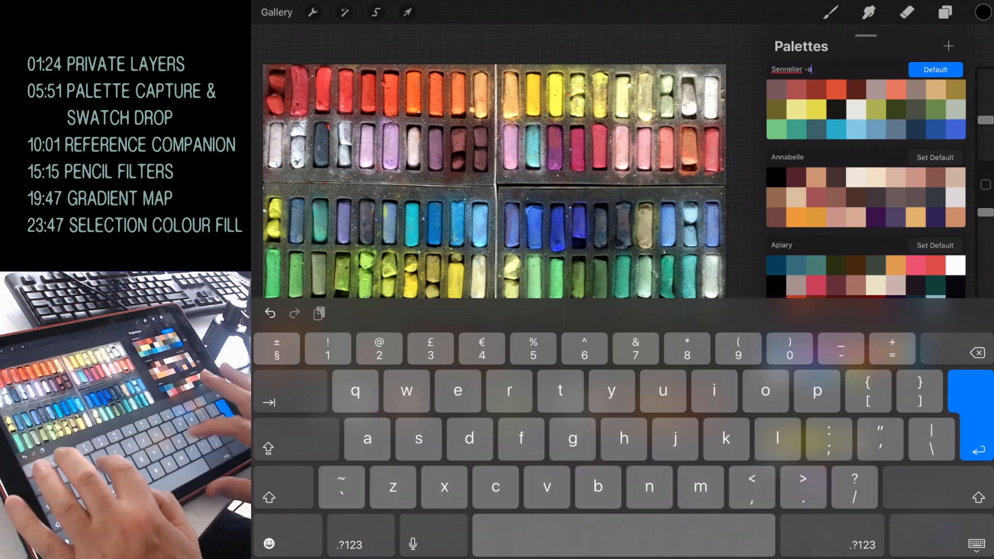
type("lette")
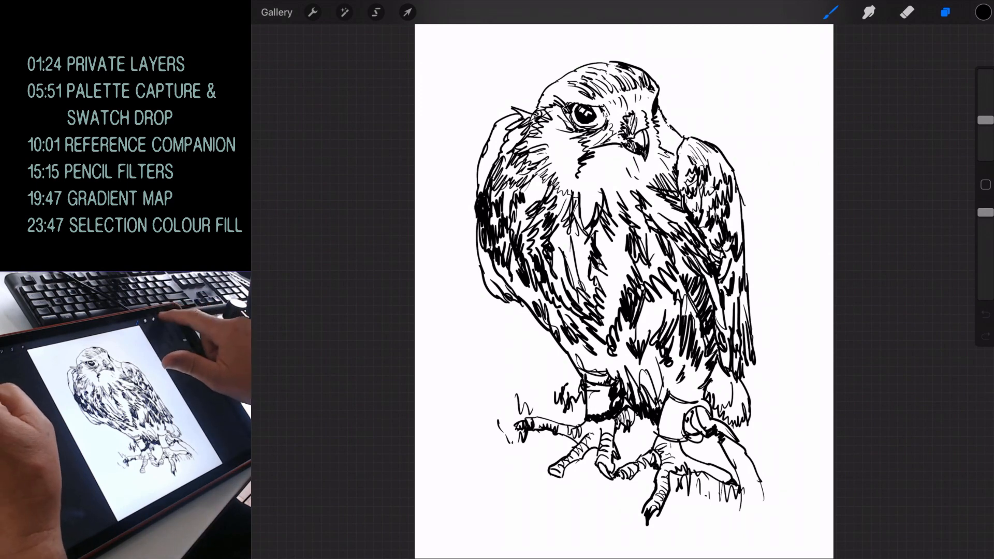
Step: Turn on Reference for the falcon ink Layer 1 in its layer options
left_click(830, 89)
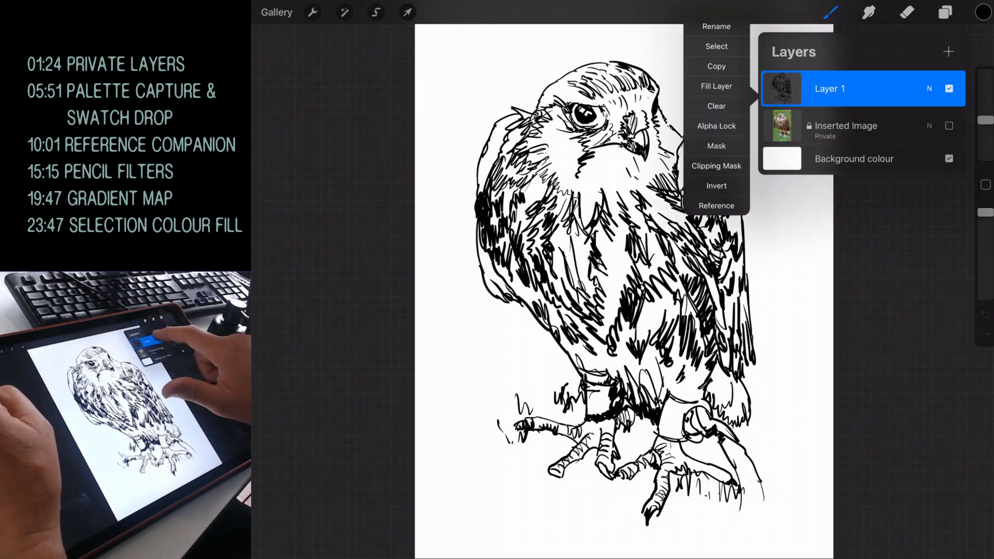
left_click(715, 206)
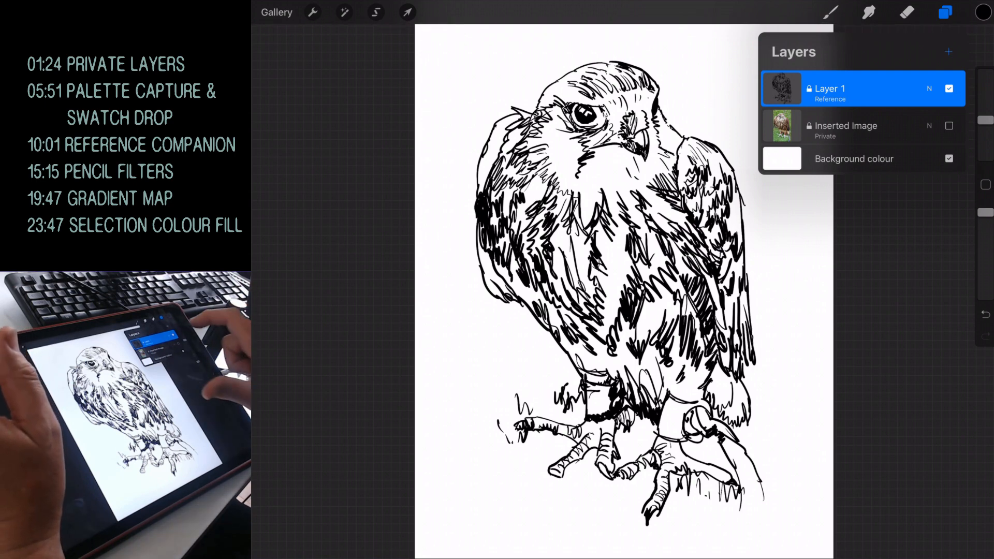
left_click(948, 52)
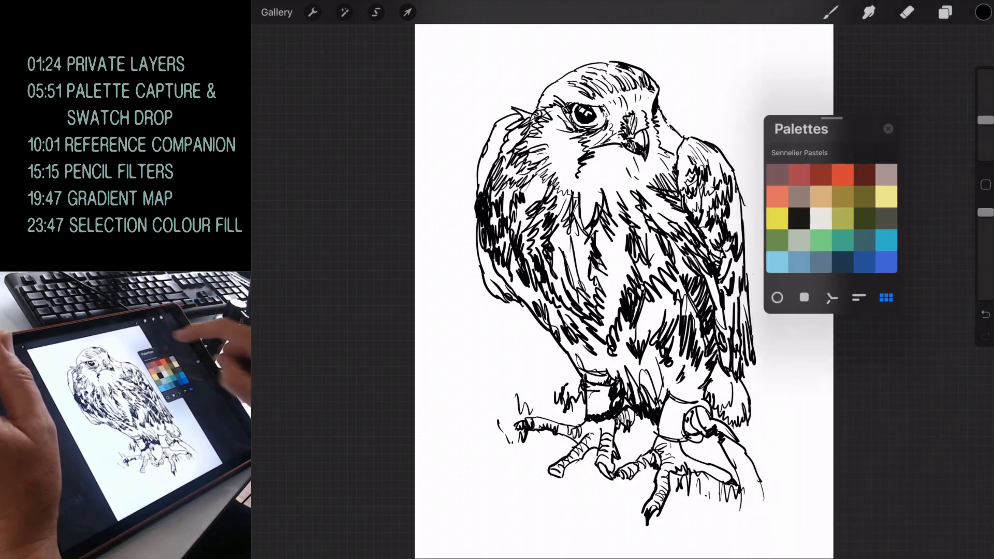
Step: Float the Sennelier Pastels palette as a window beside the falcon drawing
left_click(777, 197)
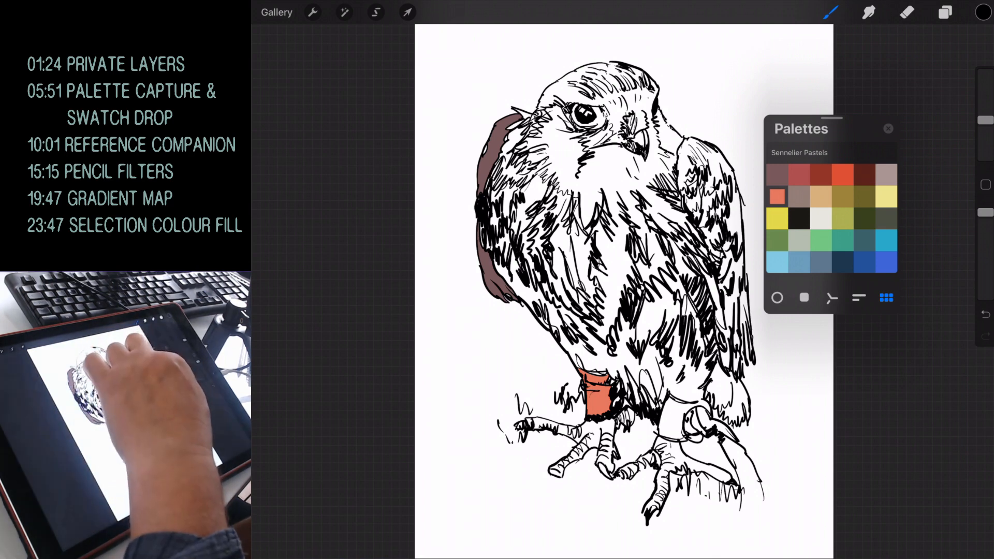
Step: Undo the trial brown and orange fills and close the floating palette
left_click(672, 424)
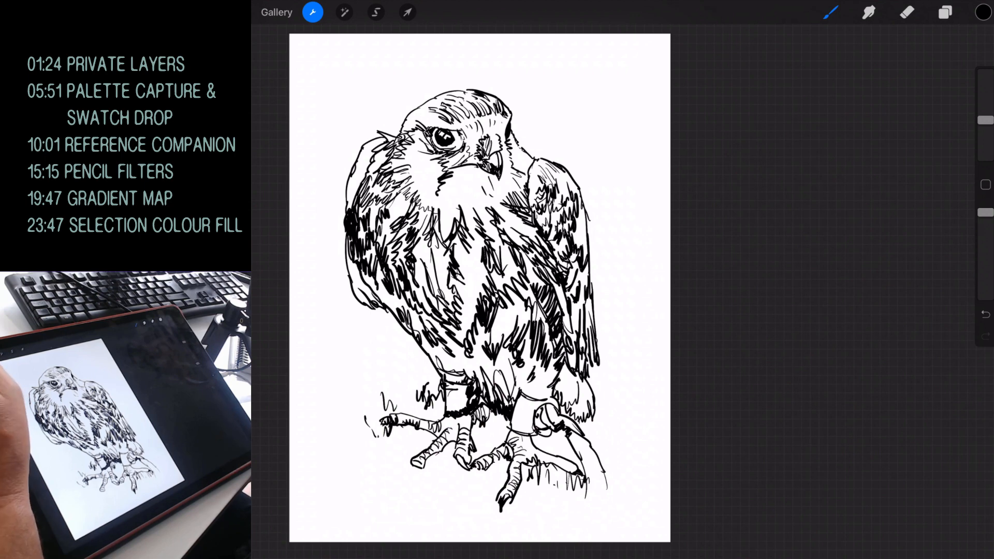
Step: Turn on the Canvas Reference window and position it at the upper right of the drawing
left_click(312, 12)
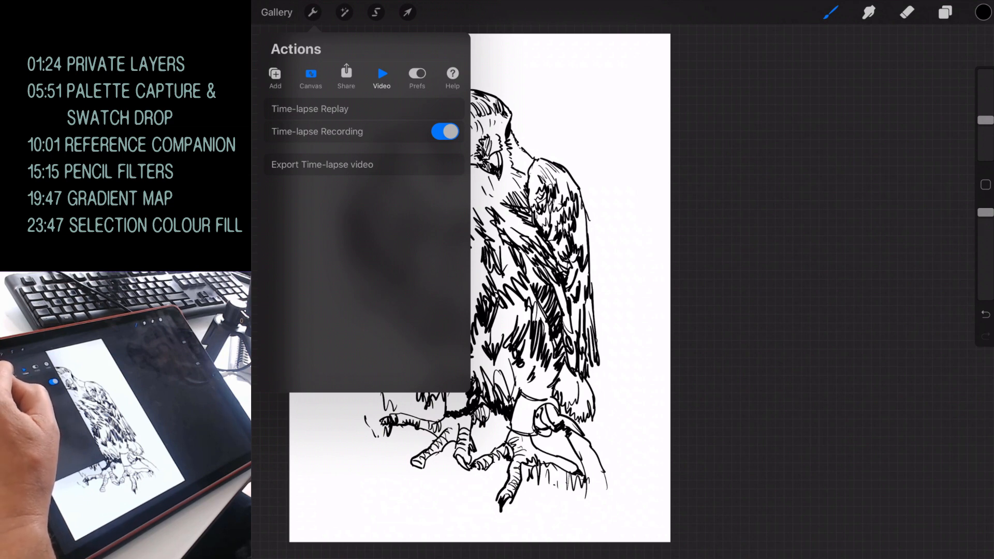
left_click(310, 76)
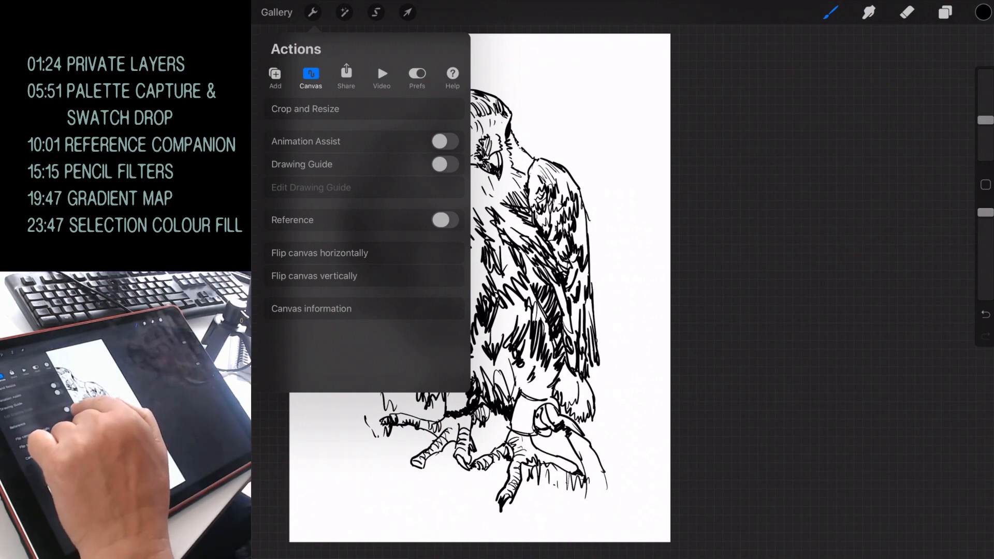
left_click(440, 220)
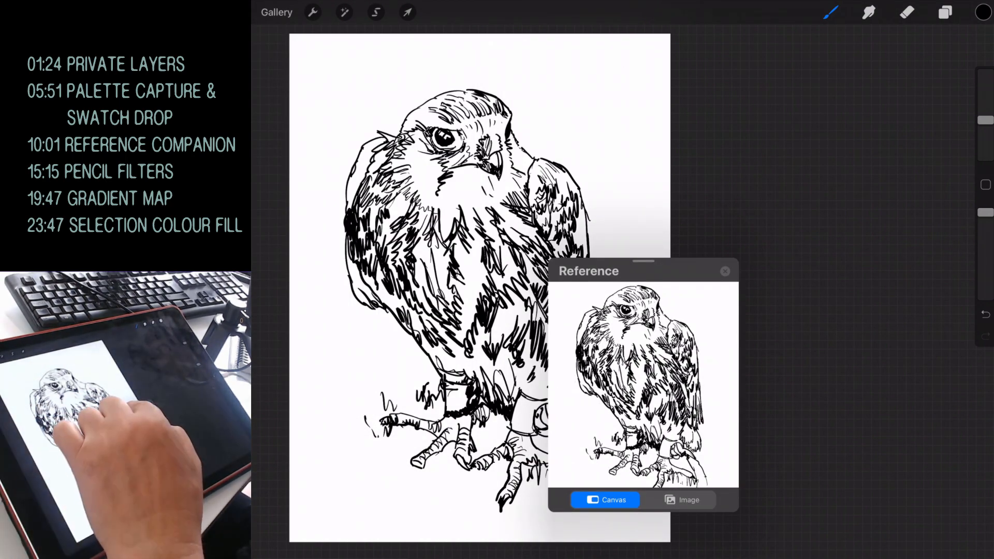
left_click_drag(642, 271, 798, 80)
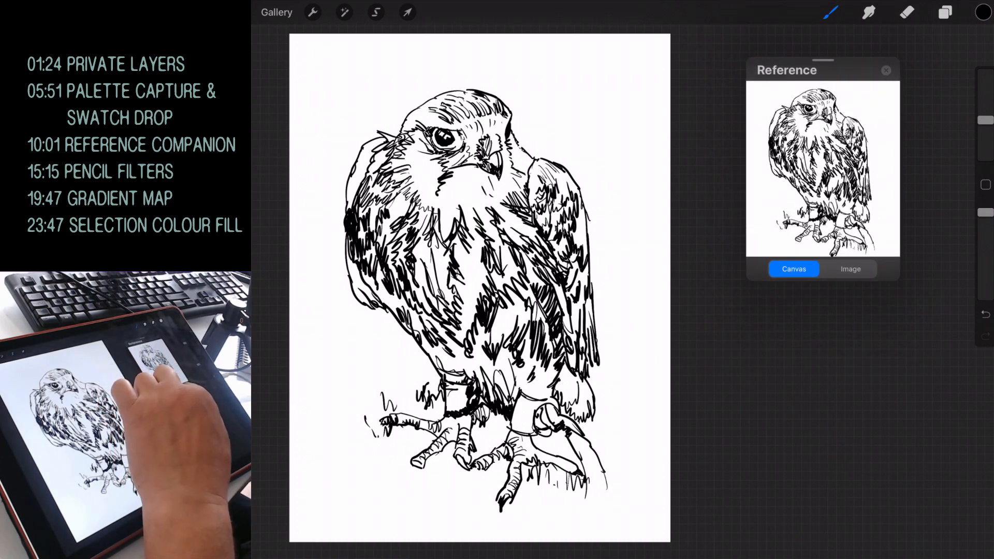
left_click_drag(823, 61, 745, 50)
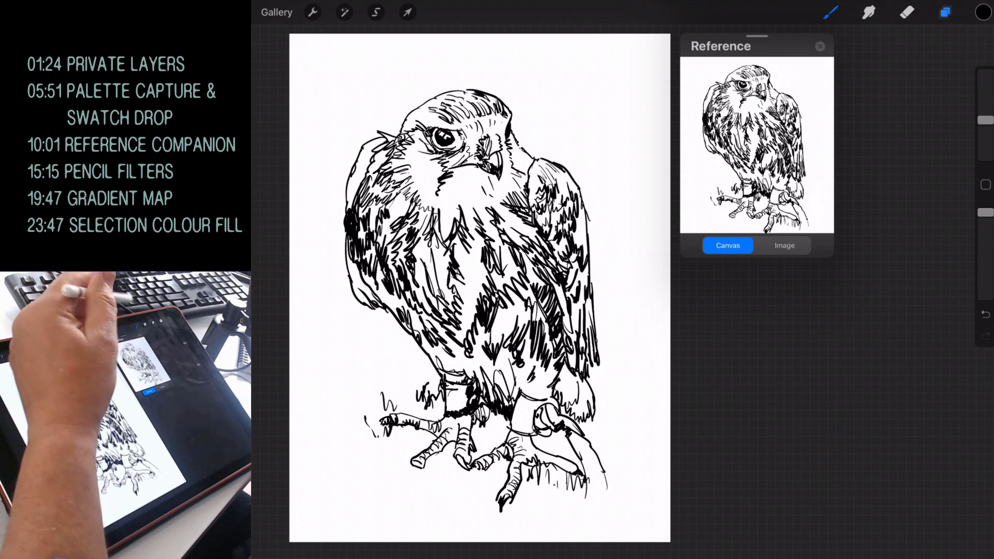
Step: Add a new colour layer and pick the grey-brown swatch for the wing wash
left_click(946, 12)
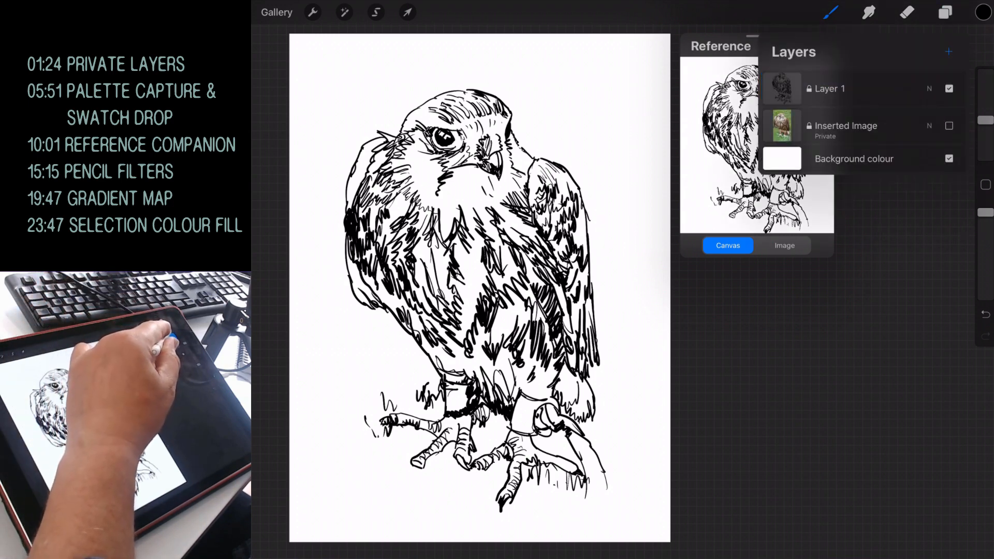
left_click(948, 51)
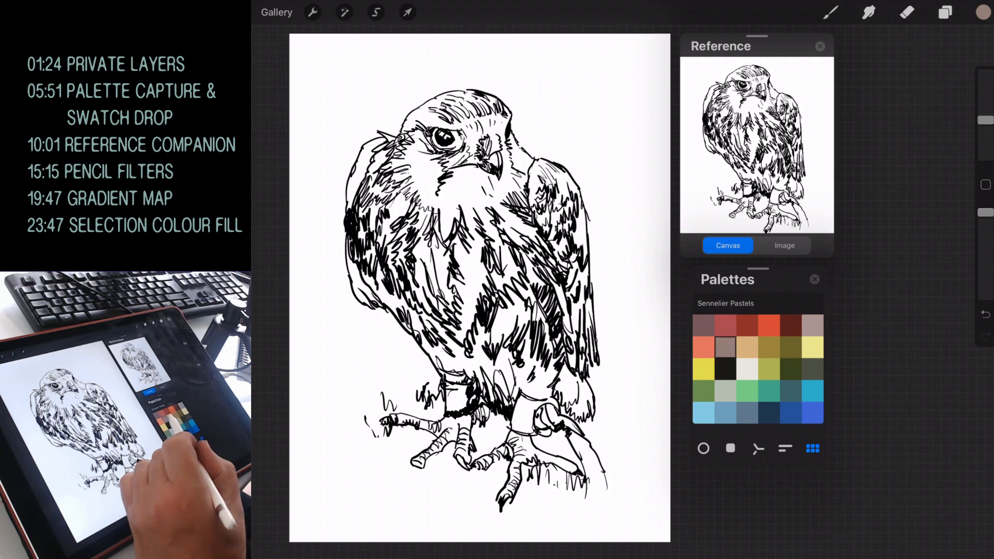
left_click(829, 12)
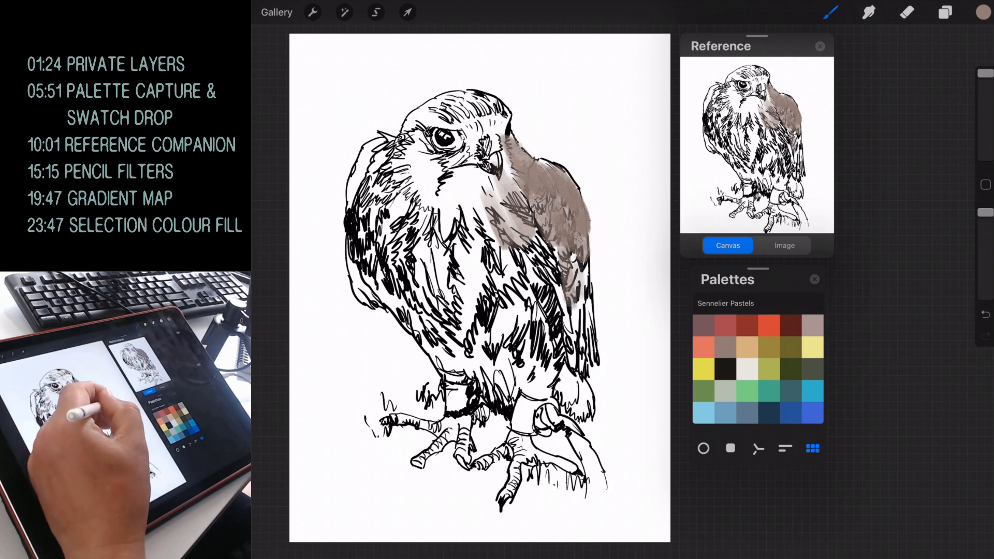
Step: Wash head, chest and wings in grey-brown and reddish-brown, and fill both leg bands orange
left_click(945, 12)
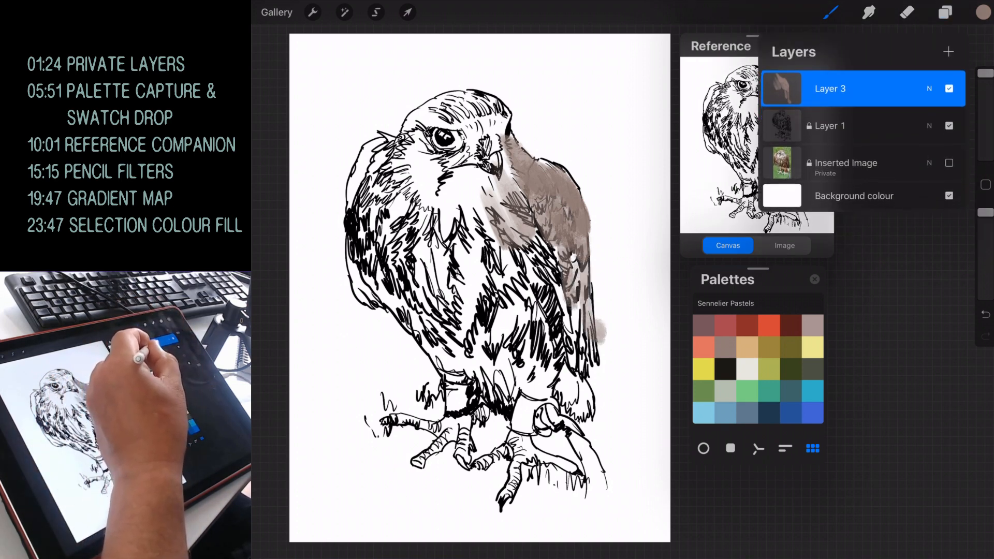
left_click_drag(830, 89, 819, 105)
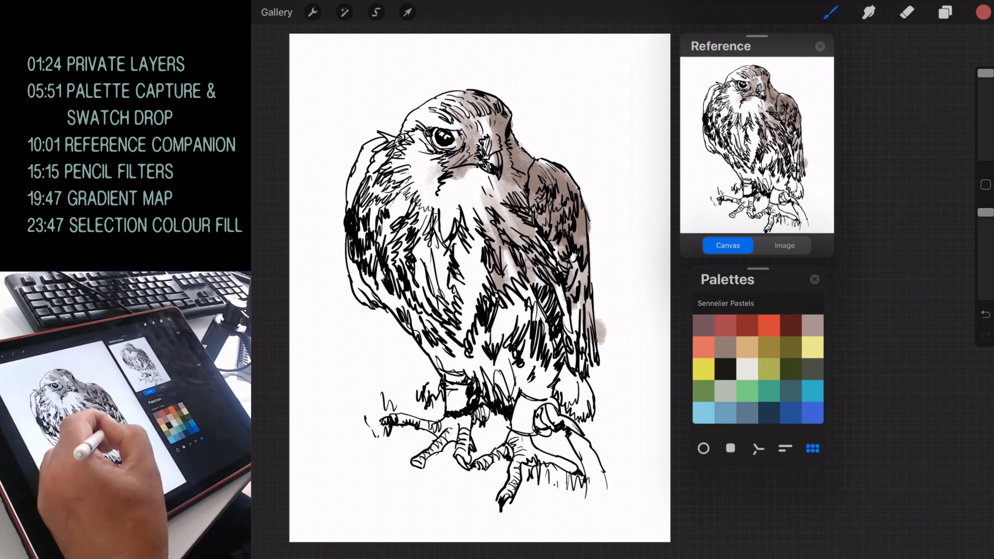
left_click_drag(545, 178, 558, 254)
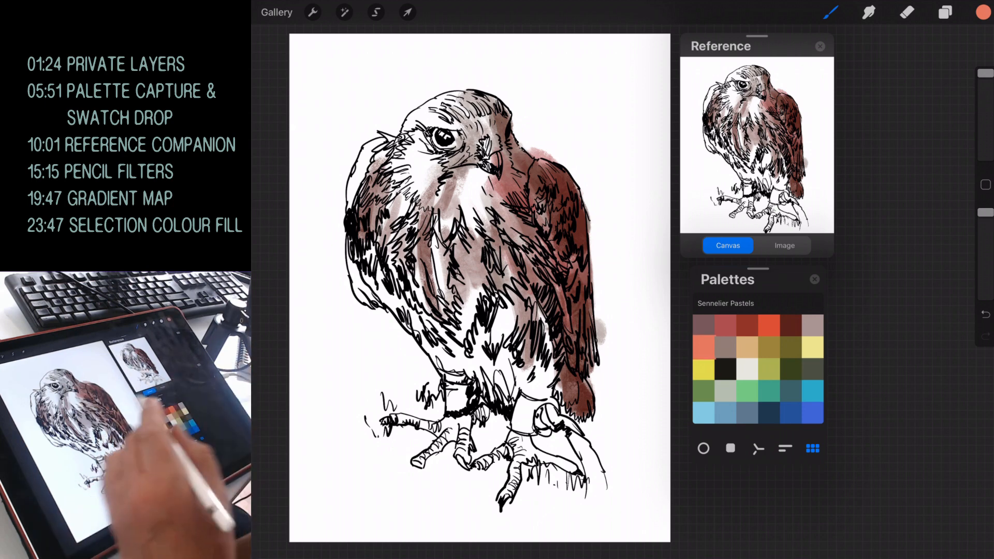
left_click(526, 412)
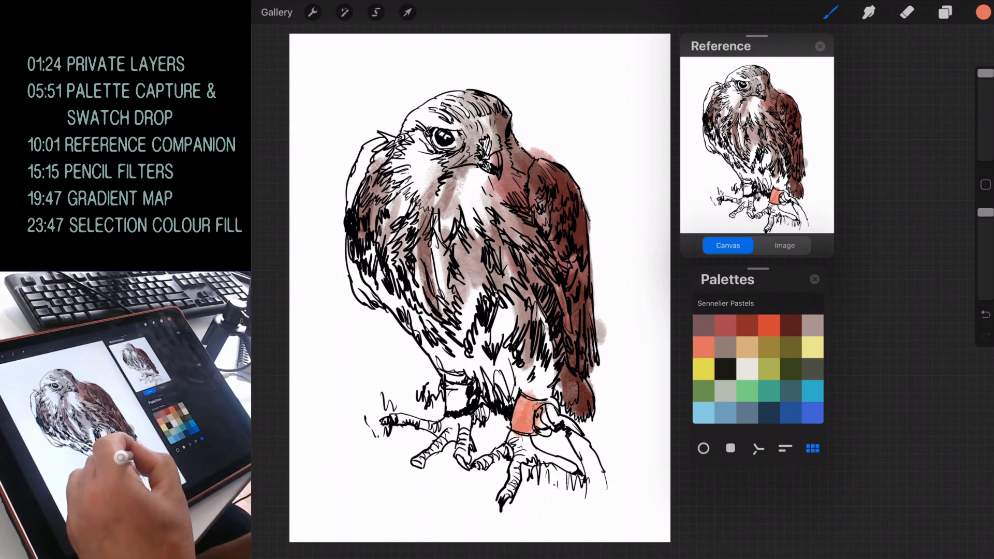
left_click(456, 393)
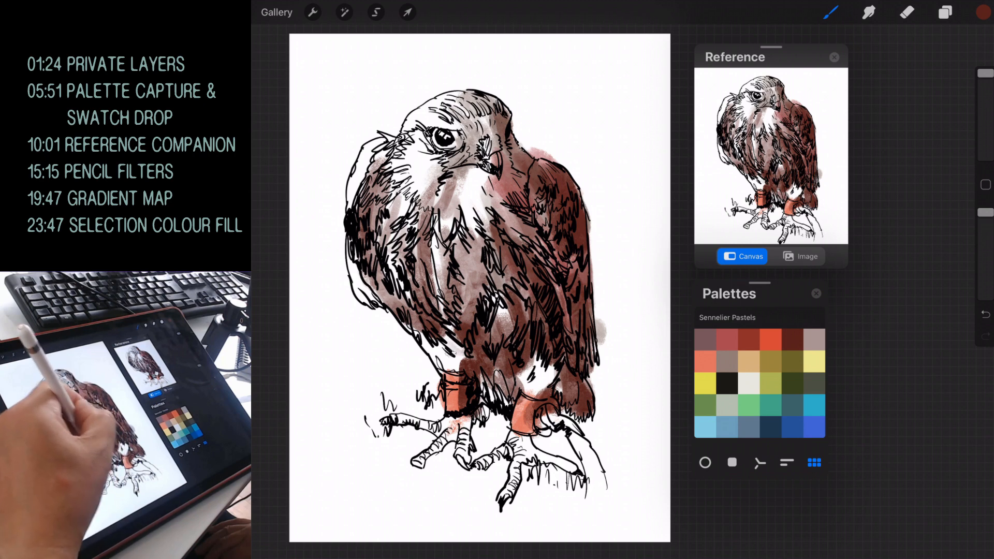
Step: Import the falcon photo into the Reference window via Image > Import image
left_click(800, 256)
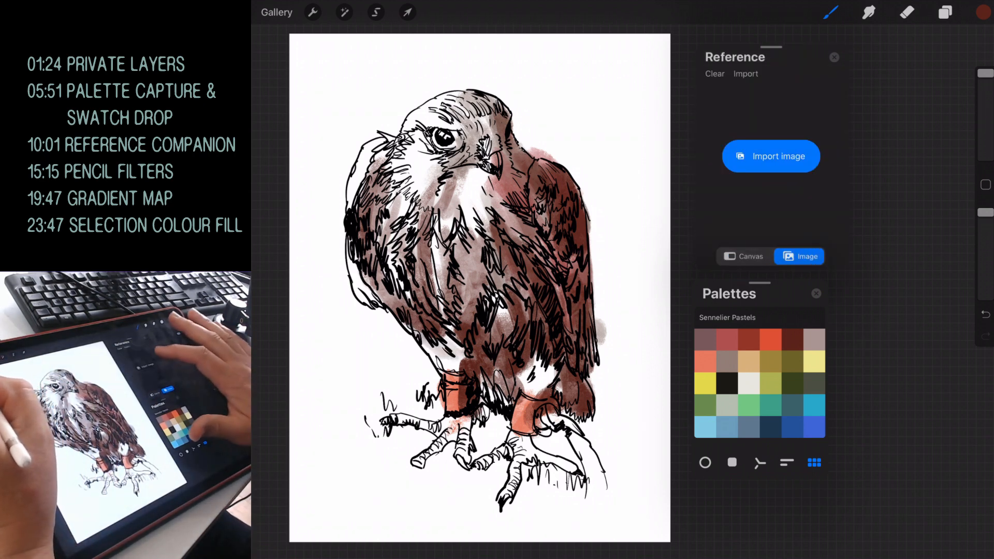
left_click(771, 156)
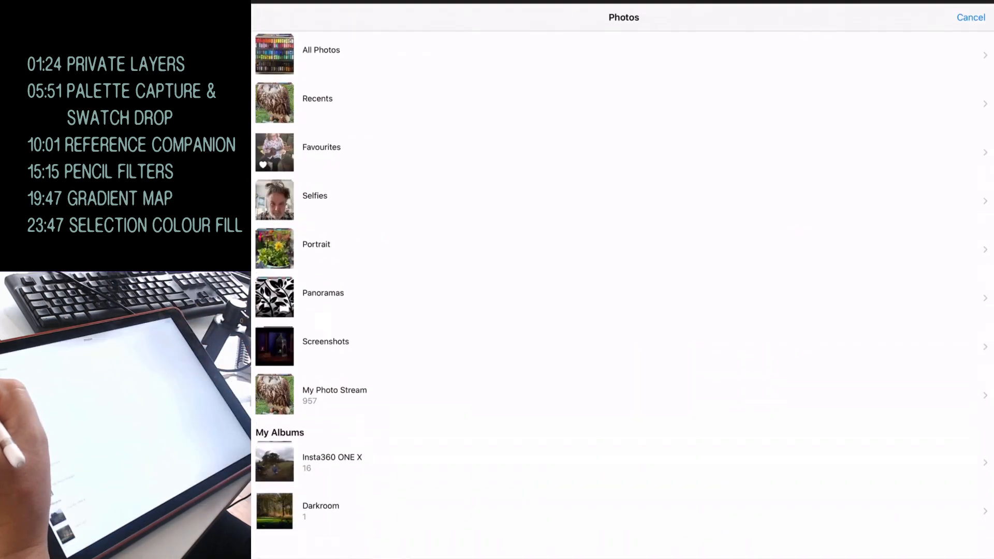
left_click(317, 102)
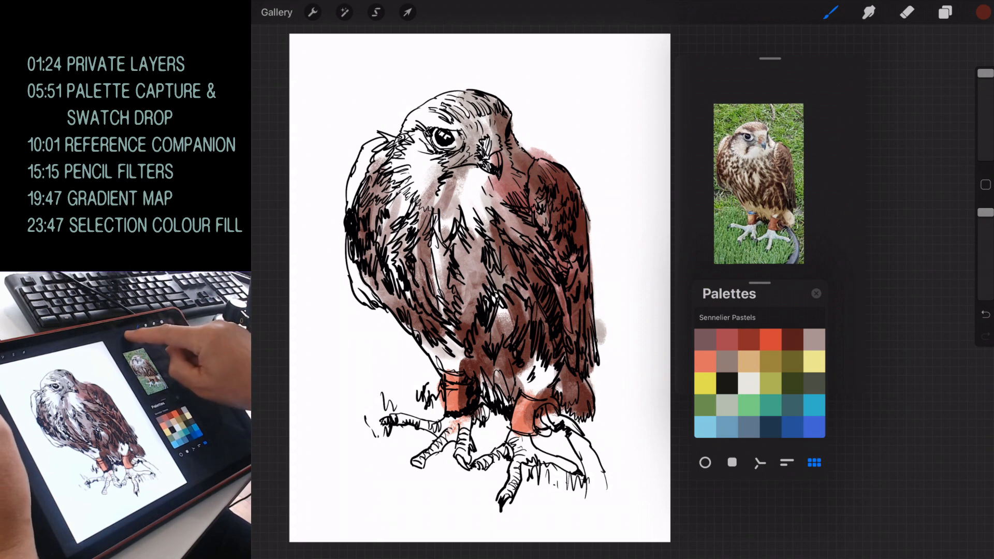
left_click_drag(758, 183, 862, 180)
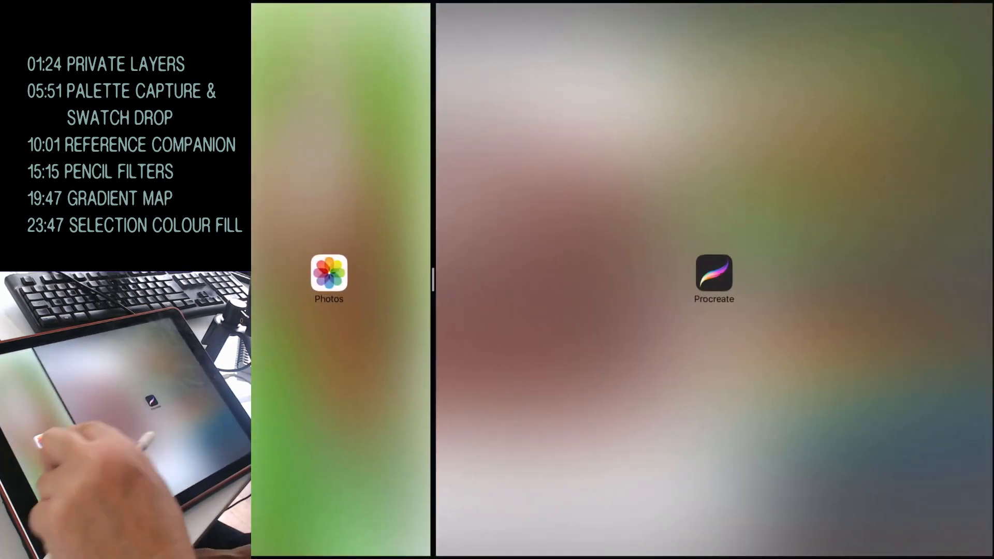
Step: Open Photos in a narrow Split View pane alongside Procreate
left_click(713, 277)
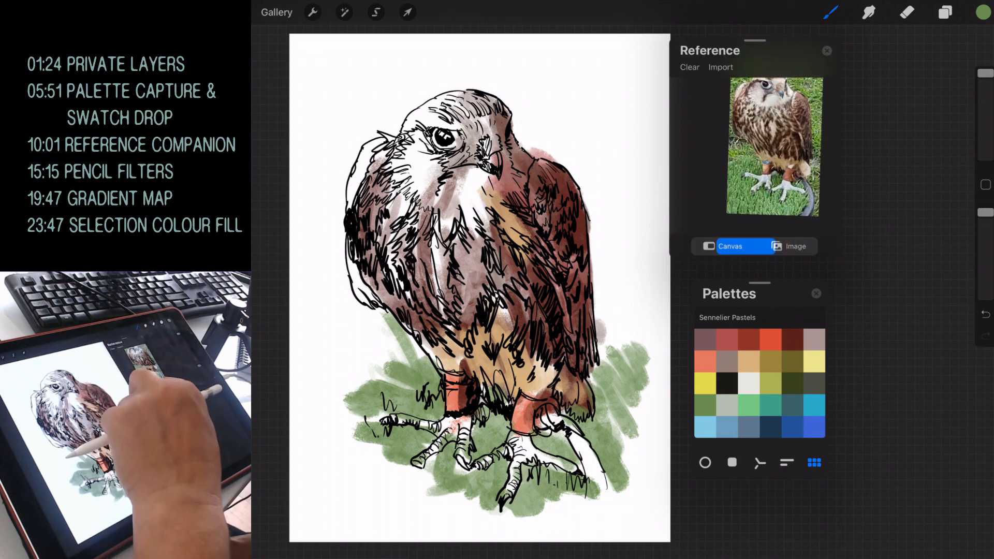
Step: Switch the Reference window from the falcon photo to the live canvas
left_click(730, 246)
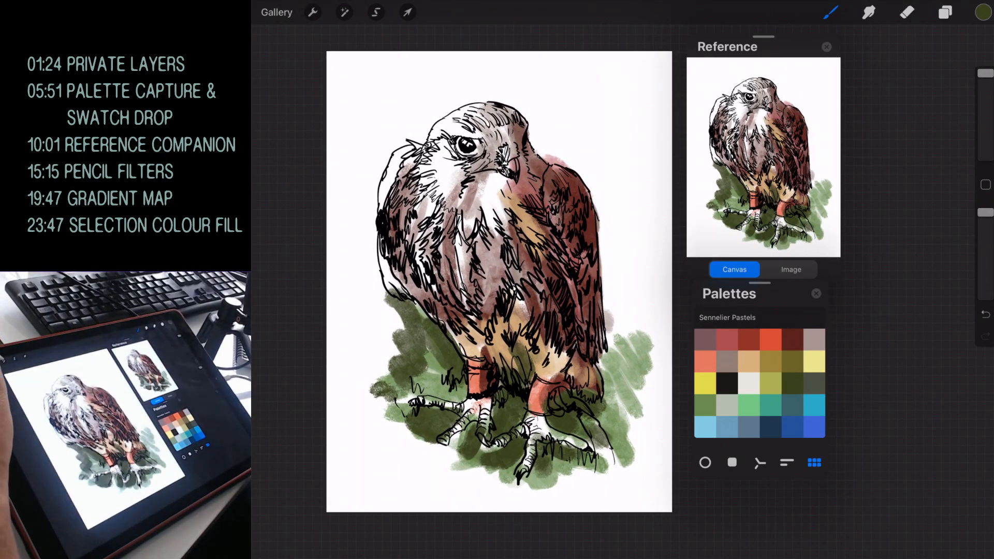
Step: Open Adjustments > Hue, Saturation, Brightness on the layer to show its sliders
left_click(344, 12)
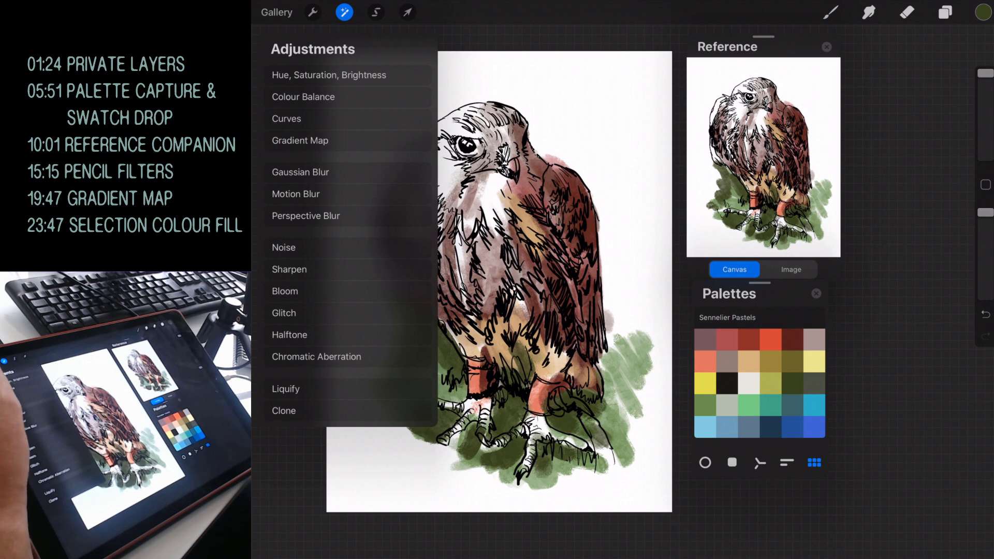
left_click(328, 74)
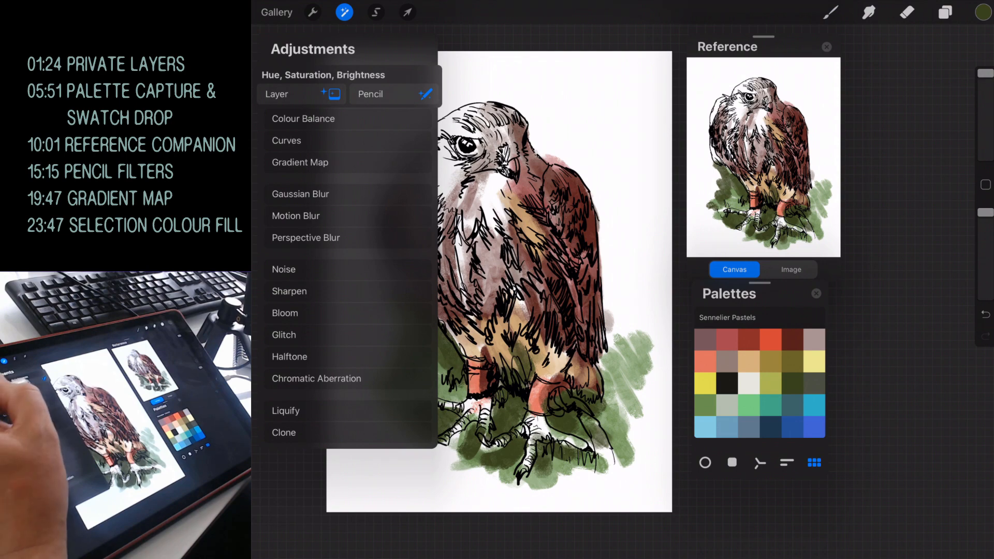
left_click(323, 75)
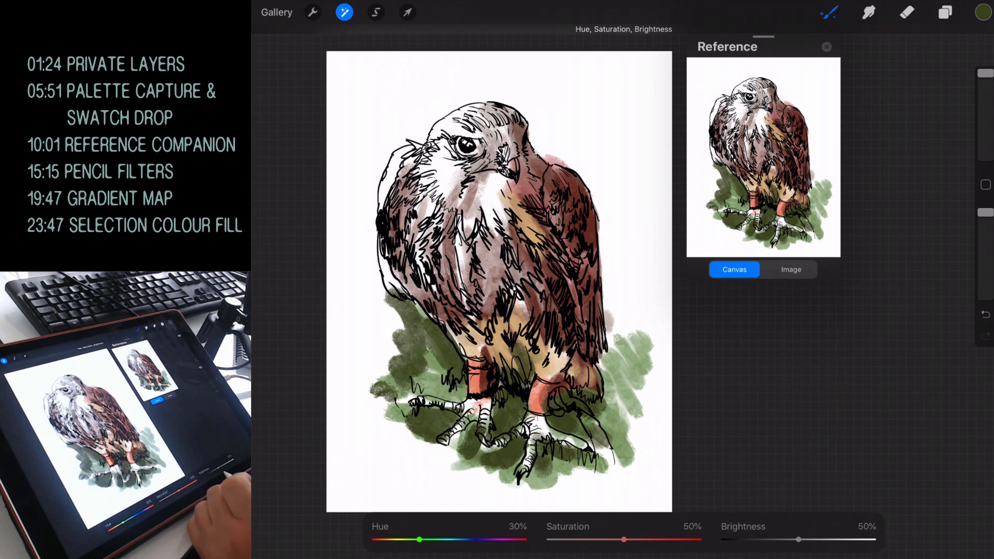
Step: Trial Saturation values, settling on a moderate purple tint for the wash
left_click_drag(624, 540, 621, 539)
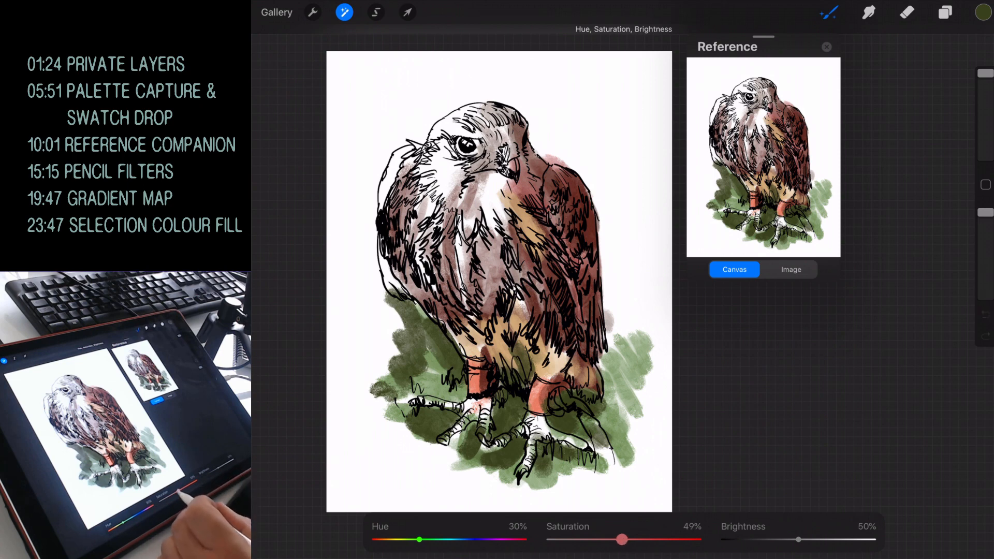
left_click_drag(621, 540, 551, 539)
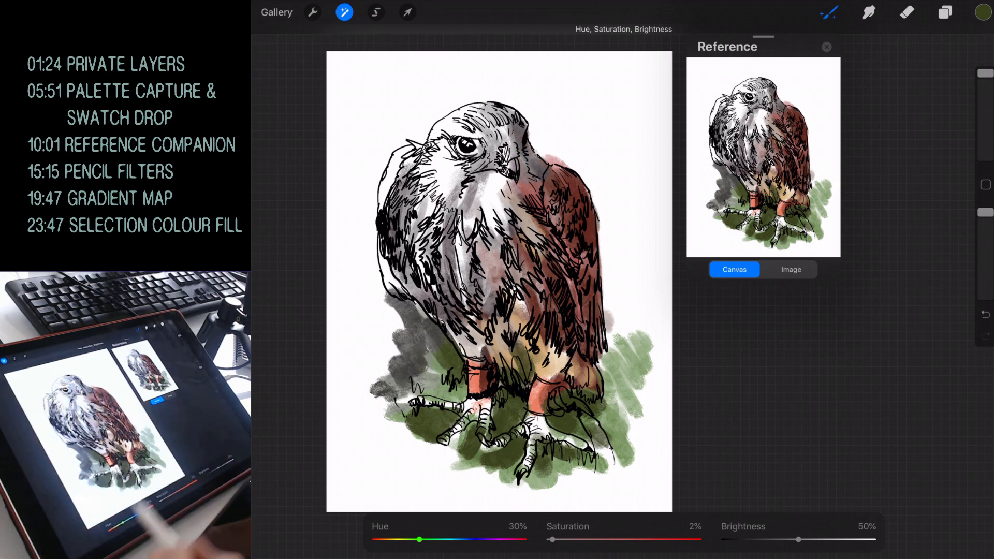
left_click_drag(551, 540, 566, 540)
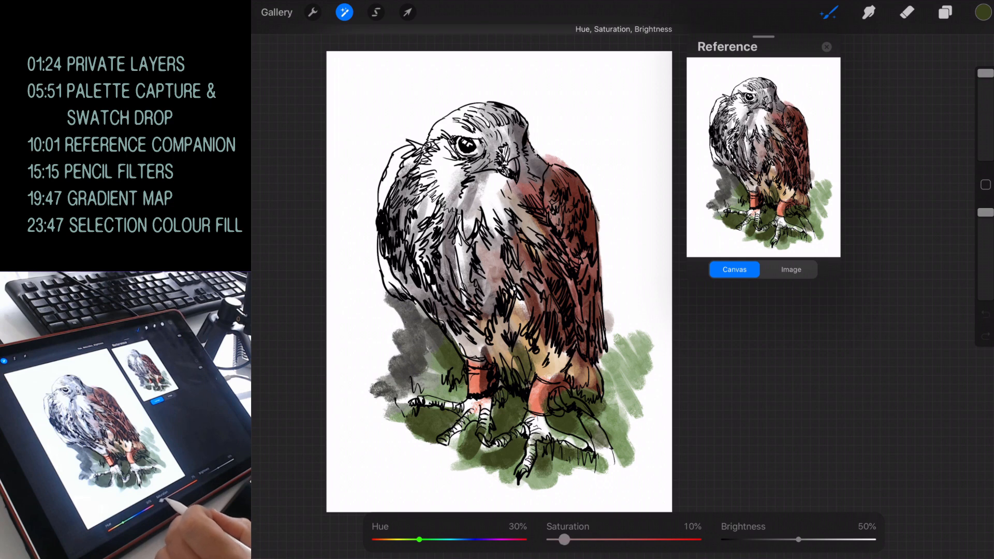
left_click_drag(565, 539, 647, 540)
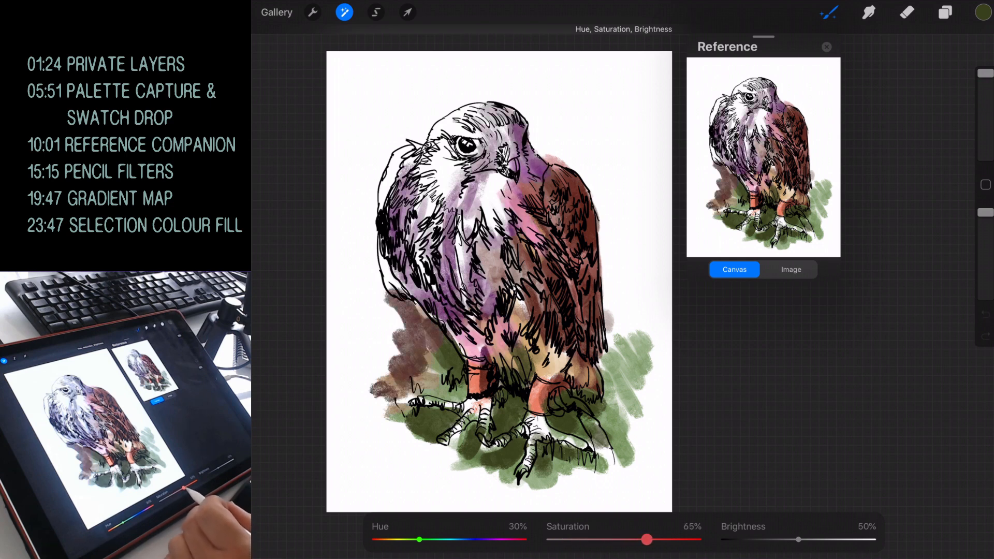
left_click_drag(646, 539, 559, 540)
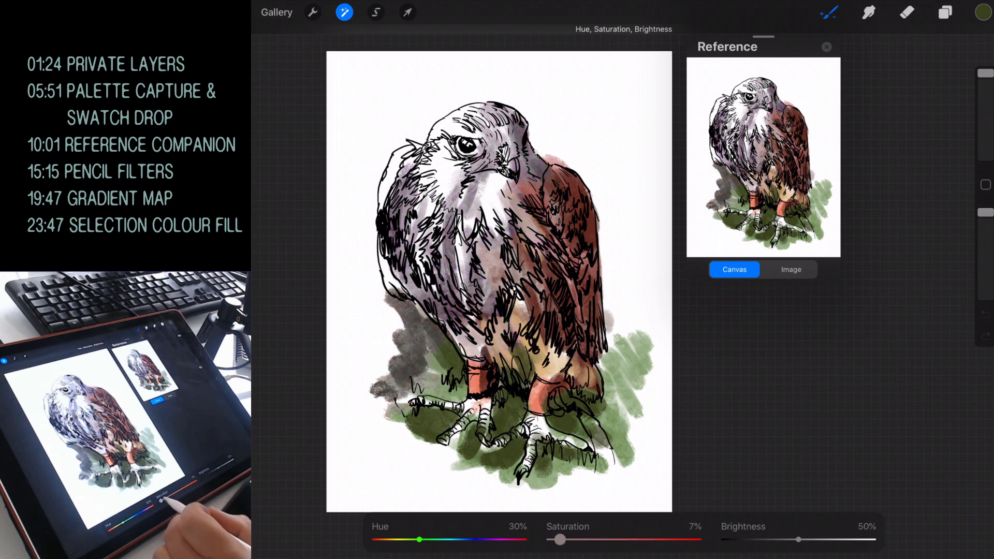
left_click_drag(559, 540, 651, 539)
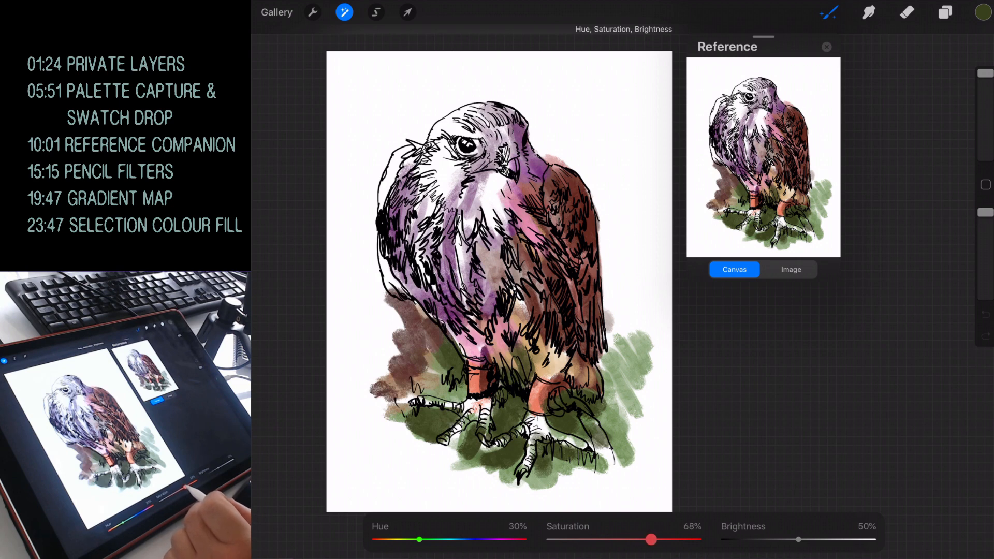
left_click_drag(650, 540, 588, 539)
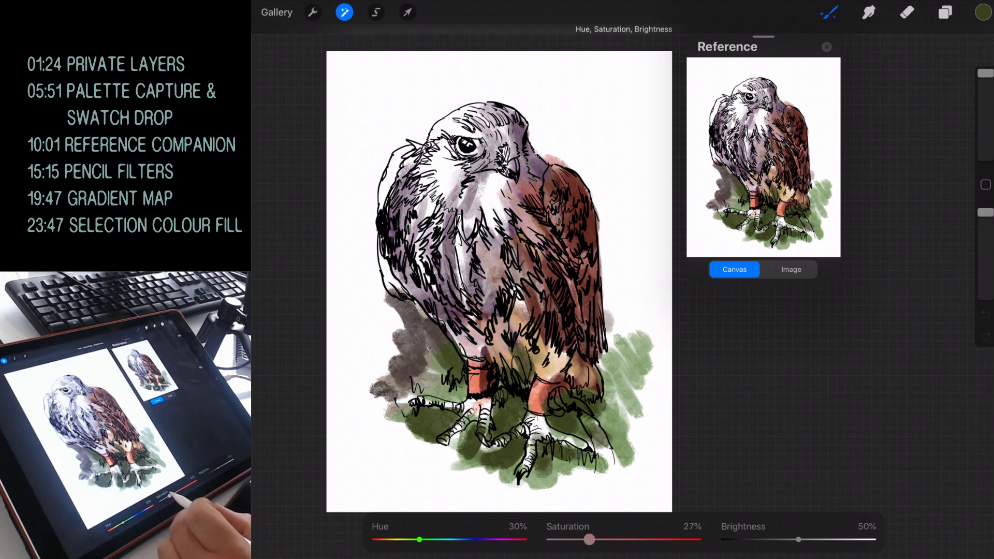
left_click_drag(588, 539, 619, 539)
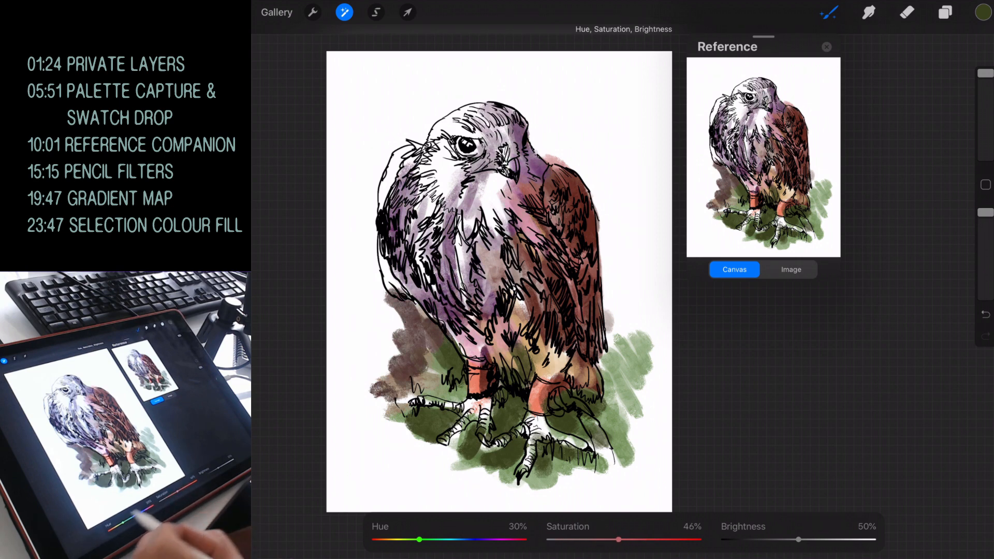
Step: Trial Brightness levels, then settle Saturation and Brightness at 55%
left_click_drag(798, 540, 823, 540)
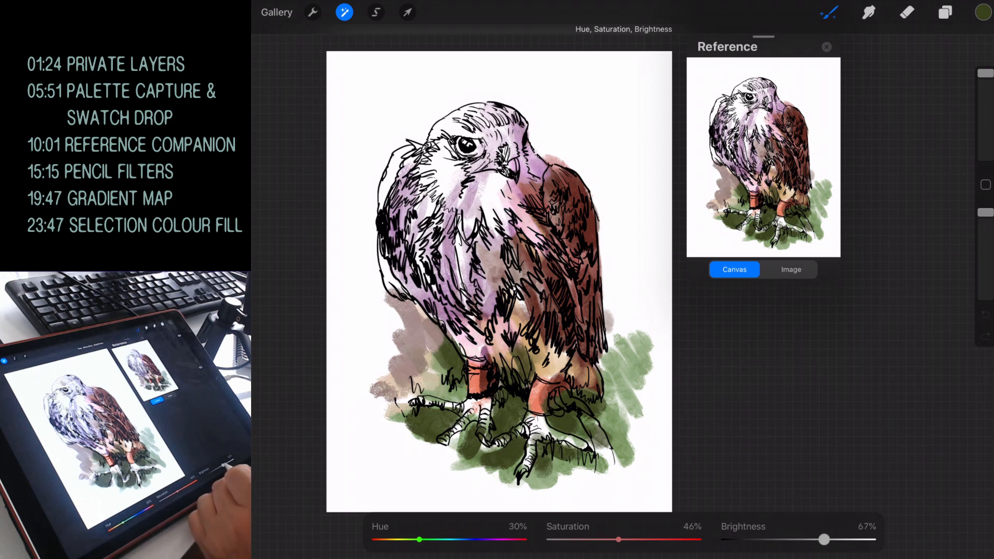
left_click_drag(823, 540, 777, 539)
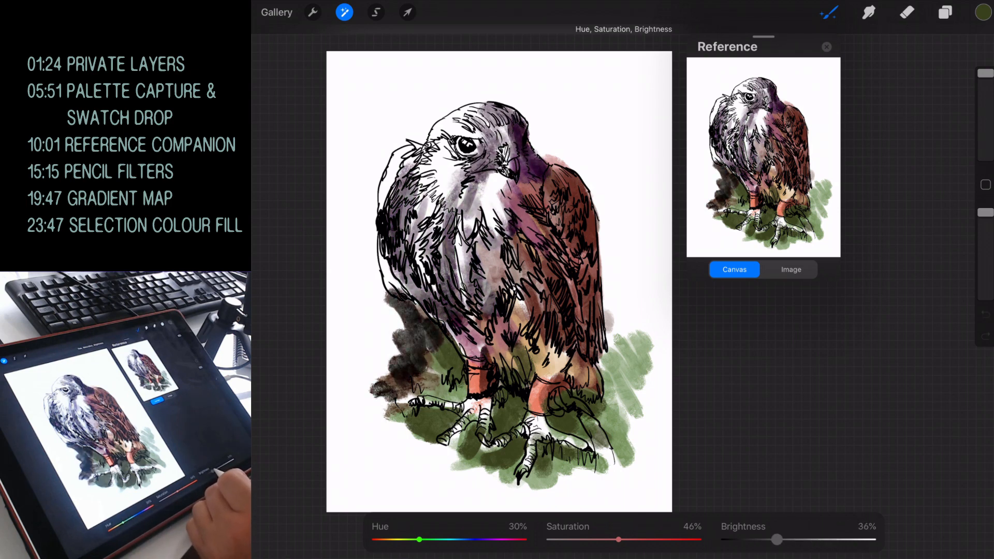
left_click_drag(777, 539, 802, 540)
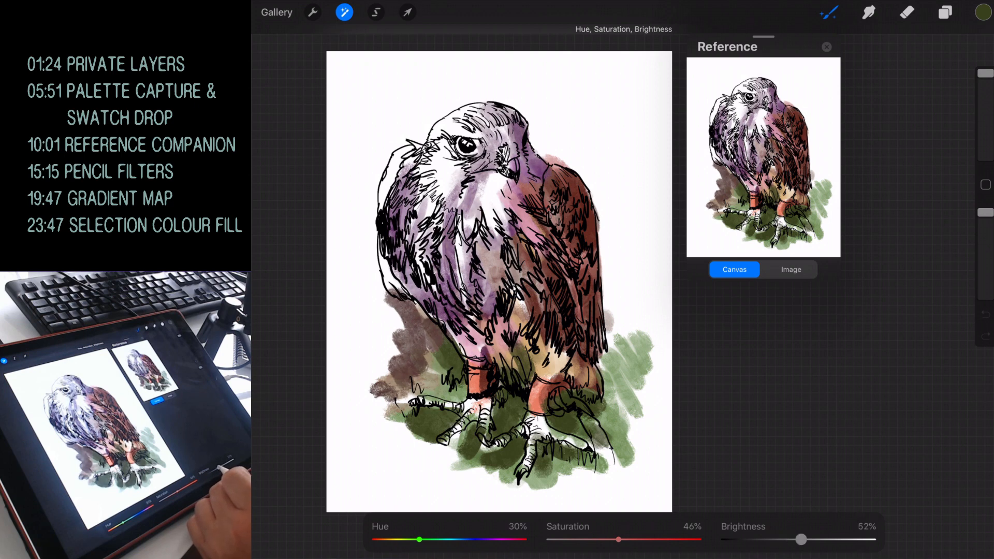
left_click_drag(802, 540, 787, 540)
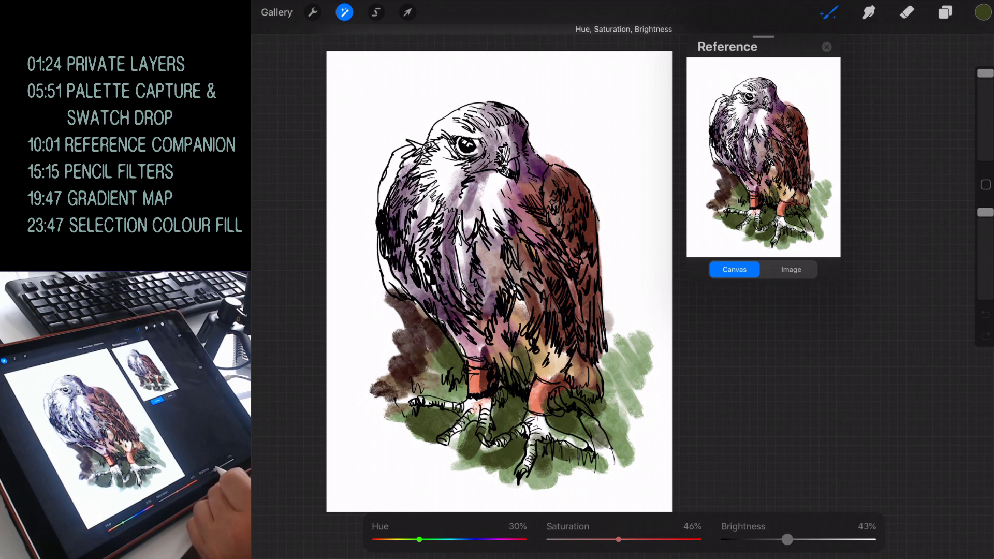
left_click_drag(619, 539, 631, 539)
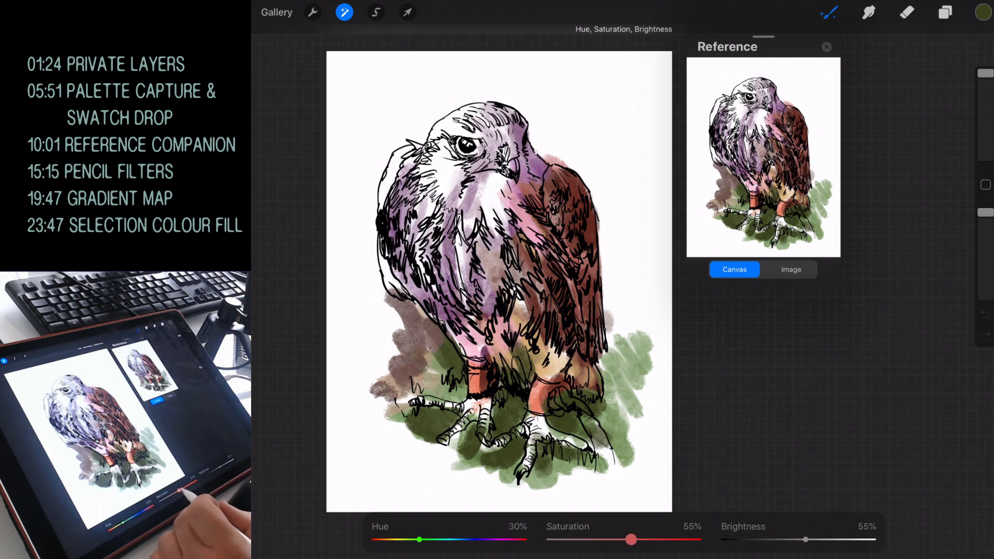
Step: Trial desaturated, yellow, yellow-green and blue-green hues on the falcon's wash, then discard them
left_click_drag(631, 540, 549, 540)
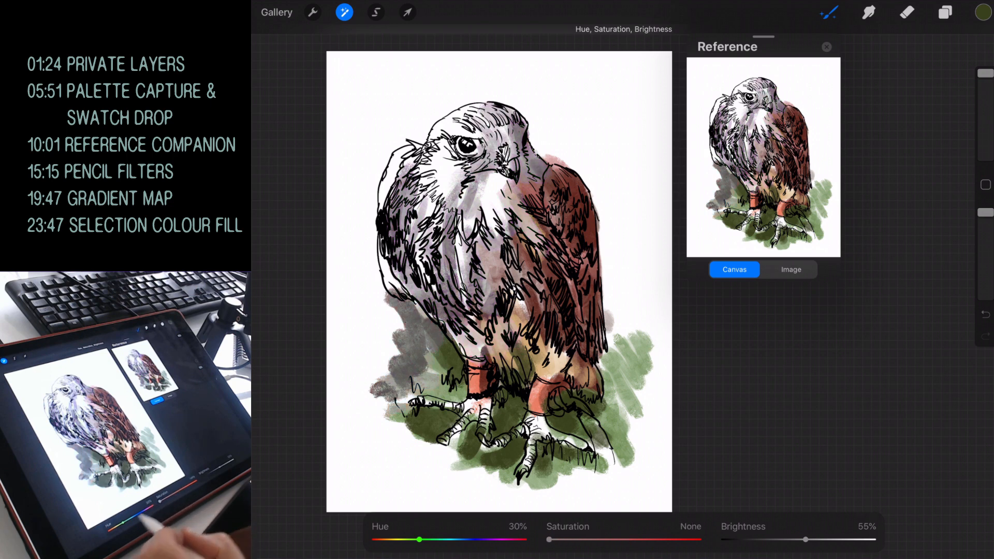
left_click_drag(419, 539, 472, 540)
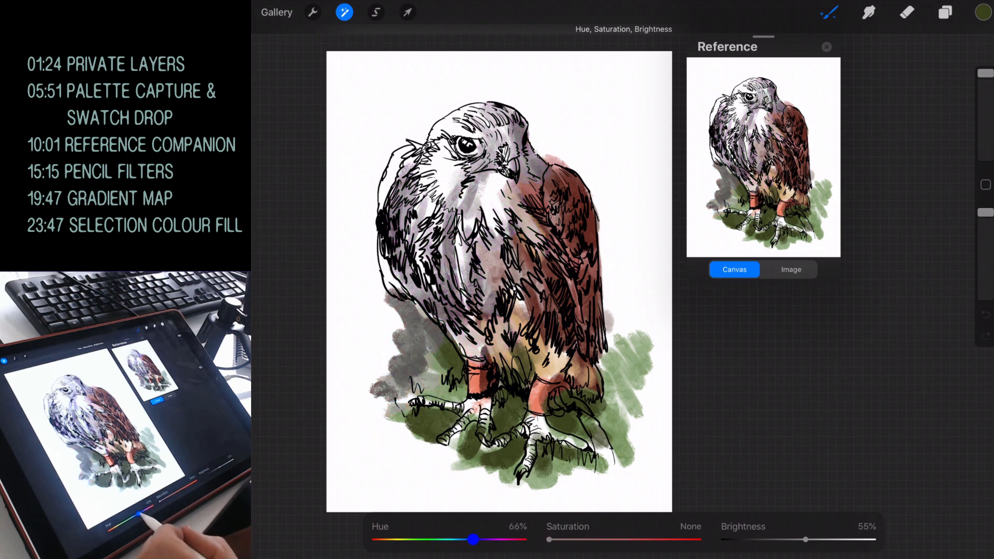
left_click_drag(472, 540, 374, 540)
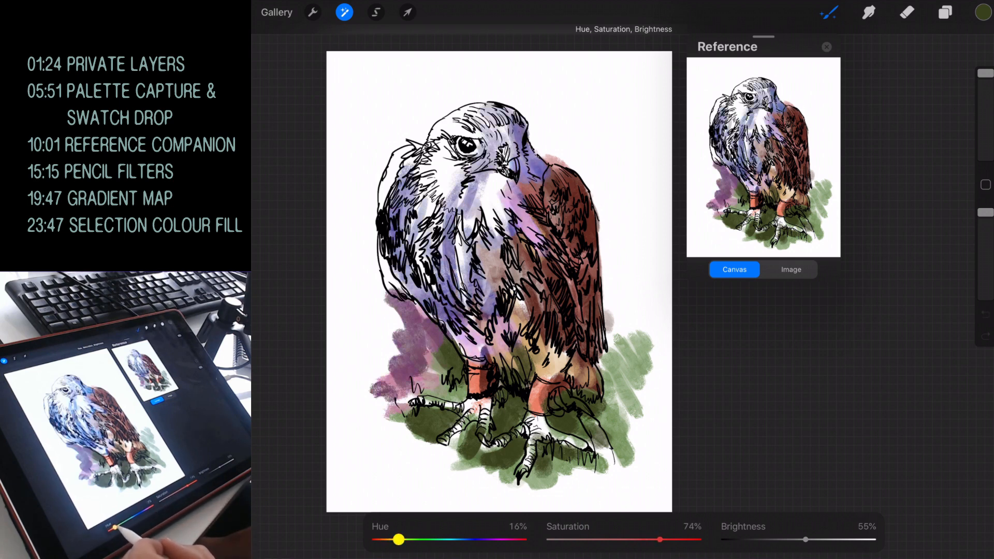
left_click_drag(399, 539, 469, 540)
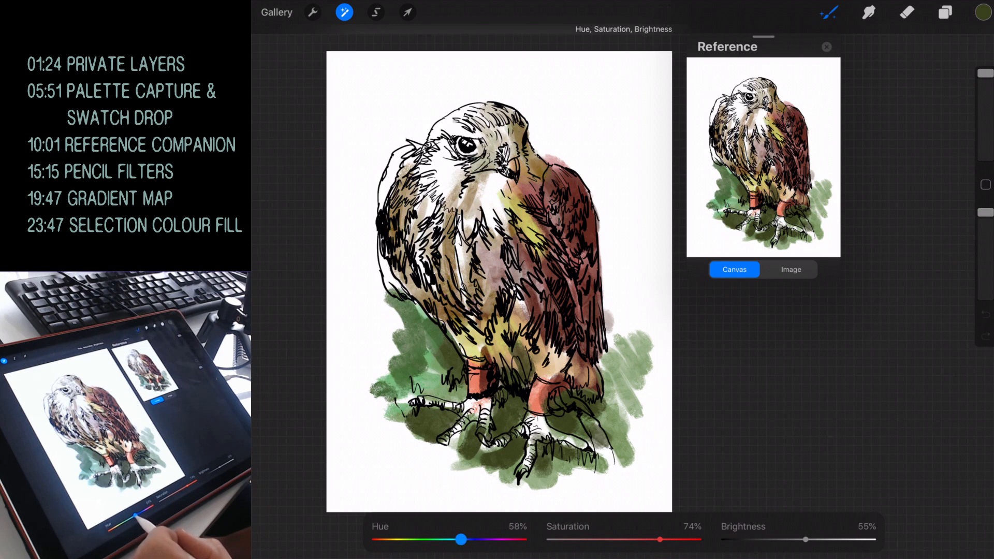
left_click_drag(460, 540, 452, 539)
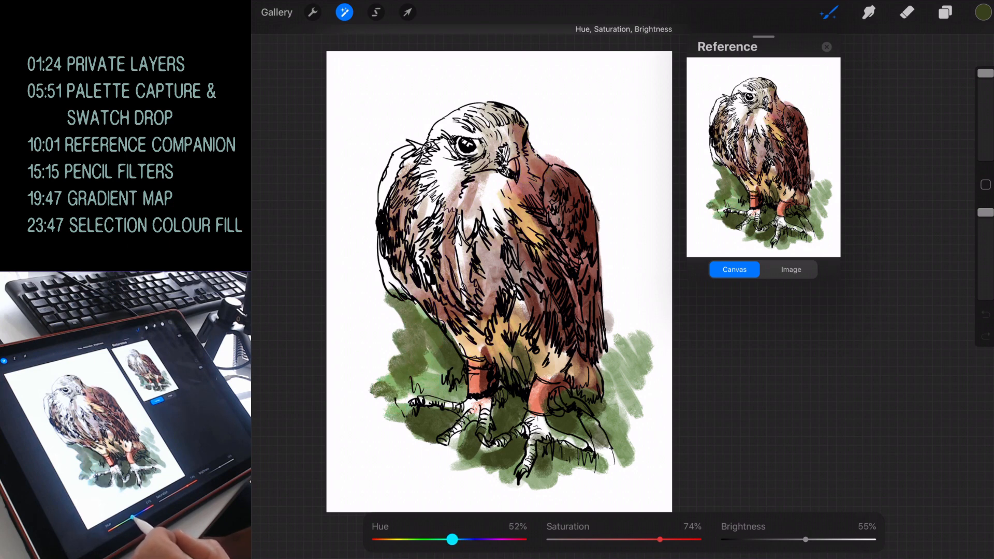
left_click_drag(451, 540, 491, 539)
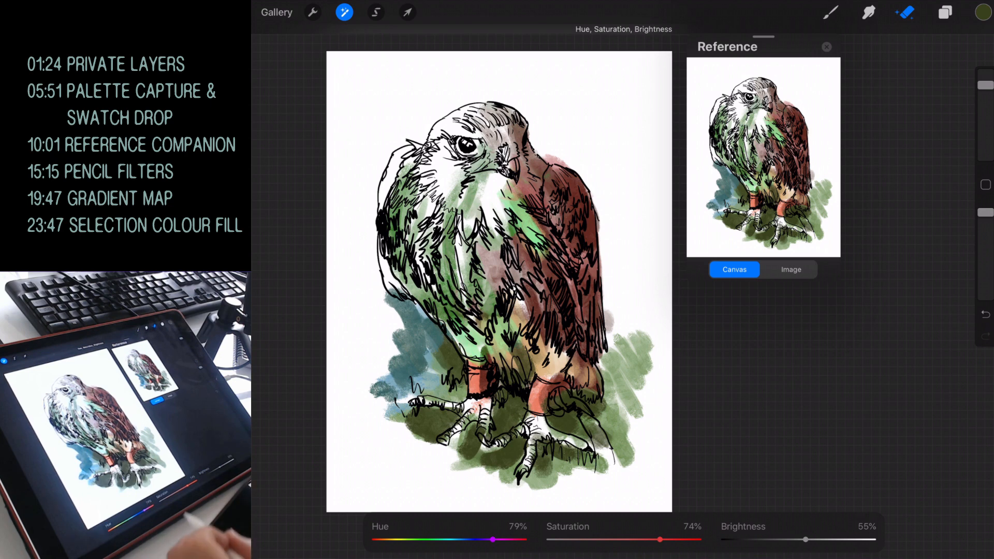
left_click_drag(641, 540, 548, 539)
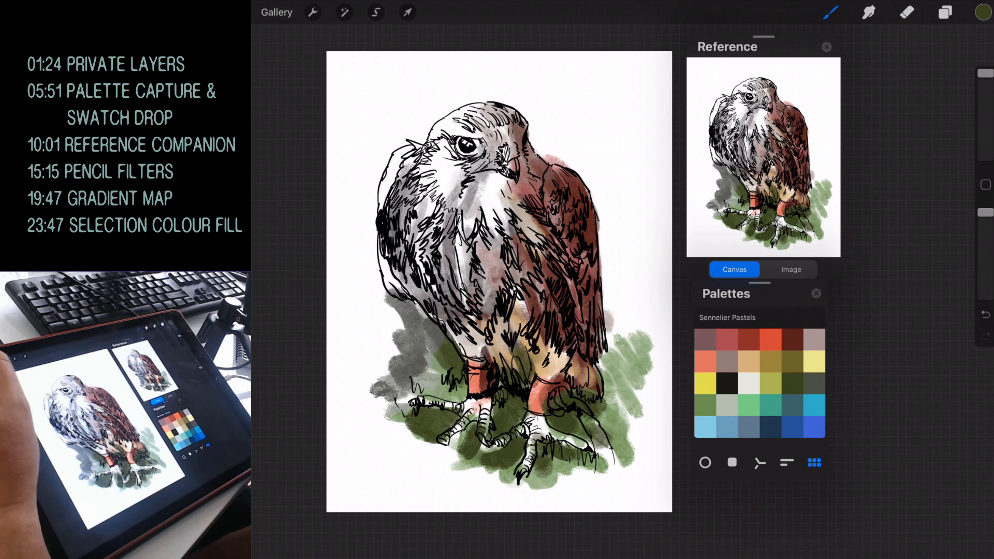
Step: Paint a 54.8% Perspective chromatic aberration onto the falcon's wash for rainbow fringes
left_click(343, 12)
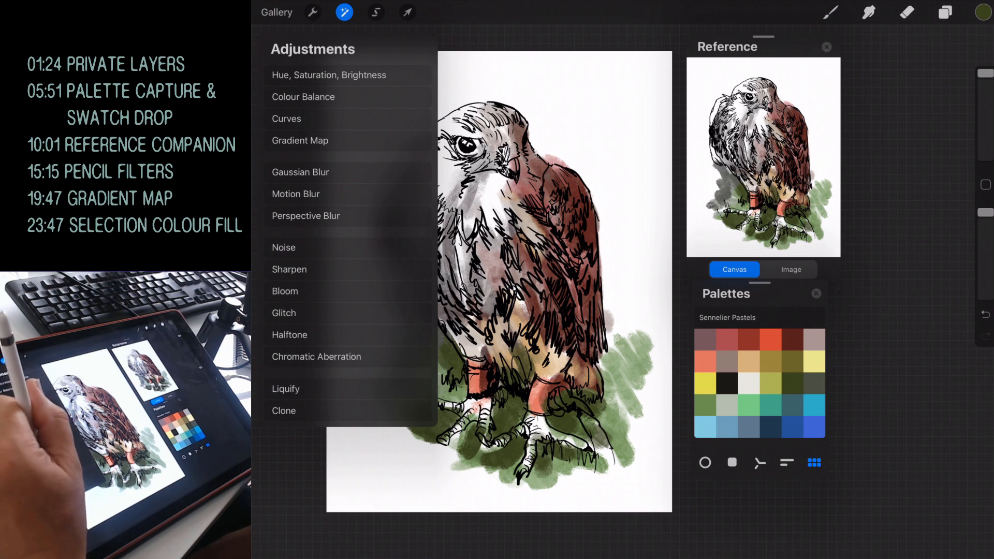
left_click(316, 356)
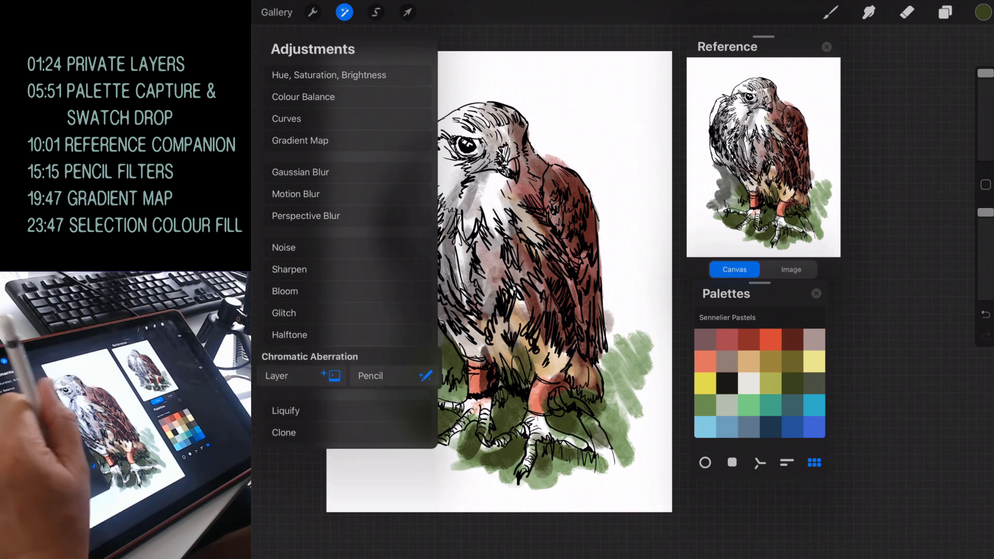
left_click(310, 356)
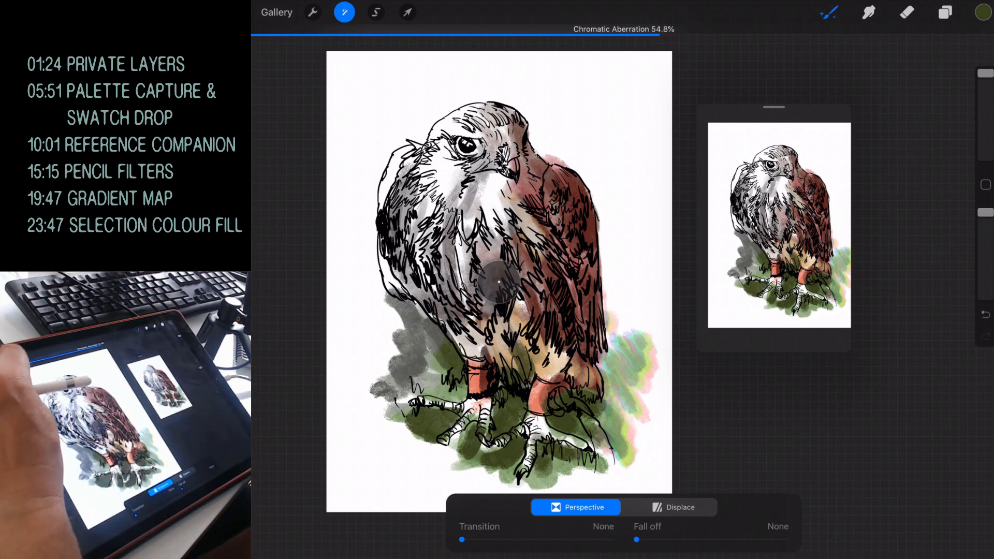
Step: Apply a 74.3% halftone to the grass wash, comparing Screen Print and Newspaper styles
left_click(344, 12)
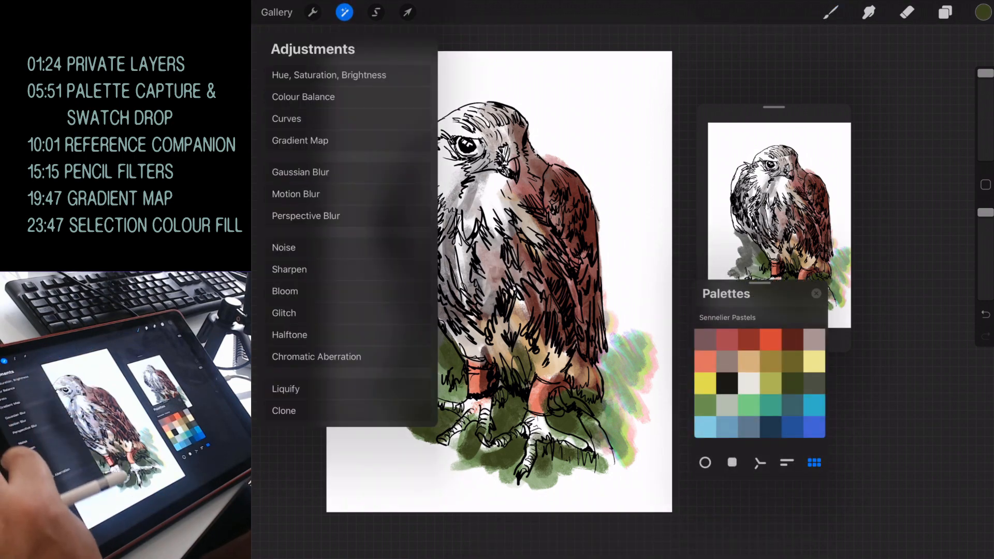
left_click(289, 335)
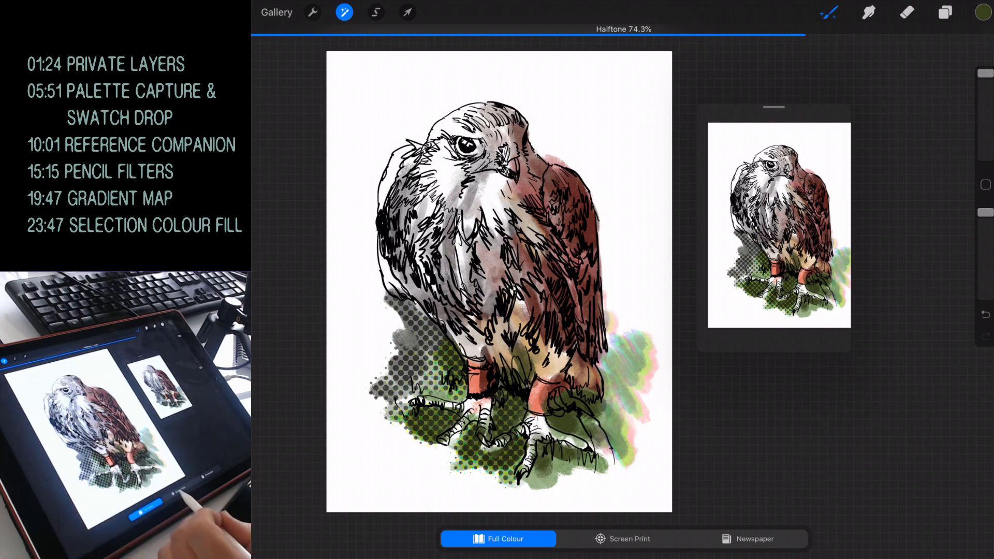
left_click(623, 539)
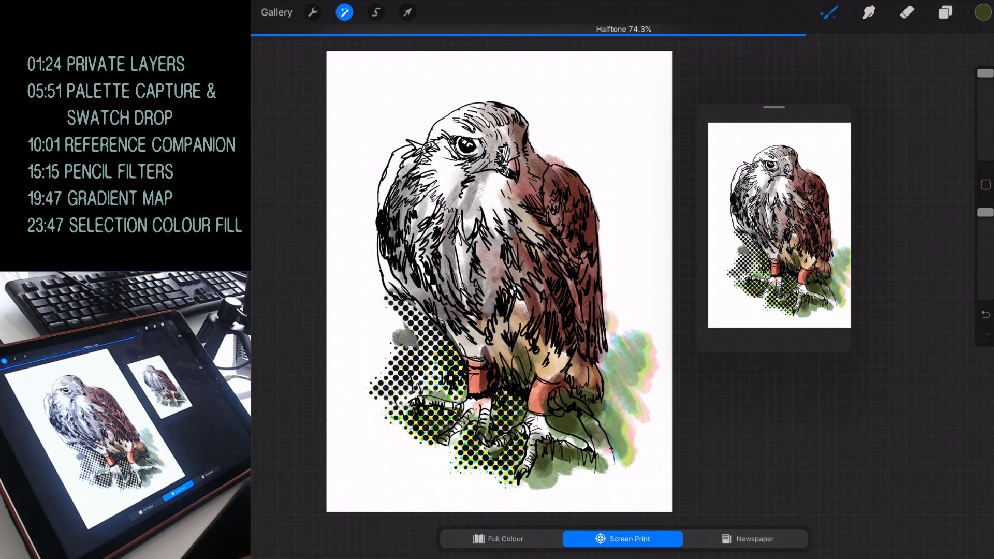
left_click(748, 539)
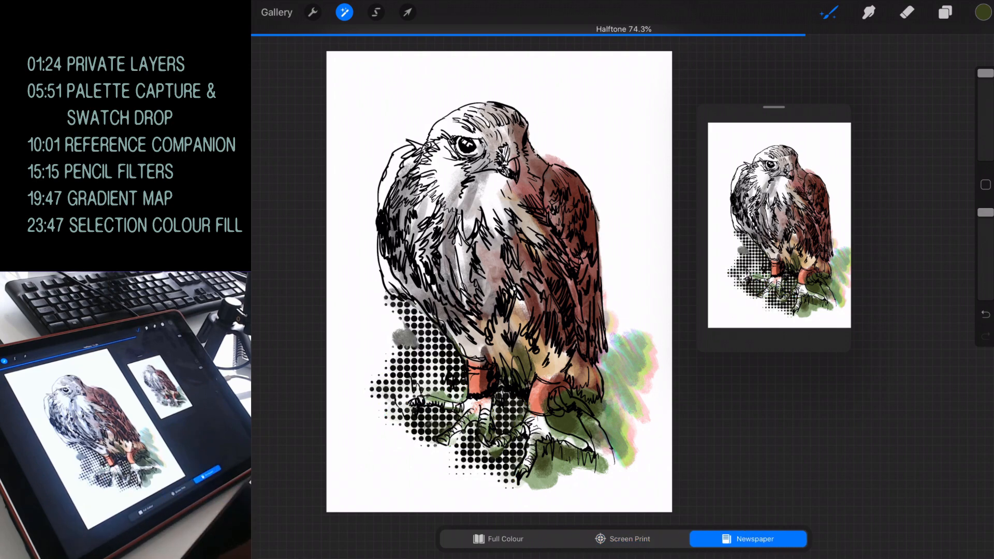
left_click(622, 539)
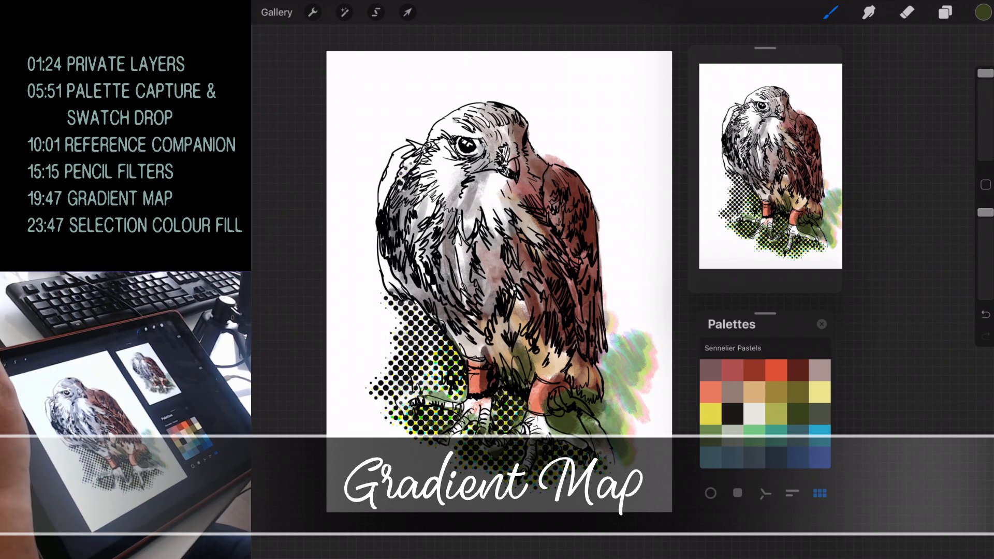
Step: Apply a Gradient Map adjustment to the whole falcon drawing layer
left_click(345, 12)
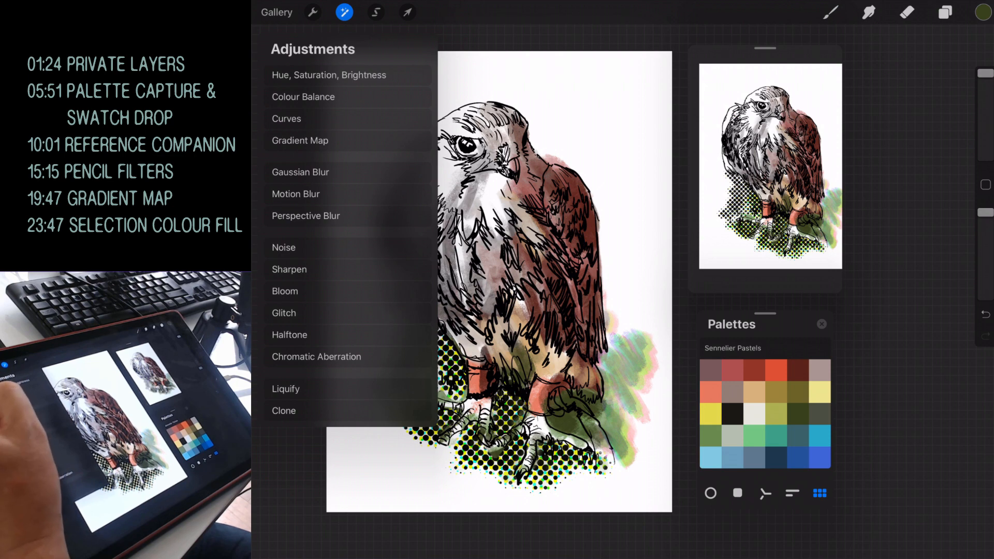
left_click(300, 140)
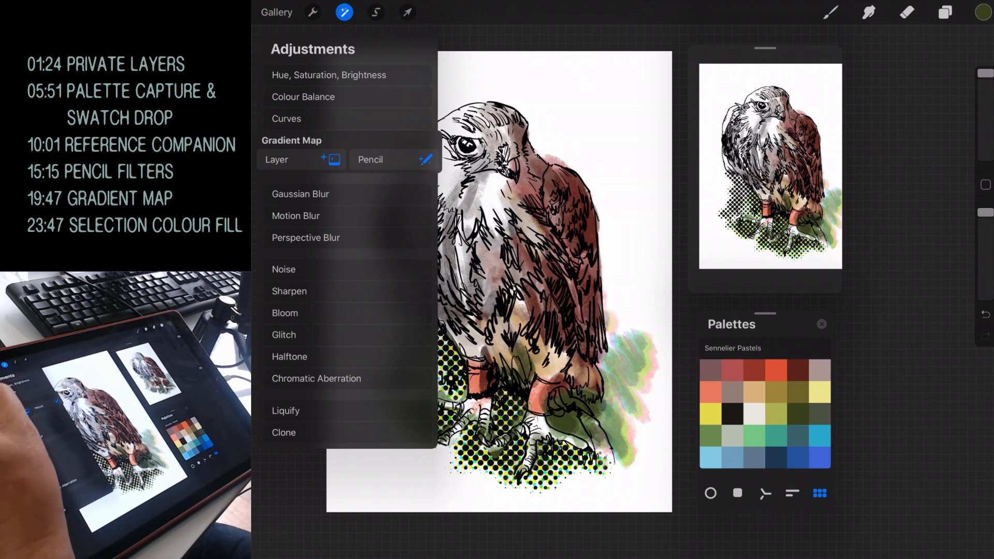
left_click(291, 140)
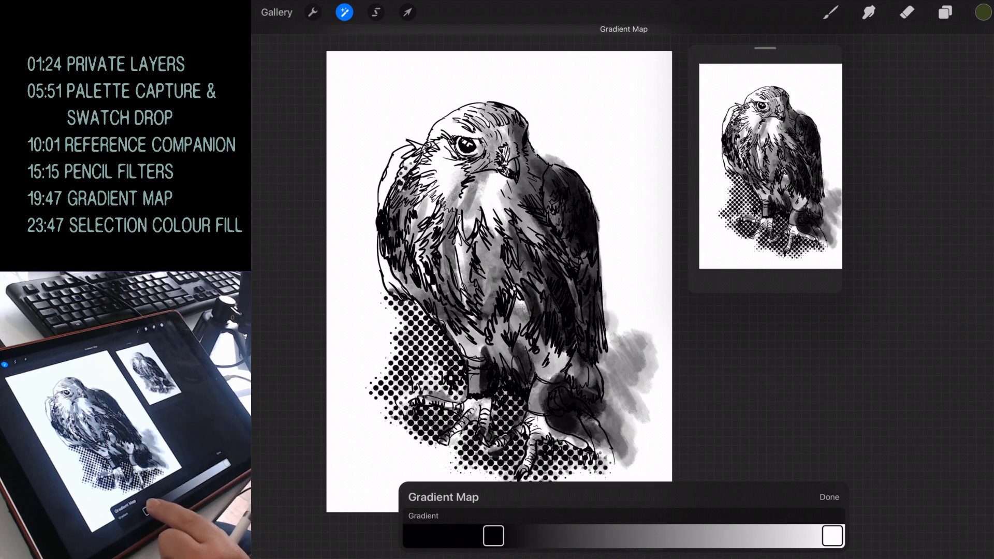
Step: Test the falcon's greyscale contrast from near pure black-and-white back to softer grey shading
left_click_drag(493, 535, 570, 535)
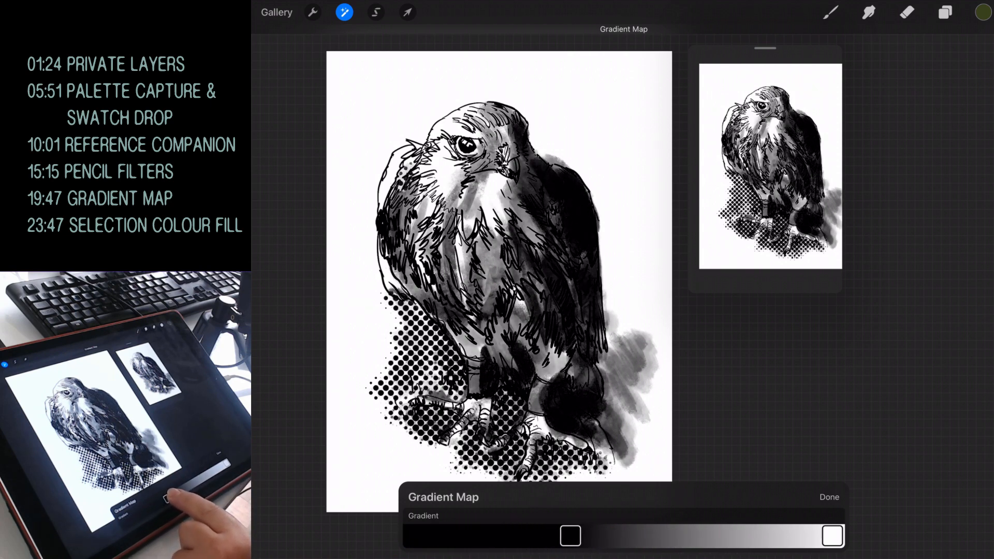
left_click_drag(569, 536, 649, 536)
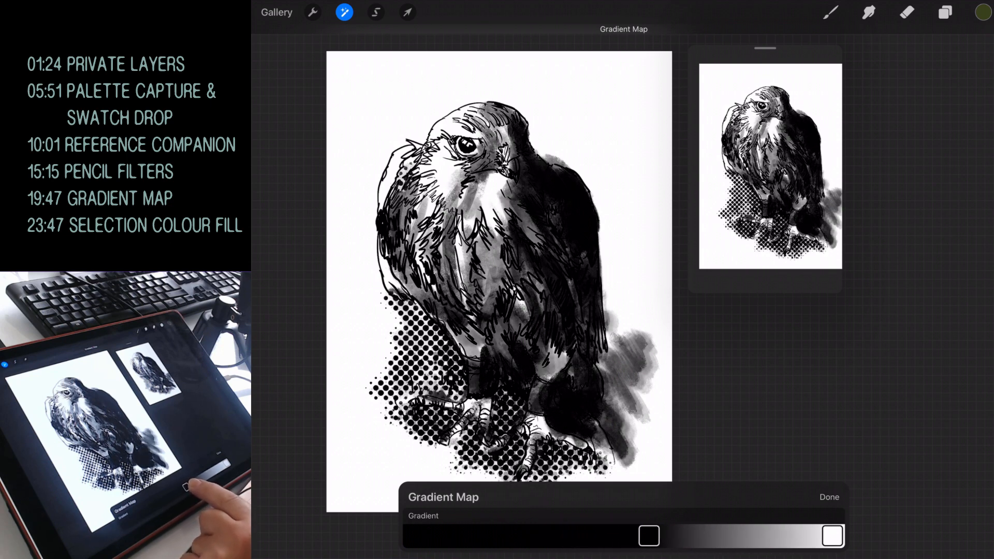
left_click_drag(649, 536, 723, 536)
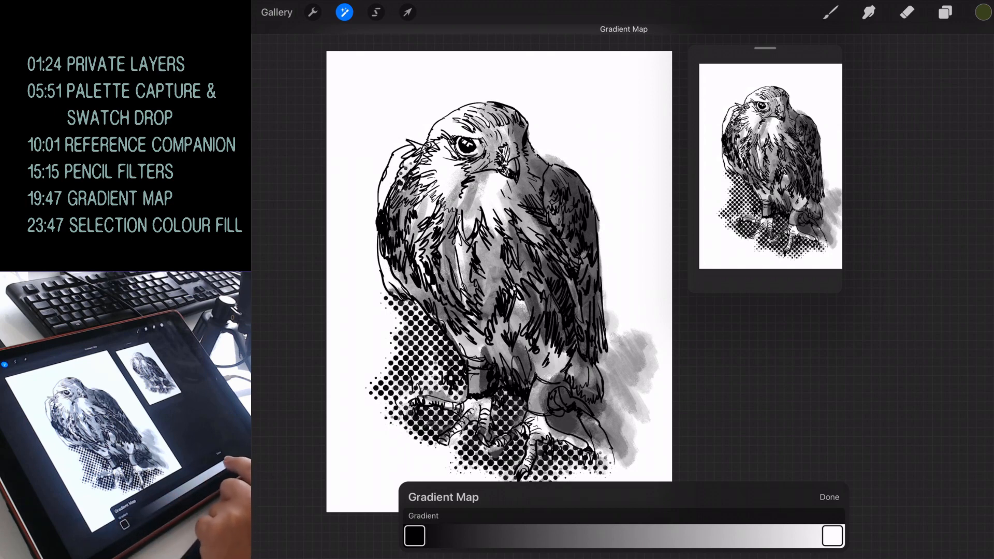
left_click_drag(832, 536, 712, 536)
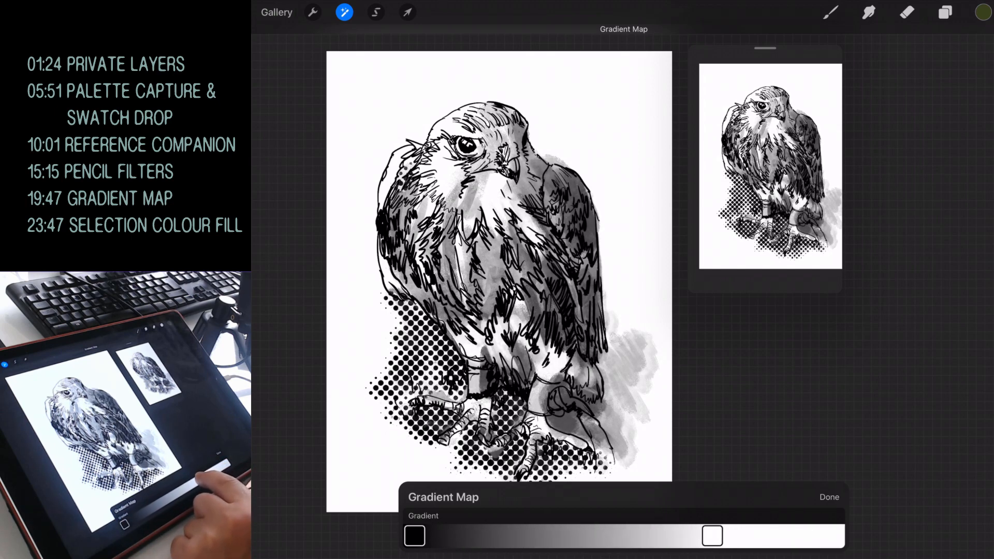
left_click_drag(711, 536, 554, 536)
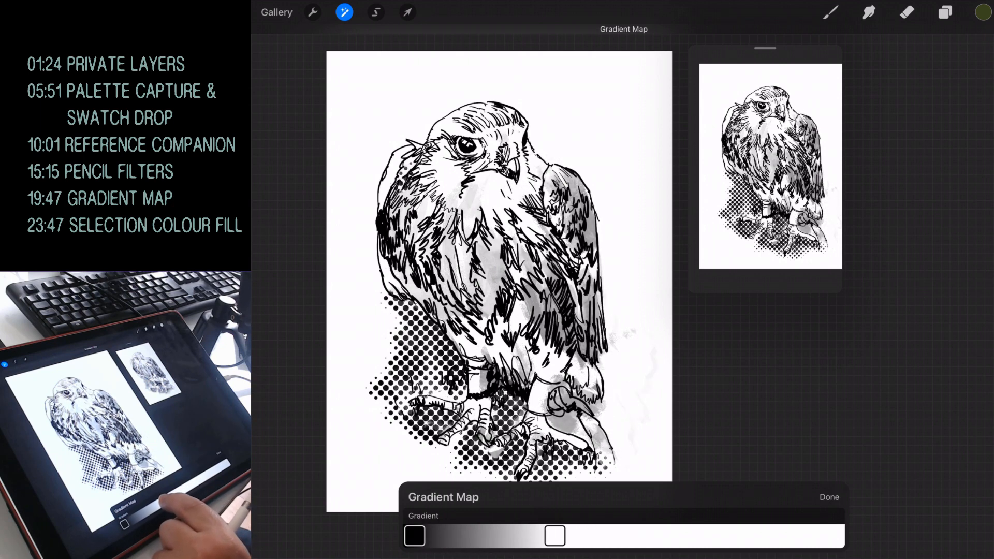
left_click_drag(555, 536, 474, 536)
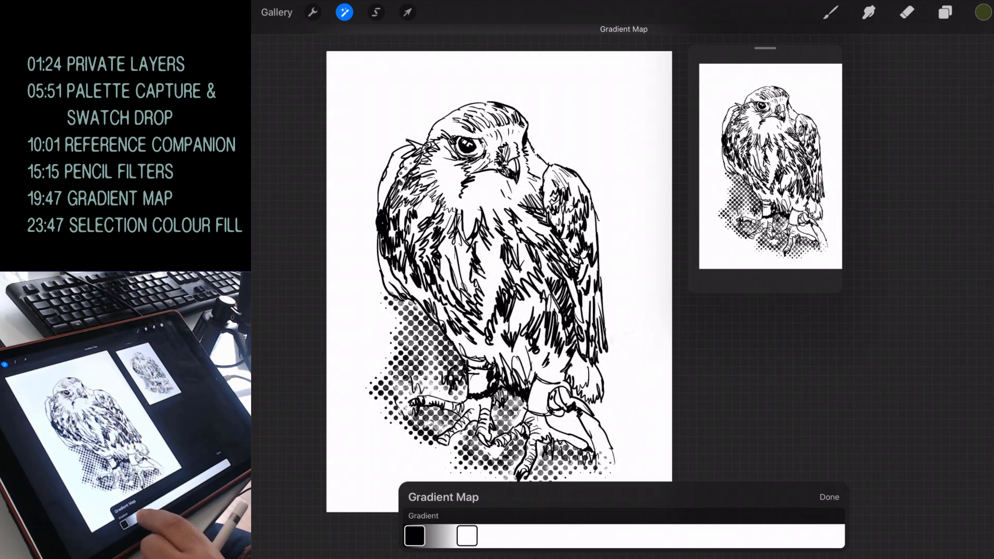
left_click_drag(466, 534, 431, 535)
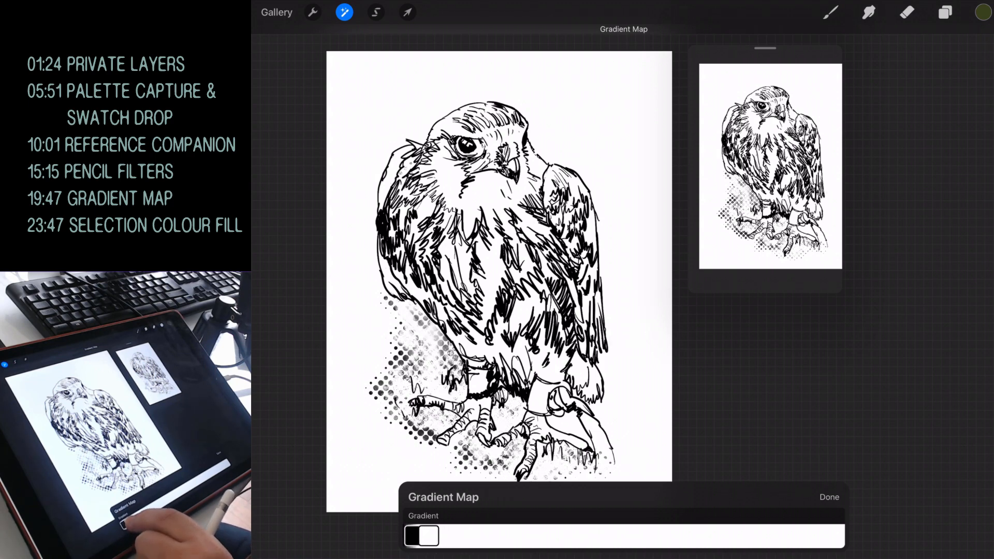
left_click_drag(435, 536, 571, 536)
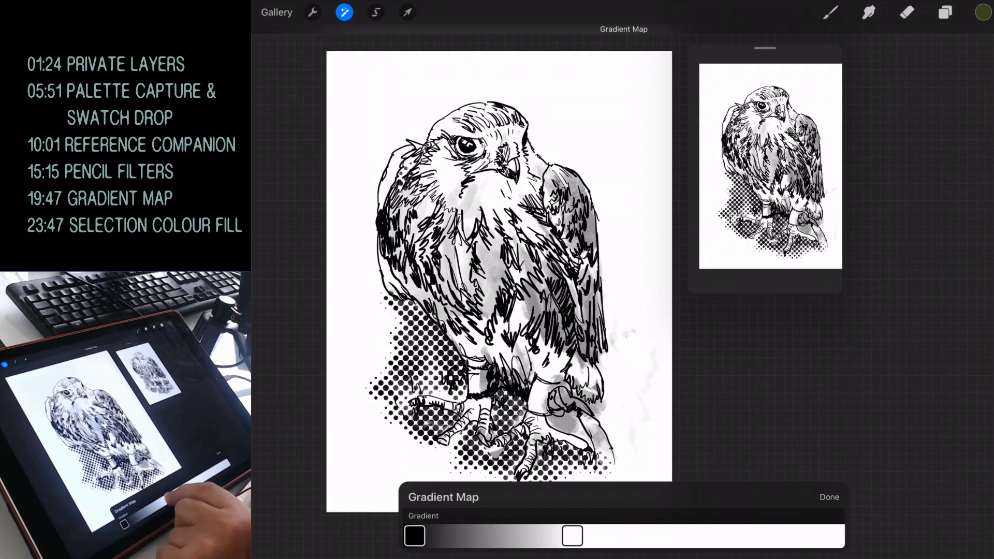
left_click_drag(571, 536, 466, 536)
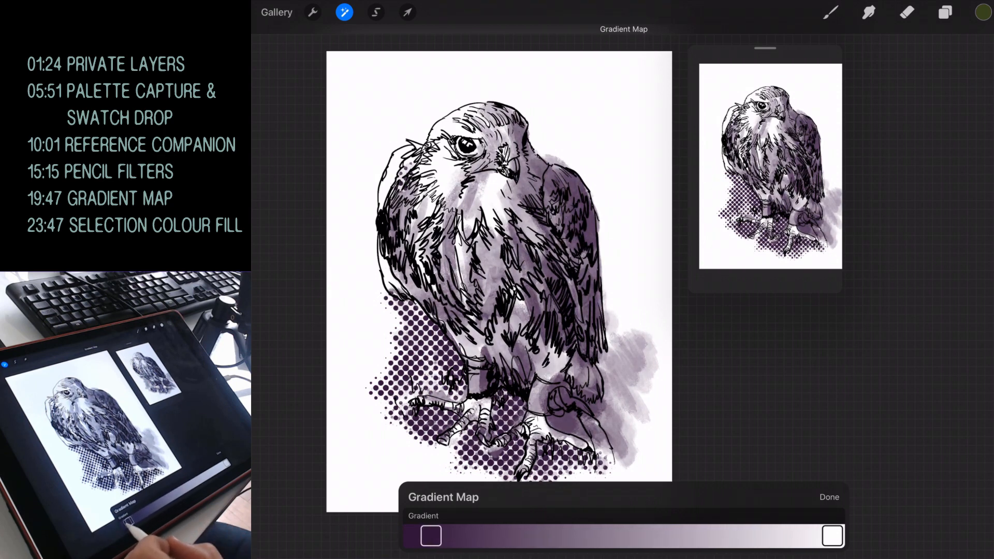
Step: Build a purple-to-yellow-to-white gradient with a yellow midtone stop and balanced purple shadows
left_click_drag(430, 536, 414, 536)
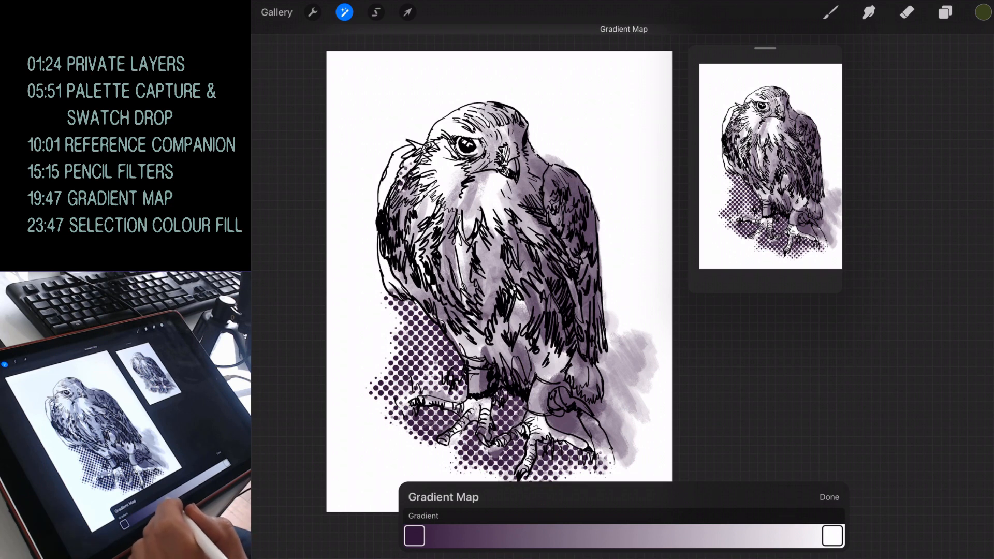
left_click(557, 536)
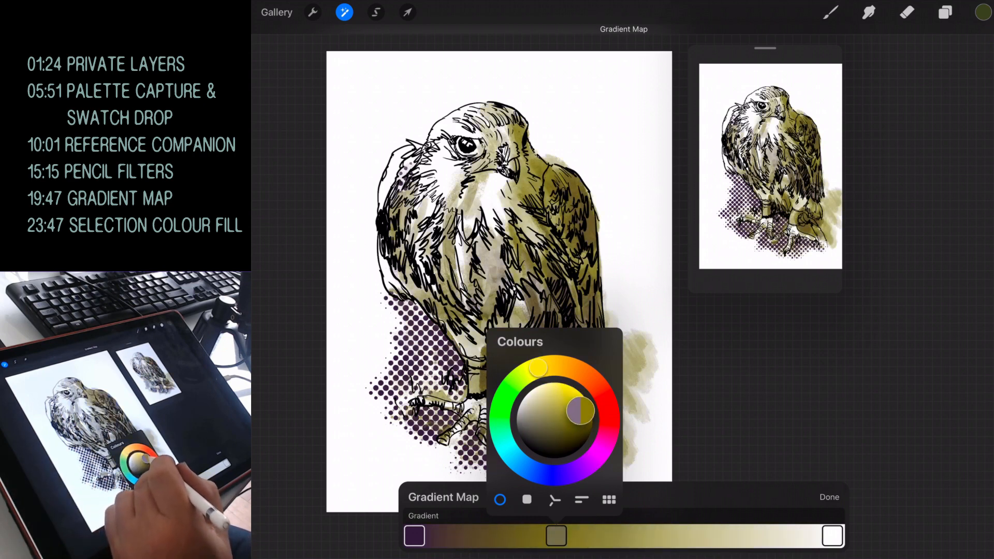
left_click_drag(580, 412, 587, 396)
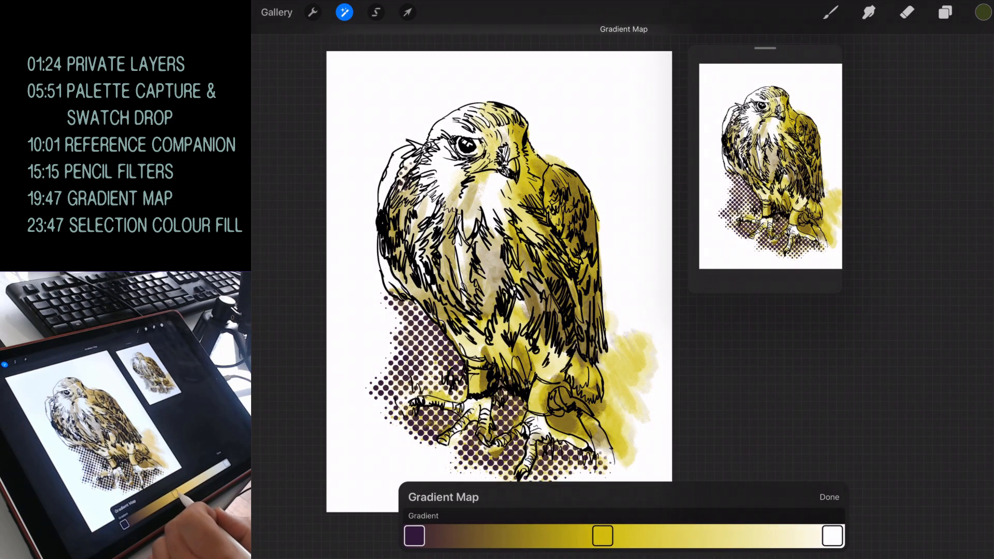
left_click_drag(602, 536, 684, 536)
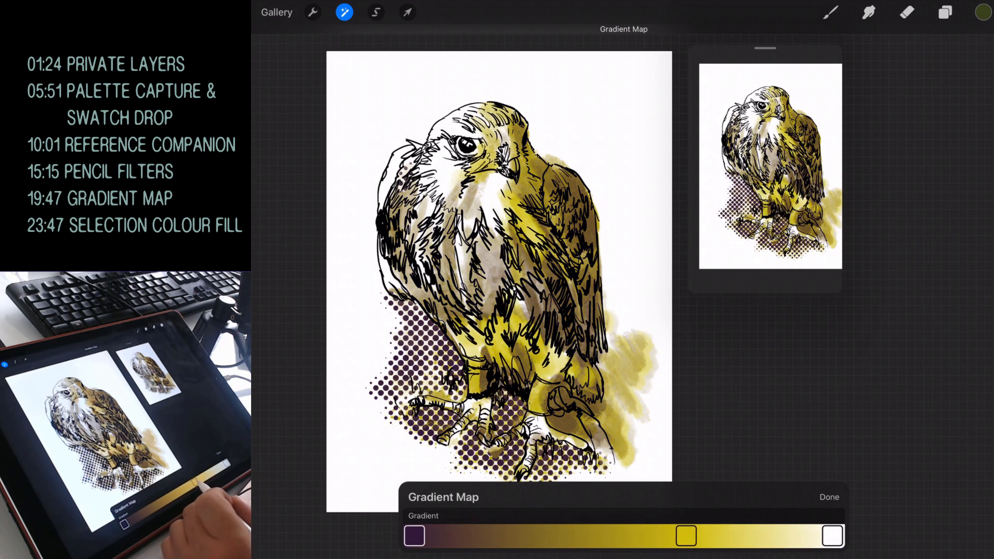
left_click_drag(686, 534, 739, 535)
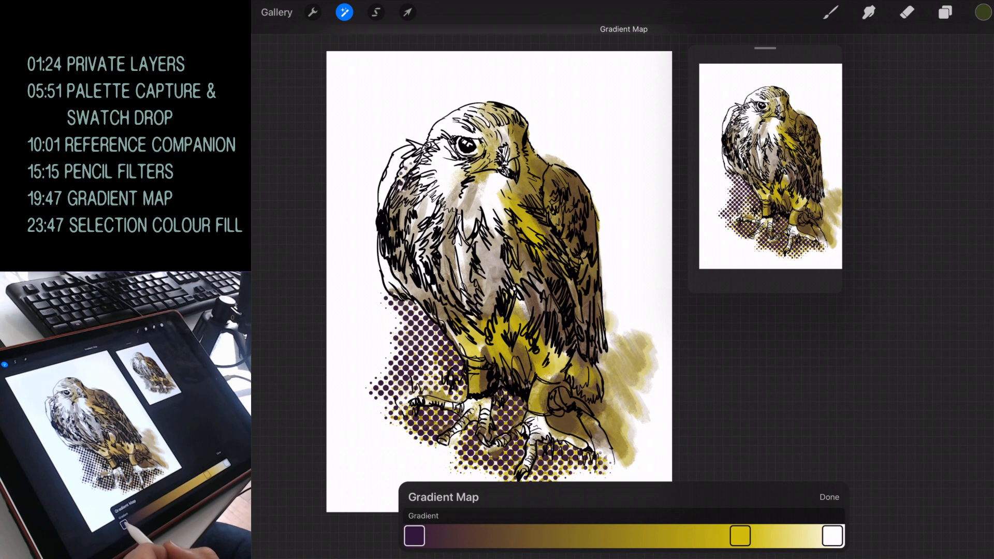
left_click_drag(414, 536, 464, 536)
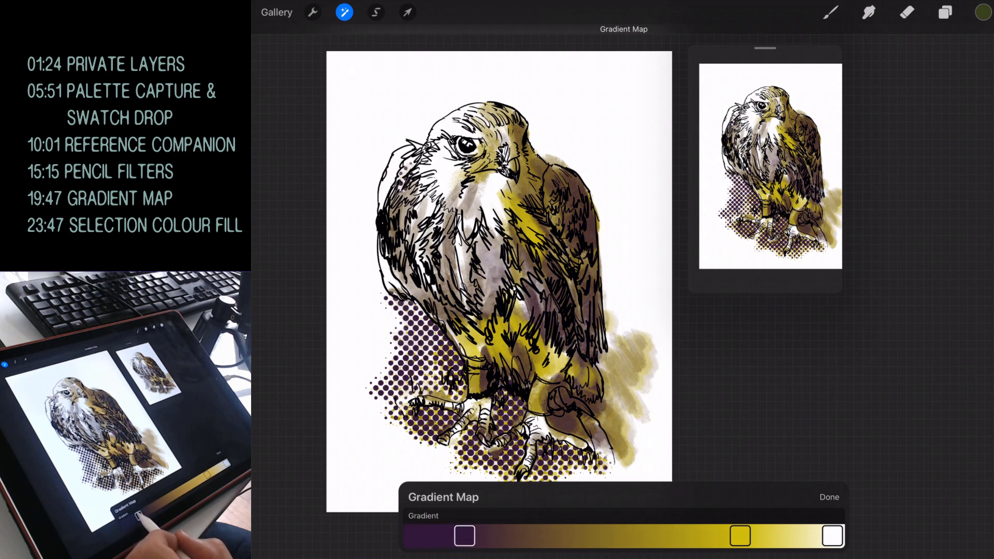
left_click_drag(464, 535, 457, 536)
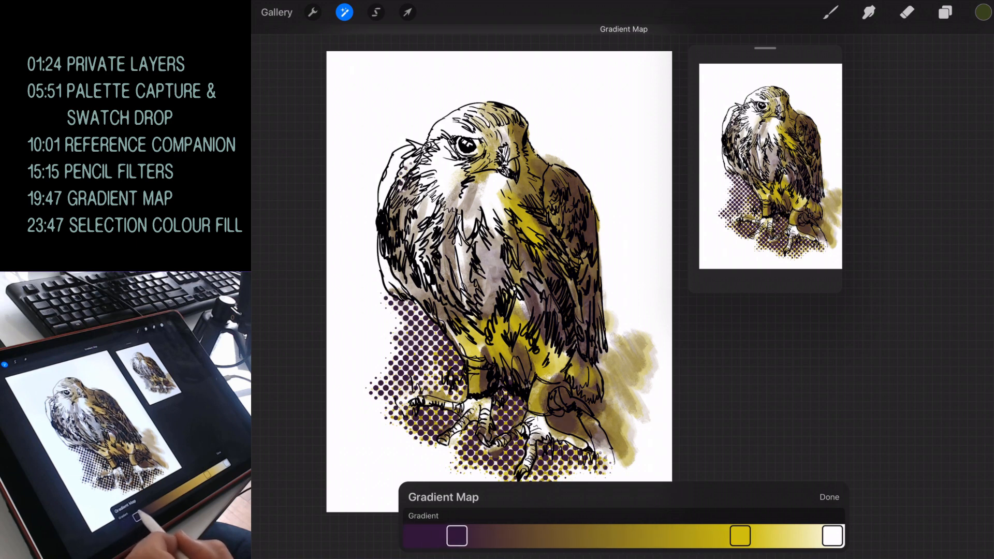
left_click_drag(740, 536, 780, 536)
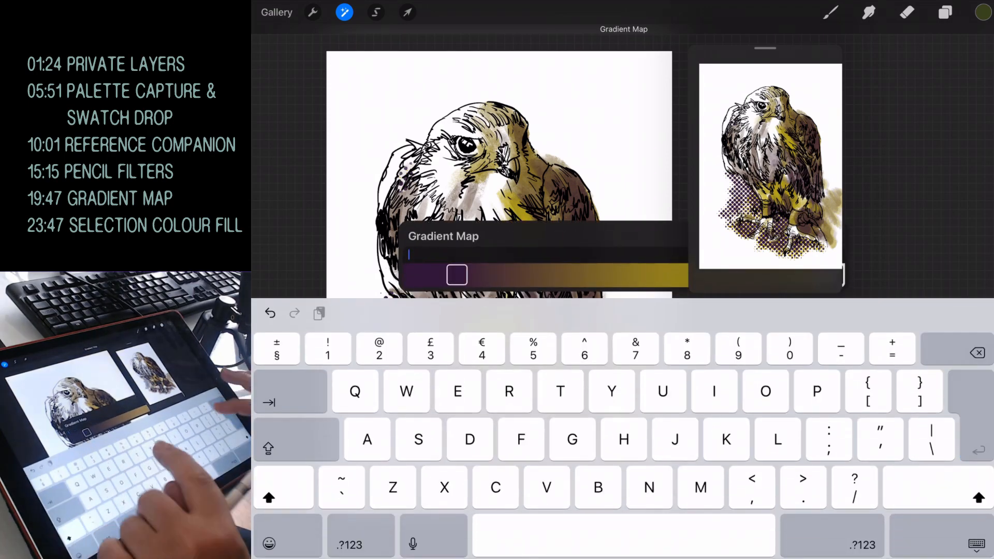
Step: Name the gradient 'Purple' and commit the gradient map to the falcon's wash
type("Purple")
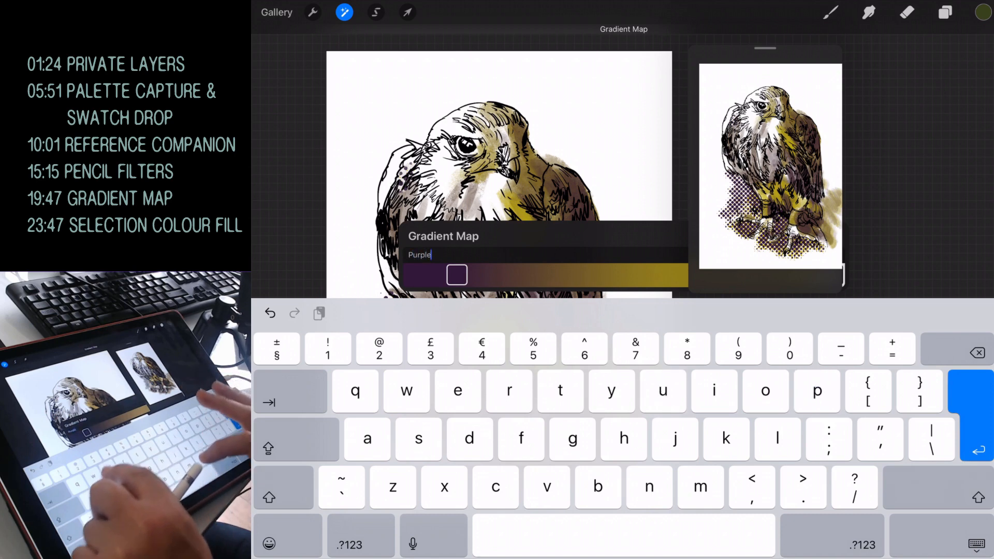
type("A")
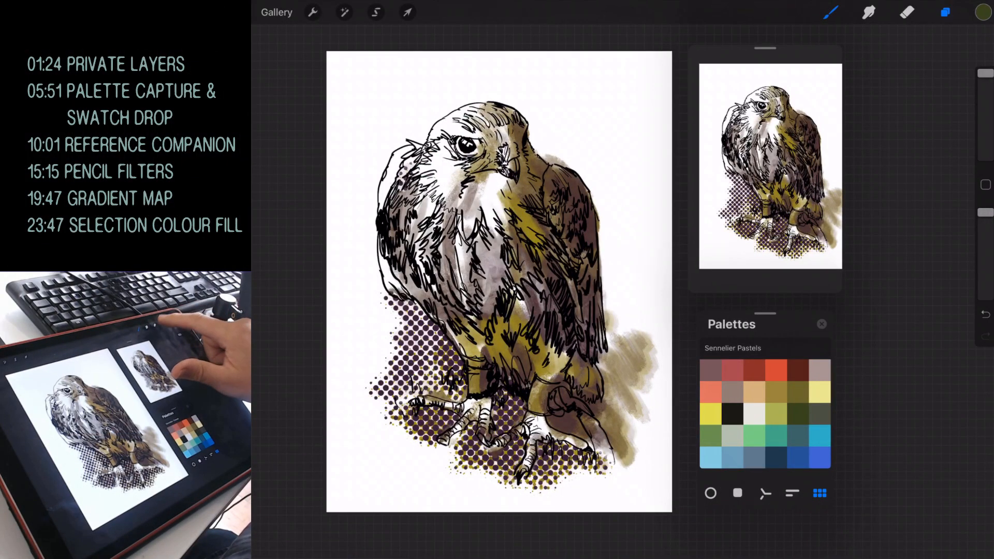
Step: Add an empty Layer 4 on top of the falcon artwork
left_click(946, 12)
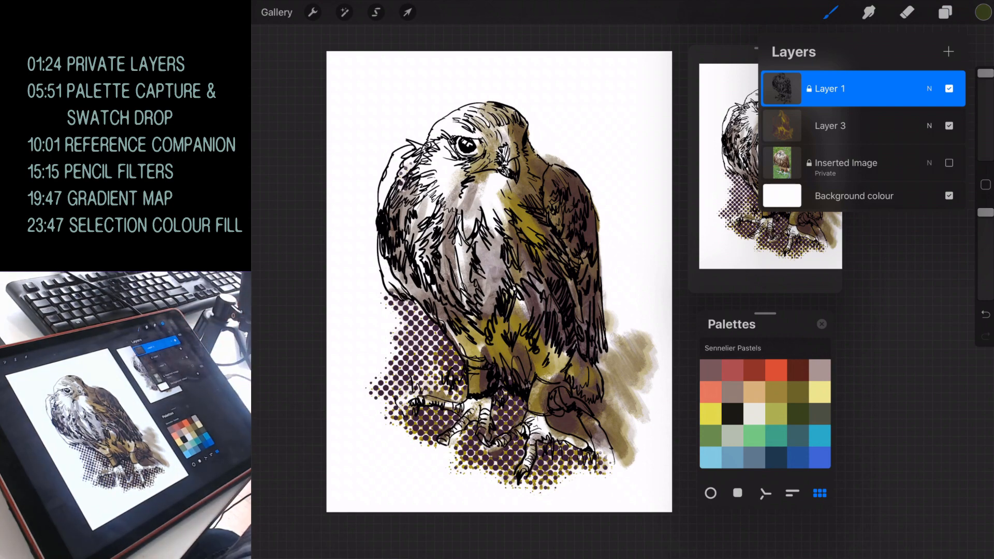
left_click(949, 51)
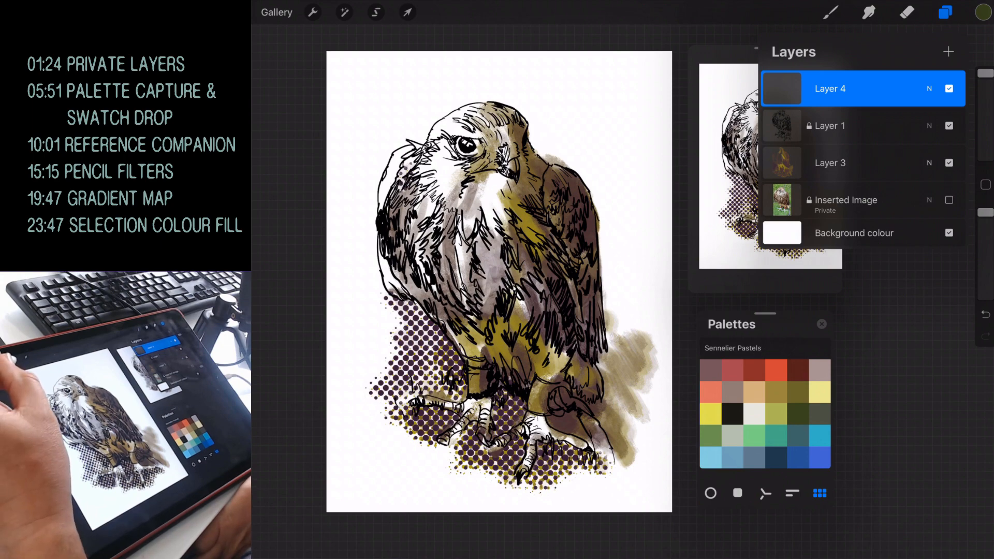
left_click(376, 12)
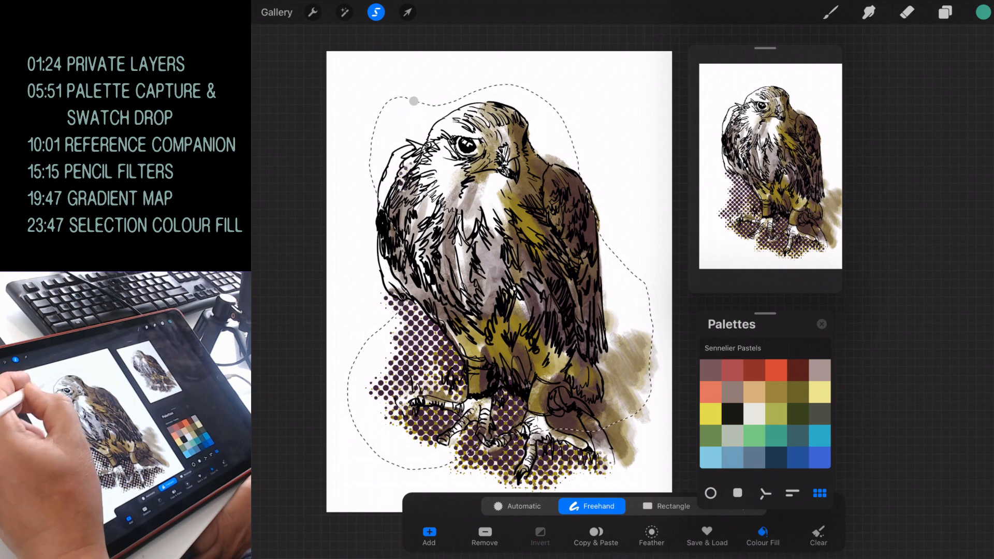
Step: Fill the freehand blob selection with teal and move its layer beneath the drawing
left_click(762, 534)
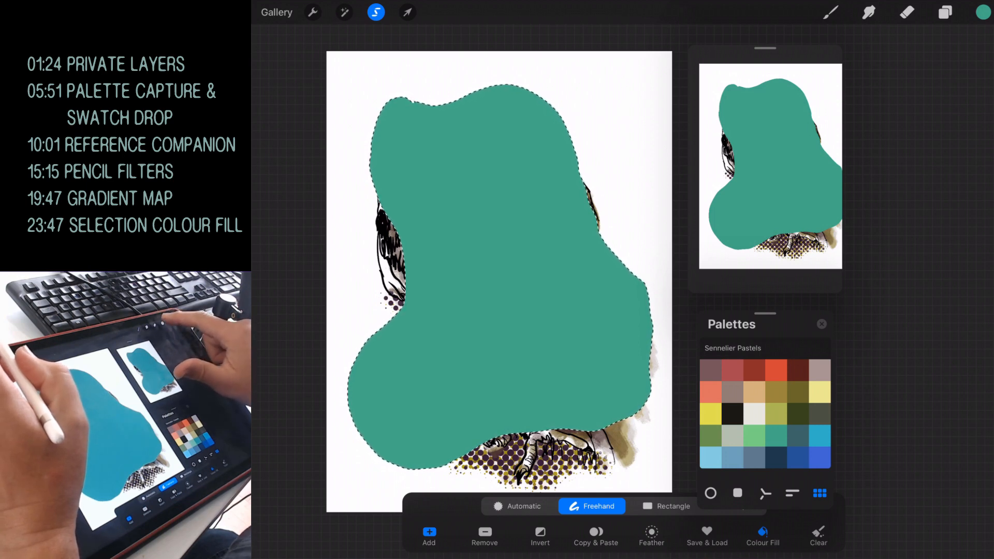
left_click(946, 12)
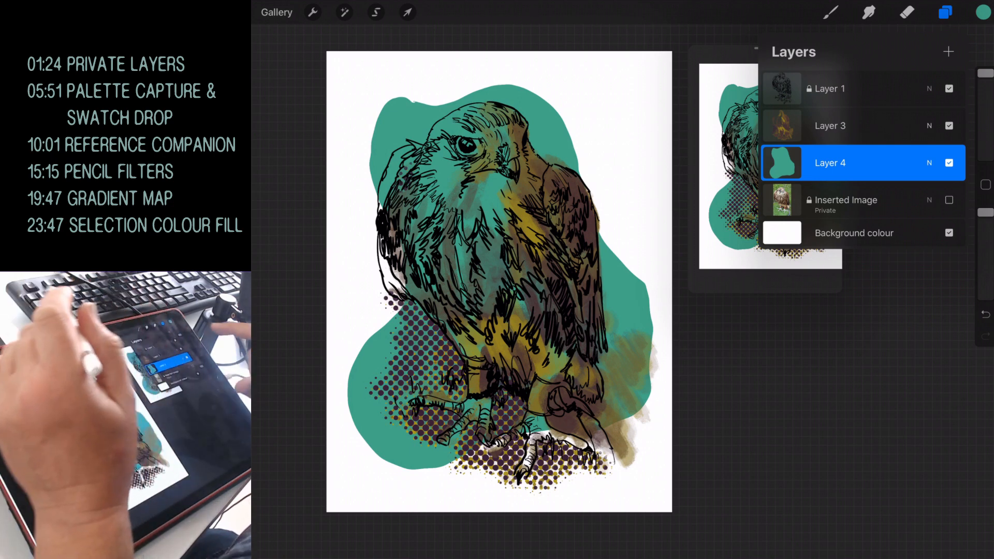
Step: Select the empty Layer 5 above the teal blob and pick white as the colour
left_click(948, 51)
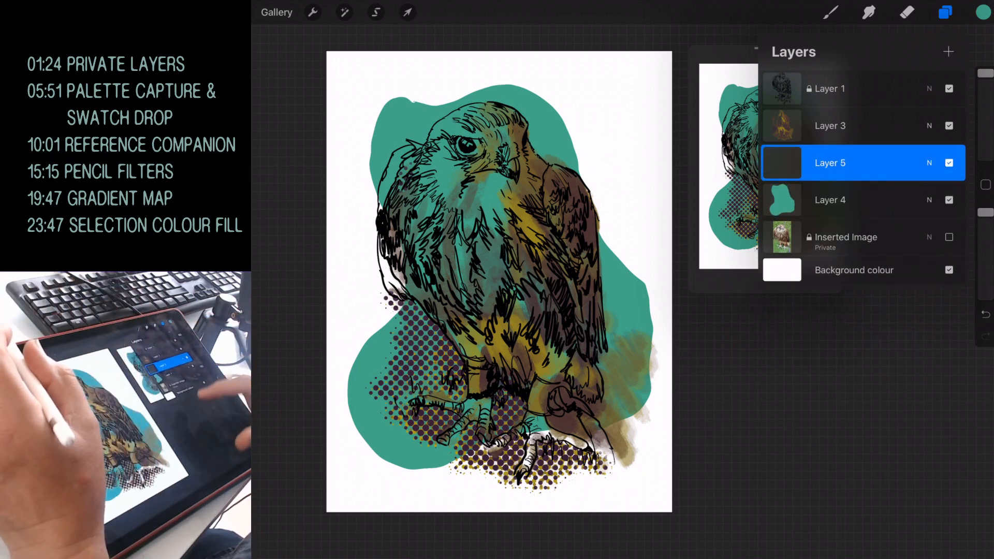
left_click(946, 11)
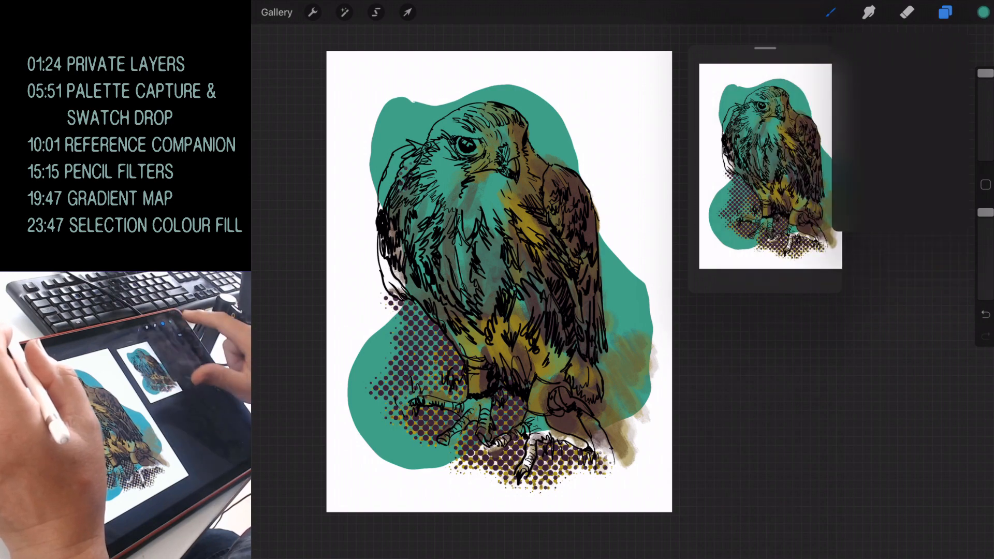
left_click(984, 12)
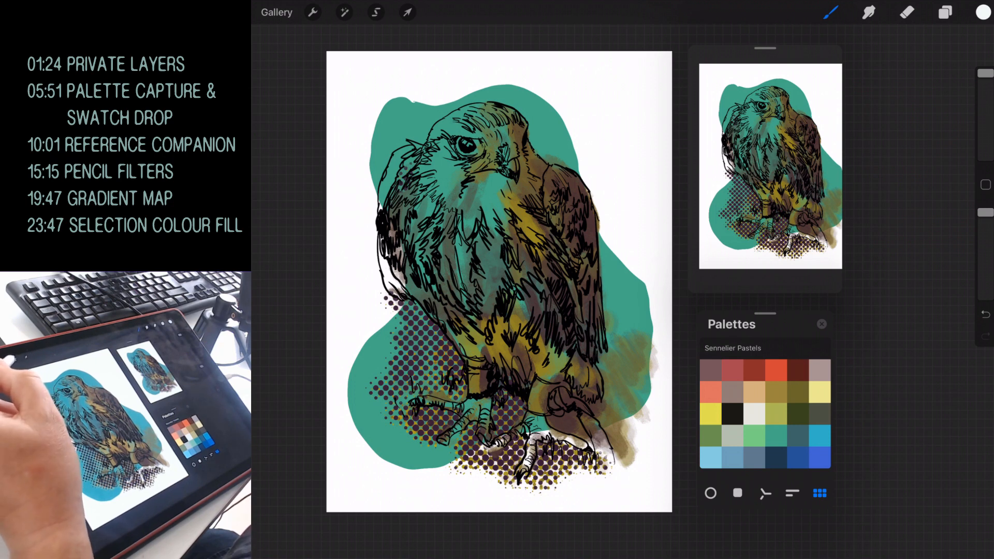
Step: Close the colour swatches and switch to the Eraser after painting the falcon white
left_click(375, 11)
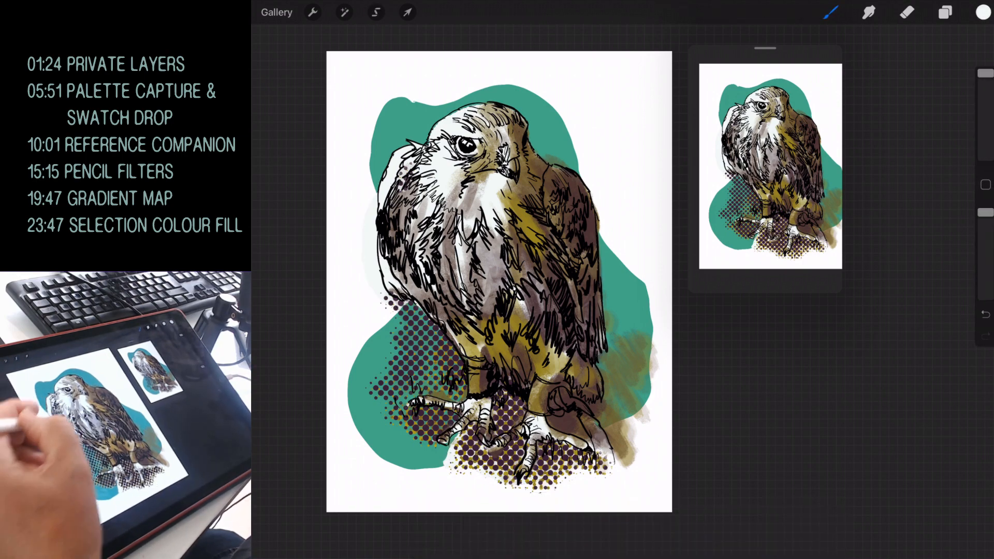
left_click(907, 12)
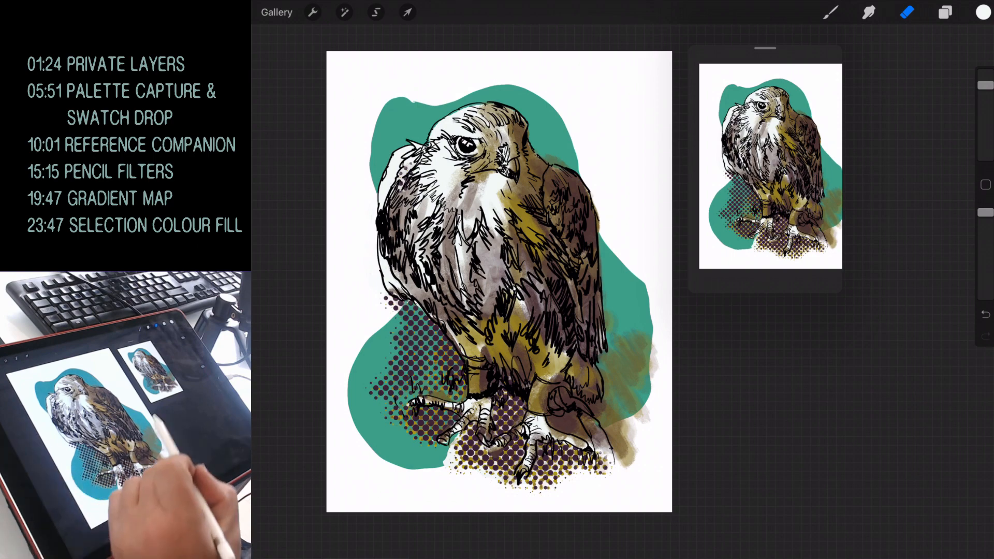
left_click(945, 12)
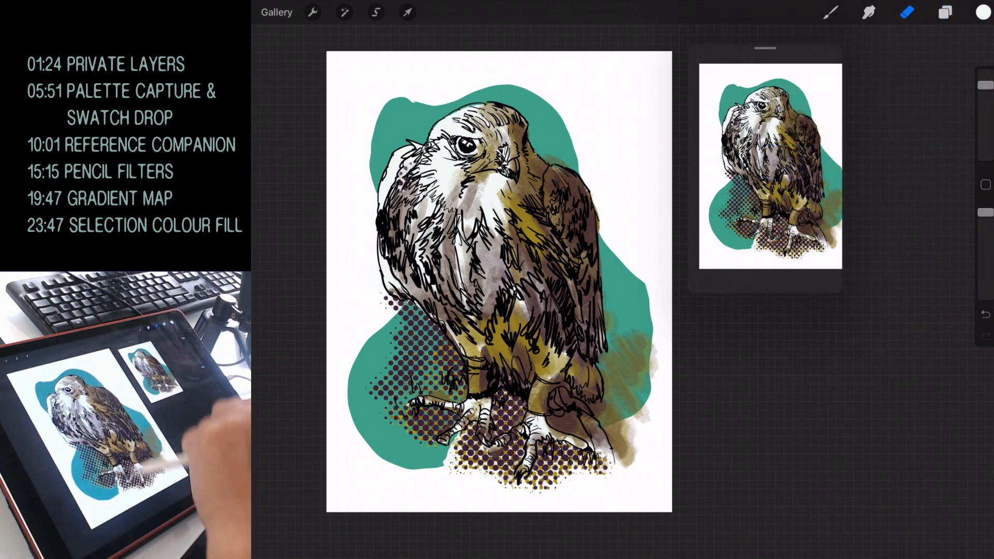
left_click(945, 11)
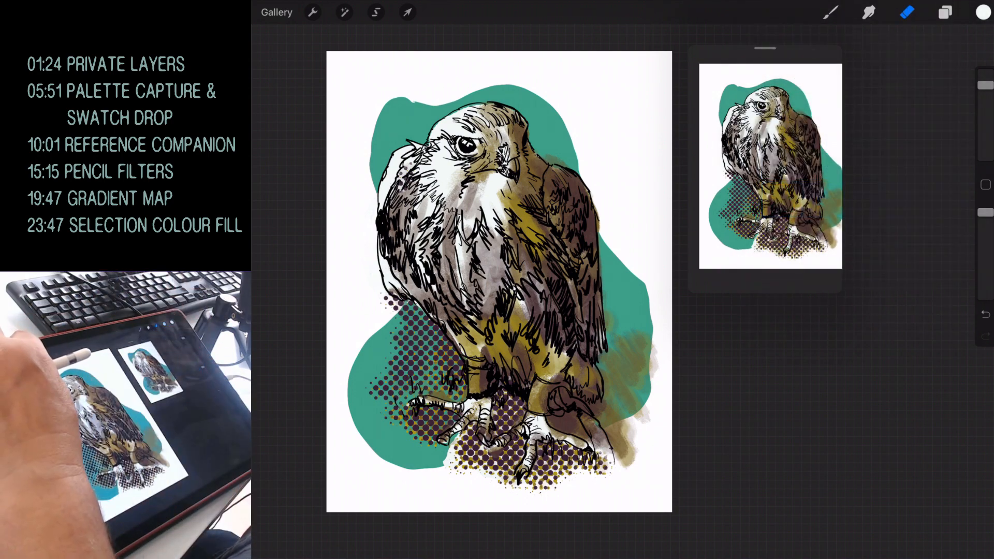
Step: Apply a Gaussian Blur of about 48% to the teal blob layer
left_click(344, 11)
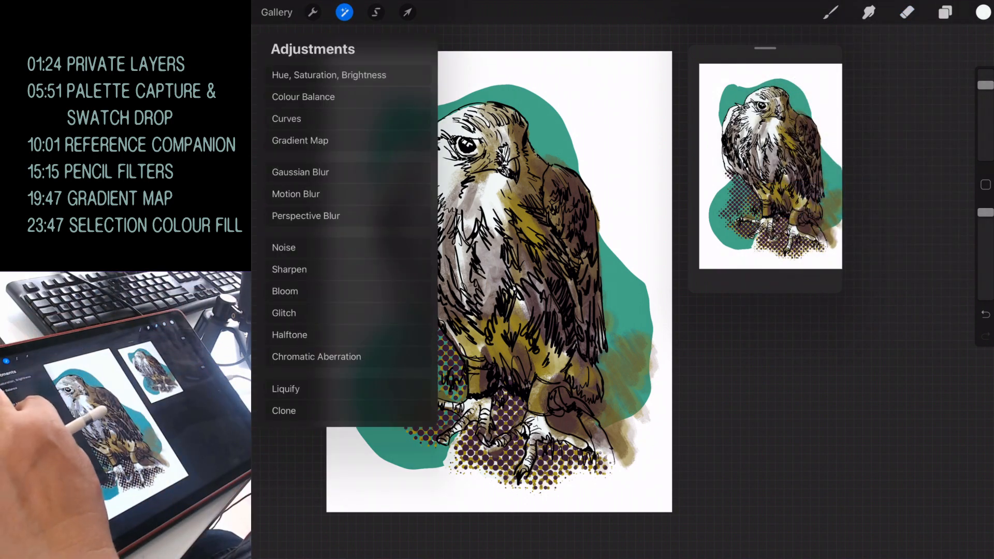
left_click(300, 172)
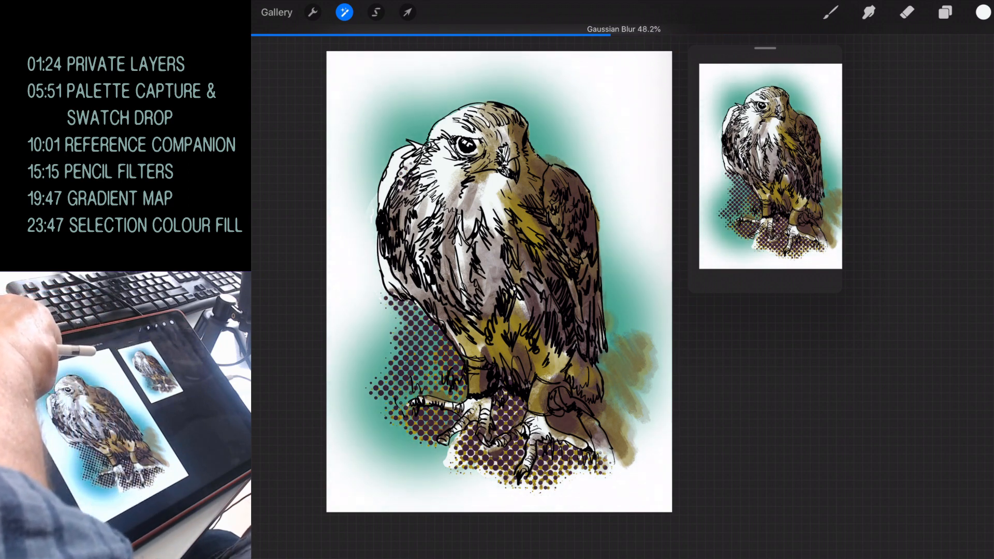
left_click_drag(615, 29, 514, 29)
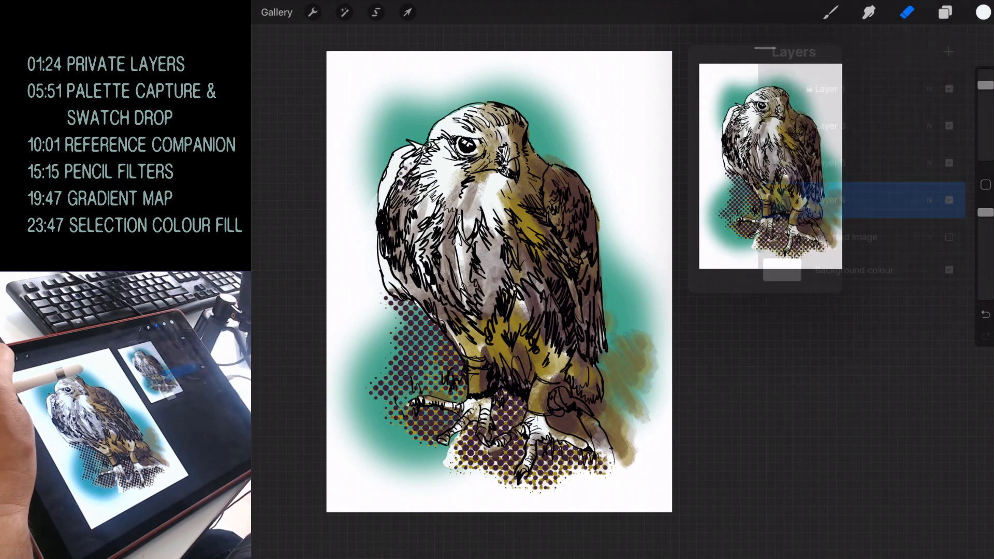
Step: Shift the blob's hue from teal to purple using layer Hue, Saturation, Brightness
left_click(344, 12)
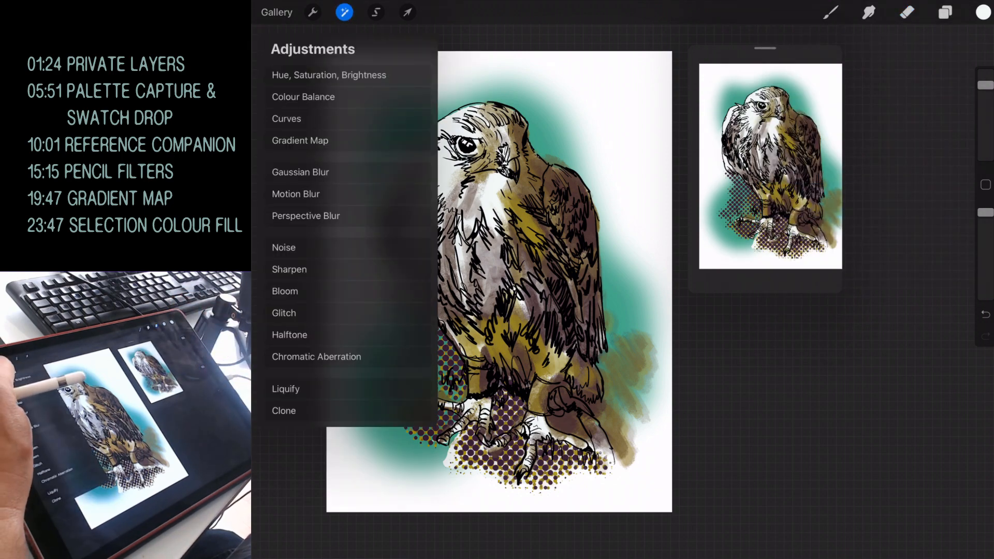
left_click(329, 74)
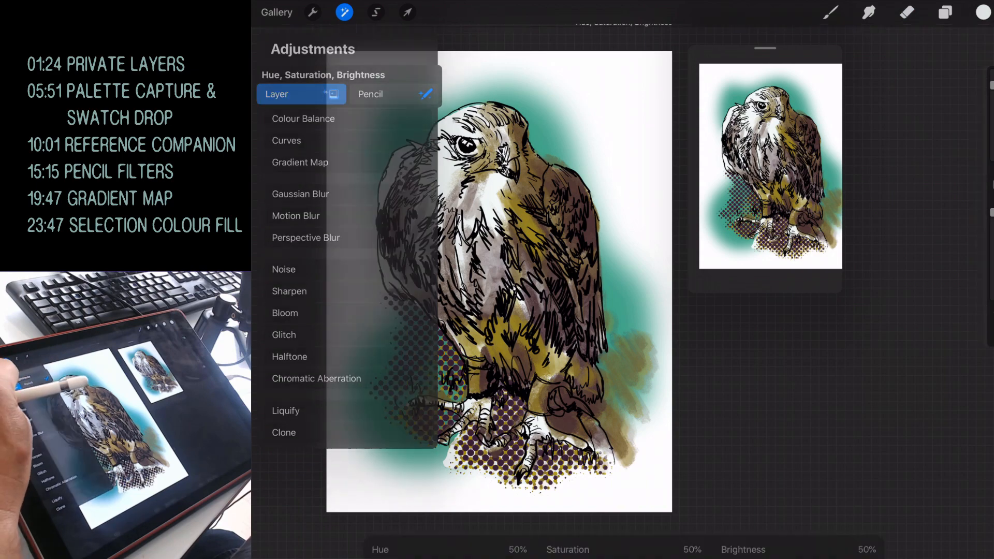
left_click(344, 12)
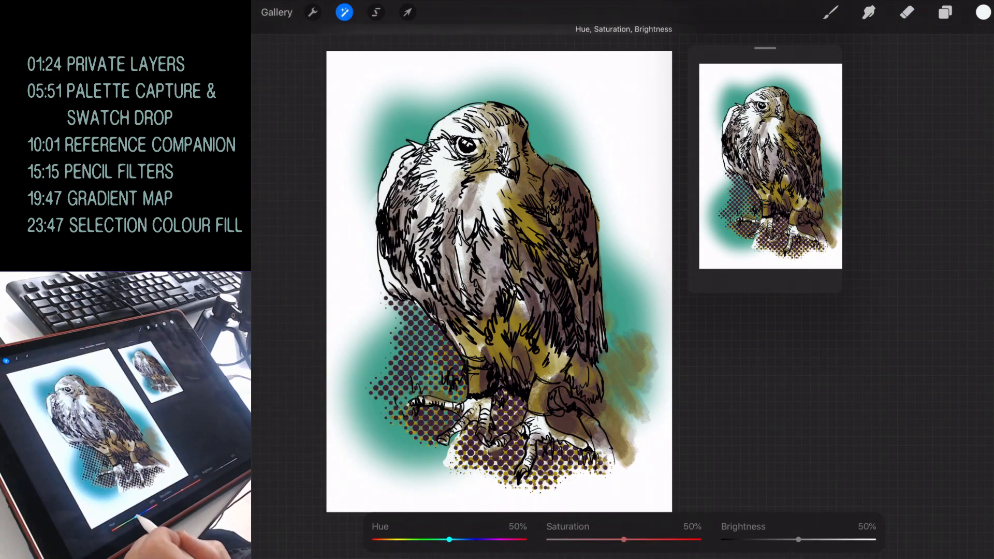
left_click_drag(449, 539, 494, 539)
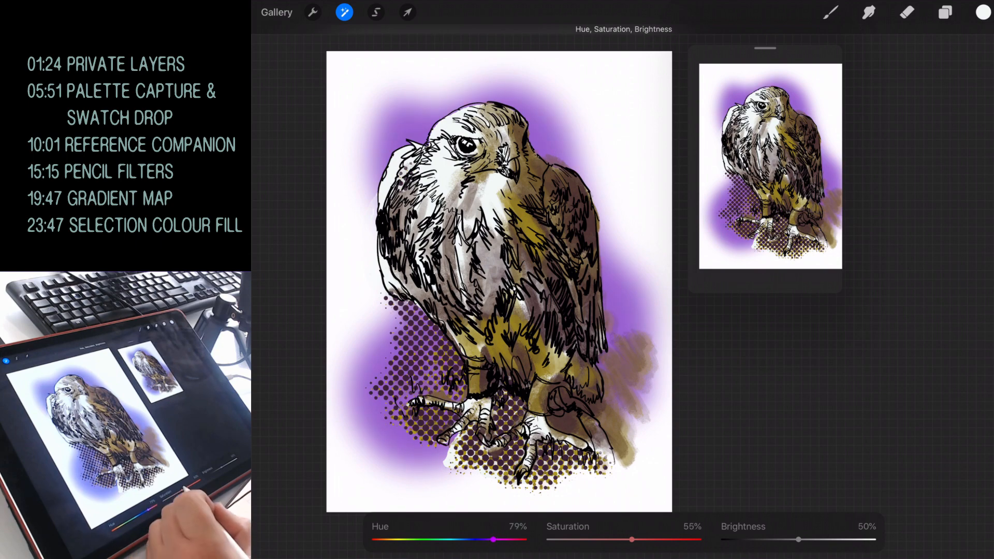
left_click_drag(799, 540, 778, 539)
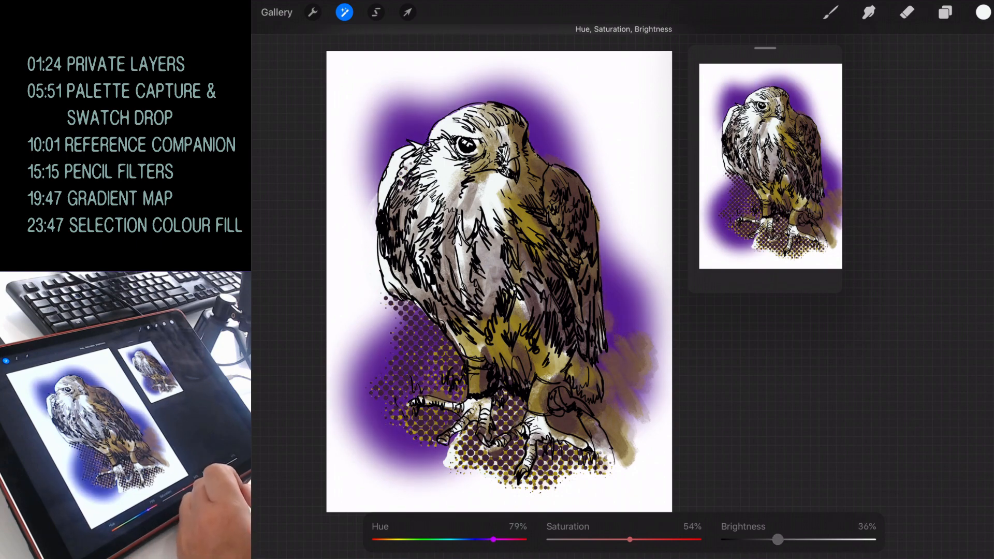
left_click_drag(778, 540, 755, 539)
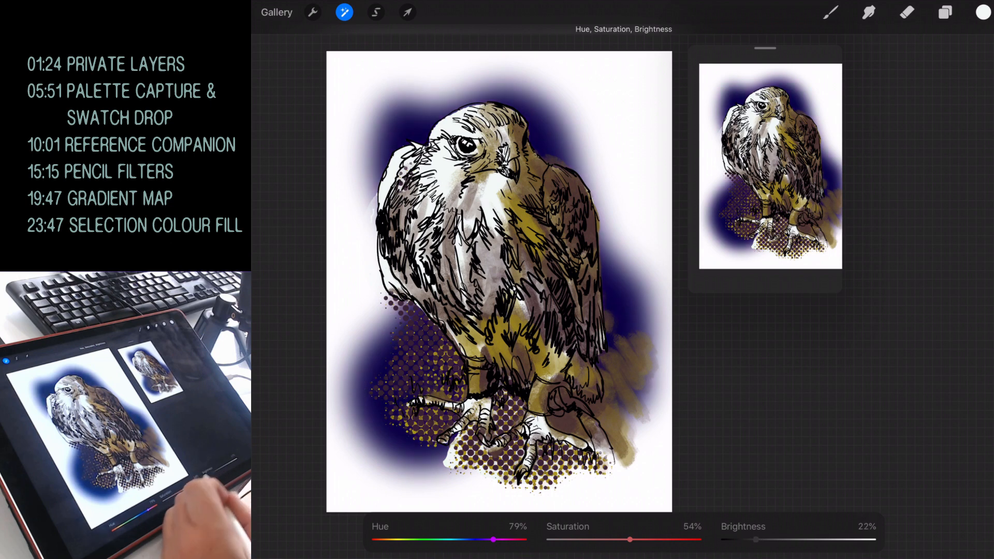
Step: Lower saturation to about 20% and brighten to soft lavender around 59%
left_click_drag(630, 539, 596, 539)
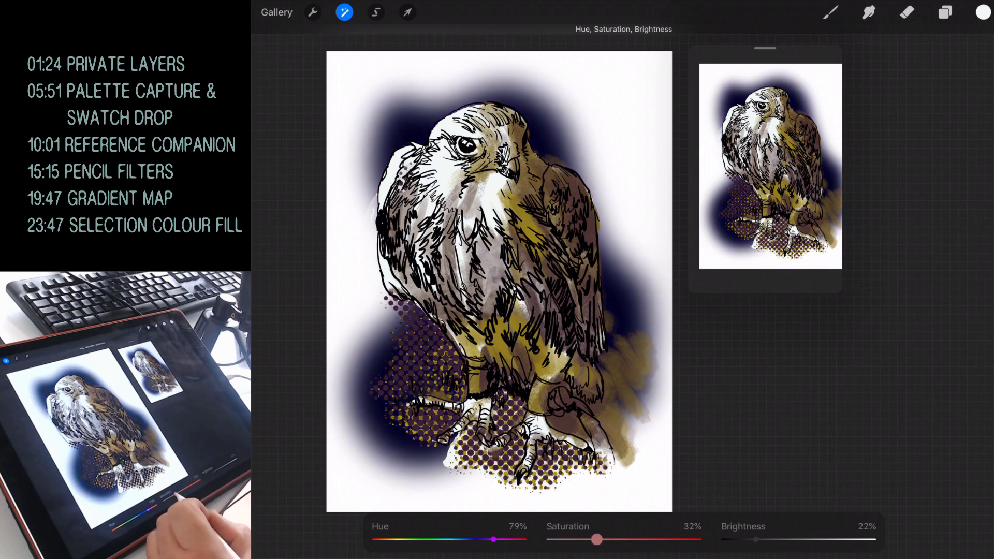
left_click_drag(756, 540, 783, 540)
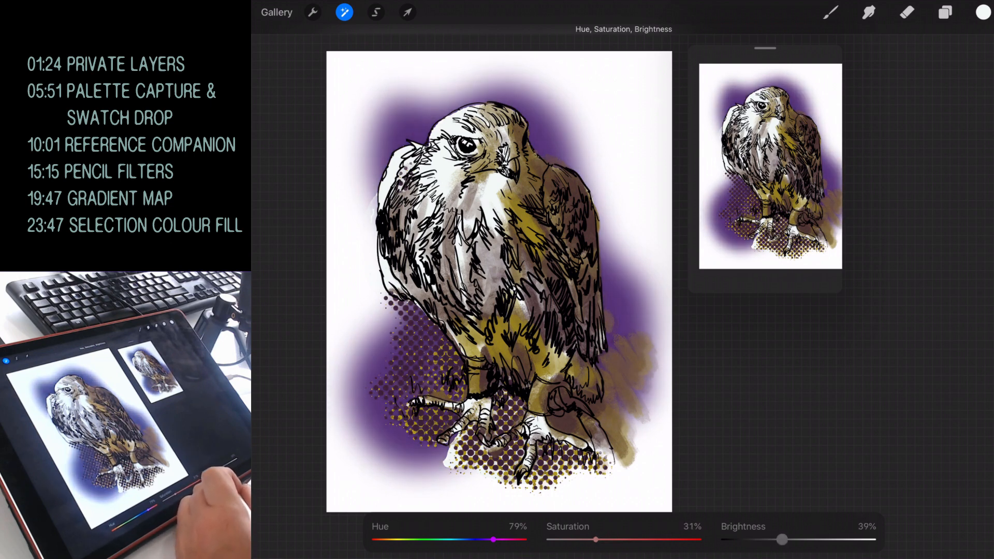
left_click_drag(594, 540, 577, 540)
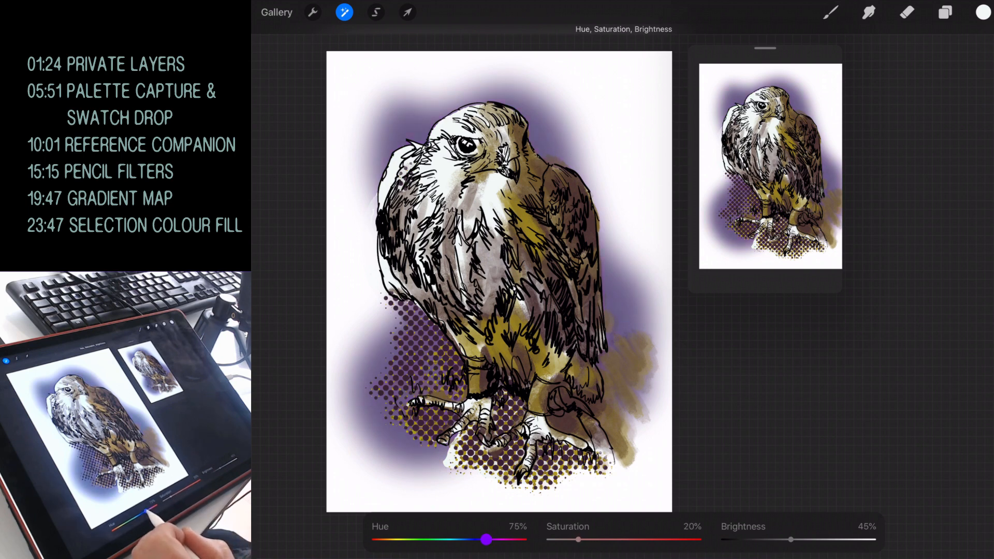
left_click_drag(486, 539, 482, 539)
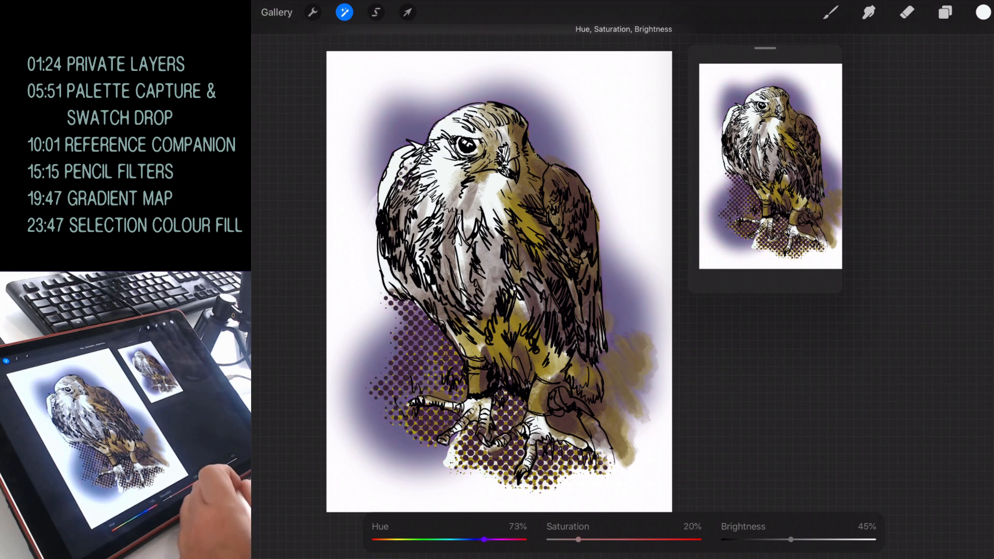
left_click_drag(791, 540, 810, 539)
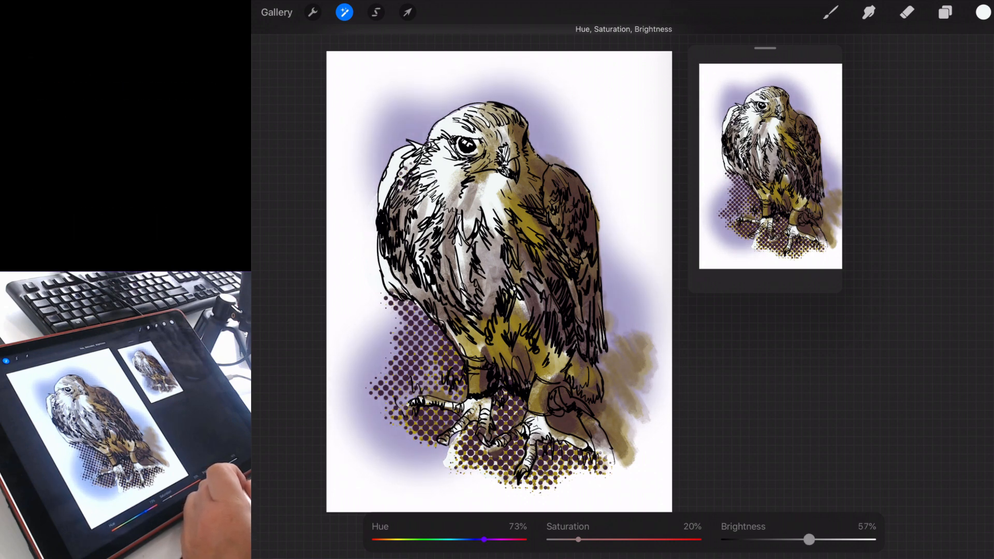
left_click_drag(809, 539, 810, 539)
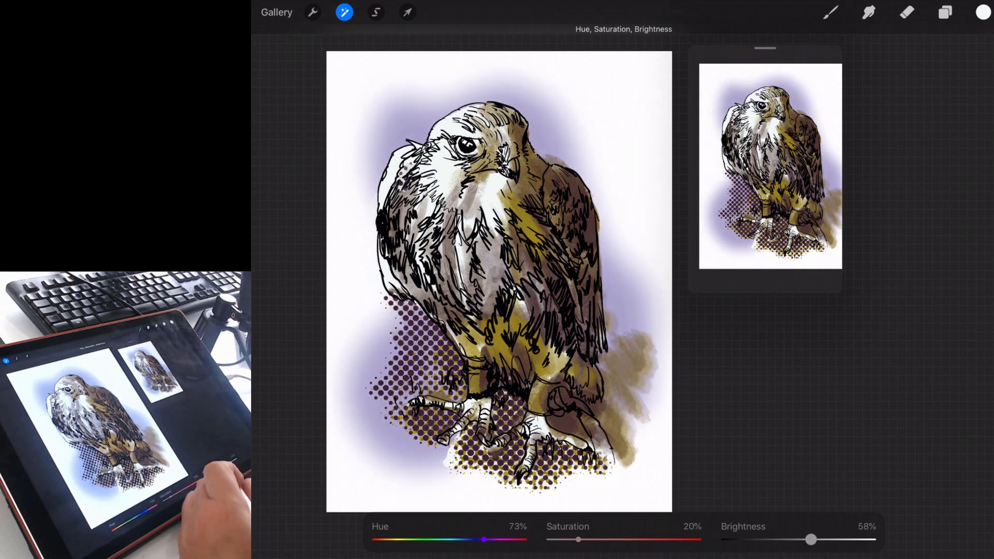
left_click_drag(811, 540, 813, 540)
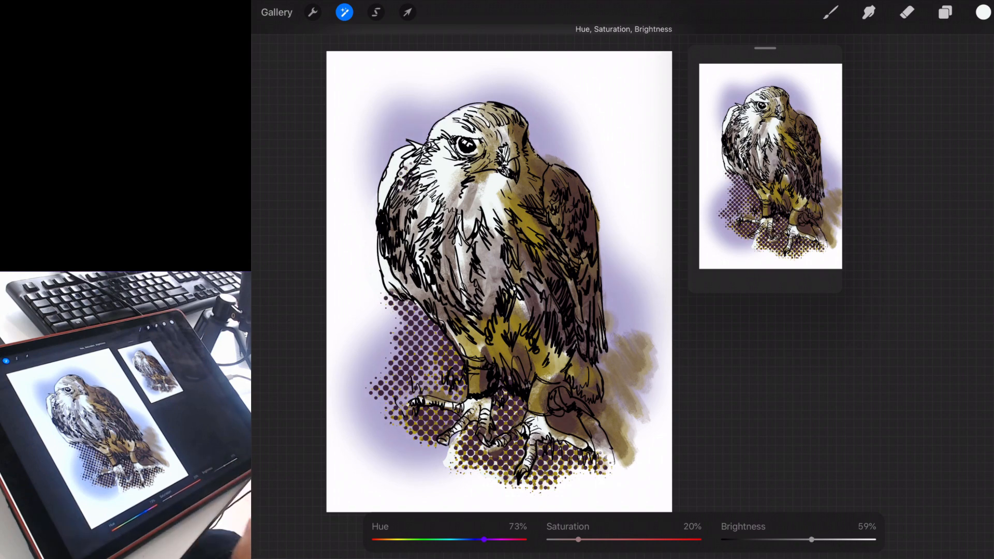